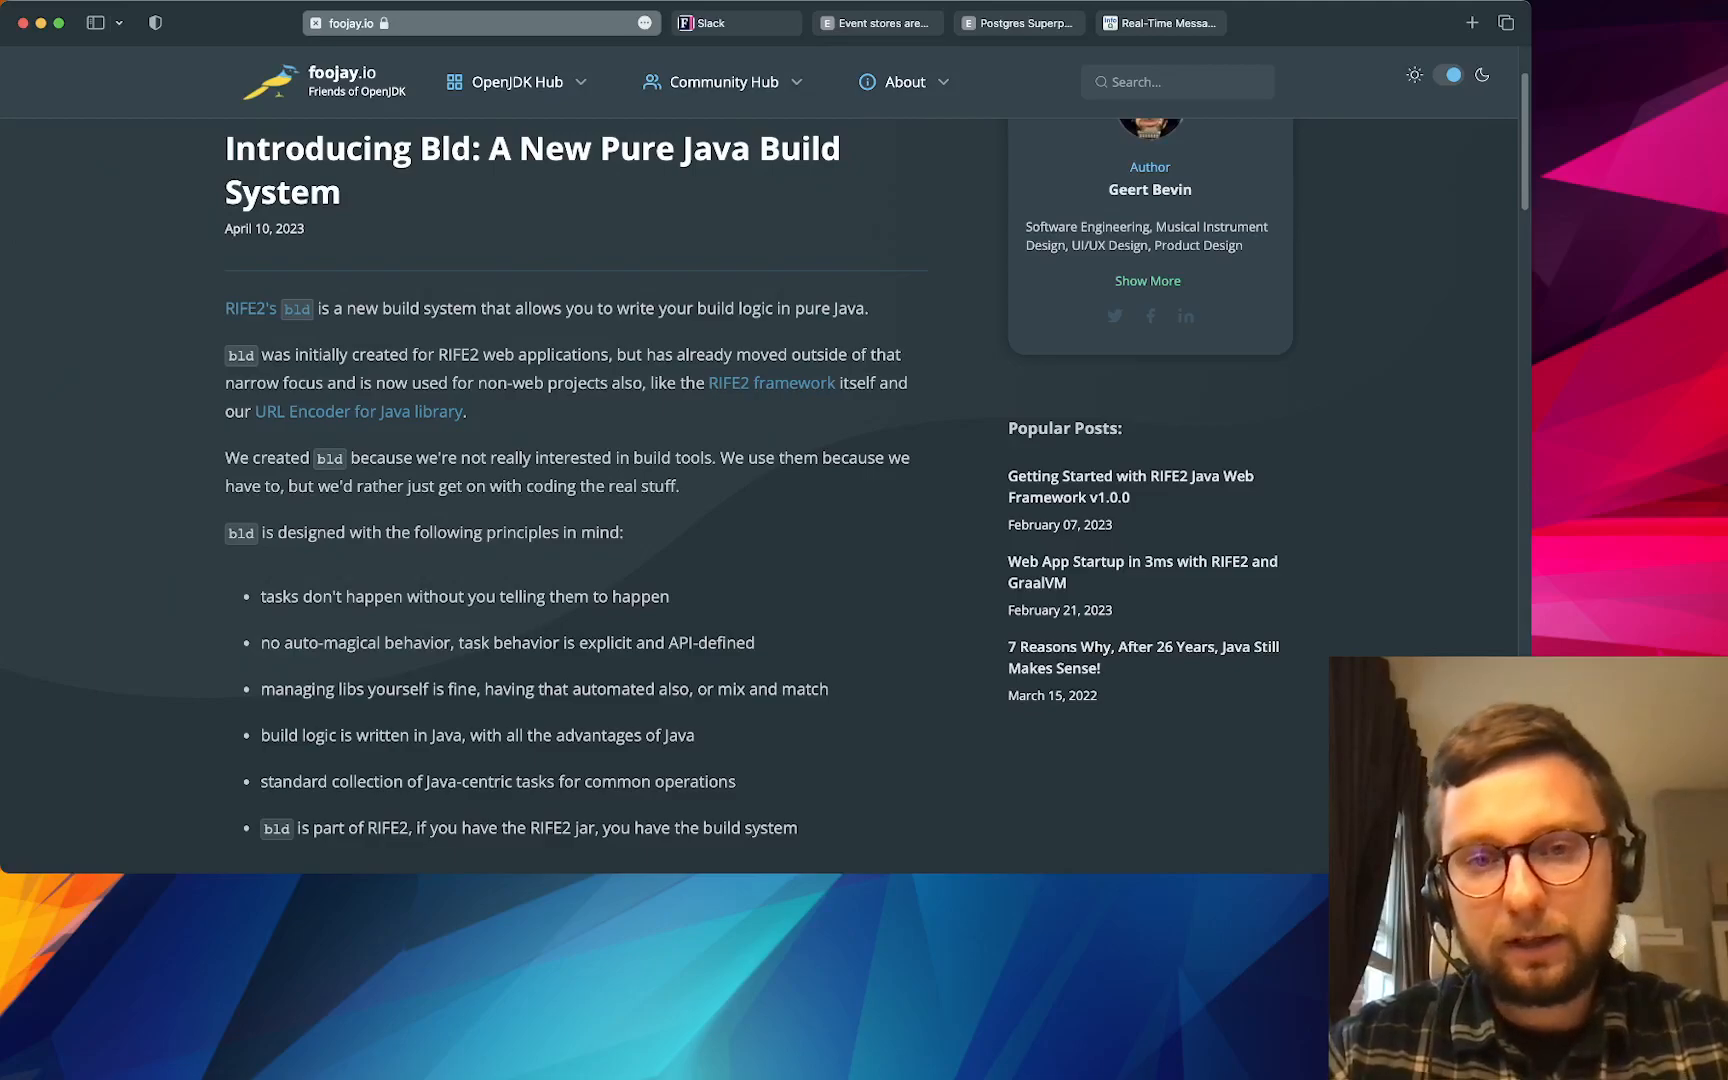
# - Scroll the foojay.io 'Introducing Bld' article down to the Java Hello World build file code block
pyautogui.scroll(-3)
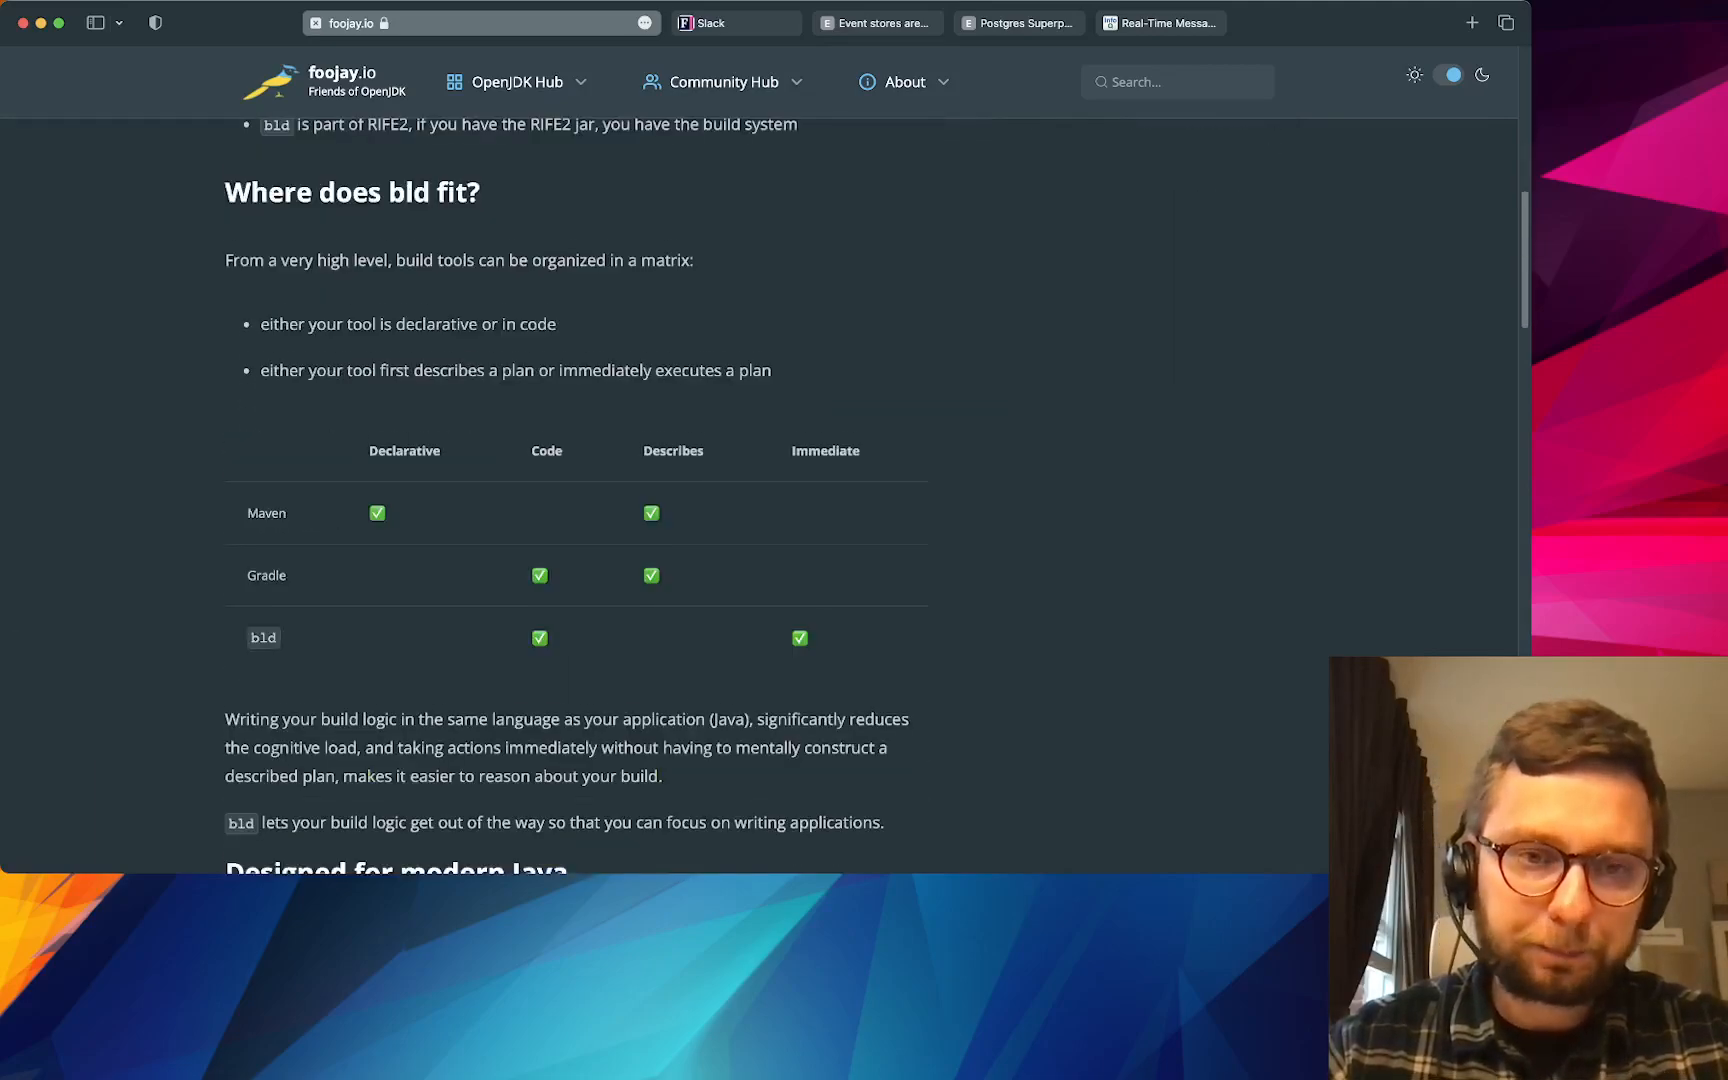
pyautogui.scroll(-3)
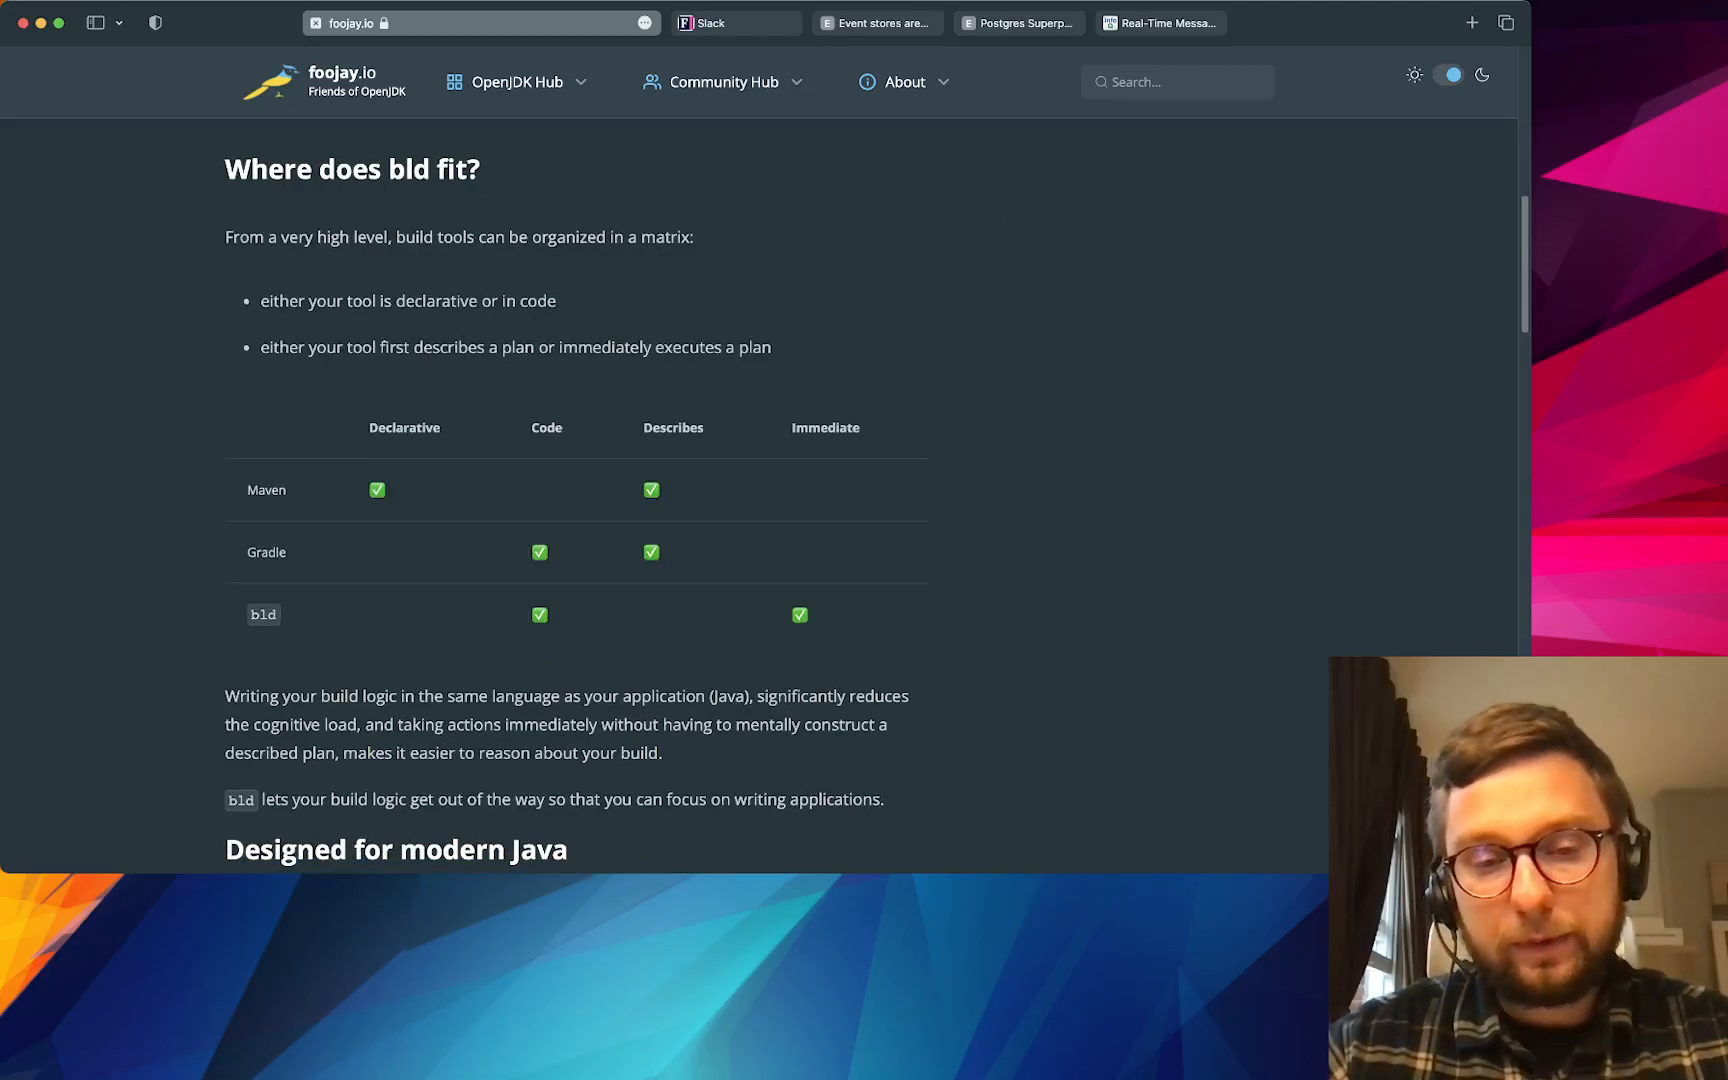
pyautogui.scroll(-3)
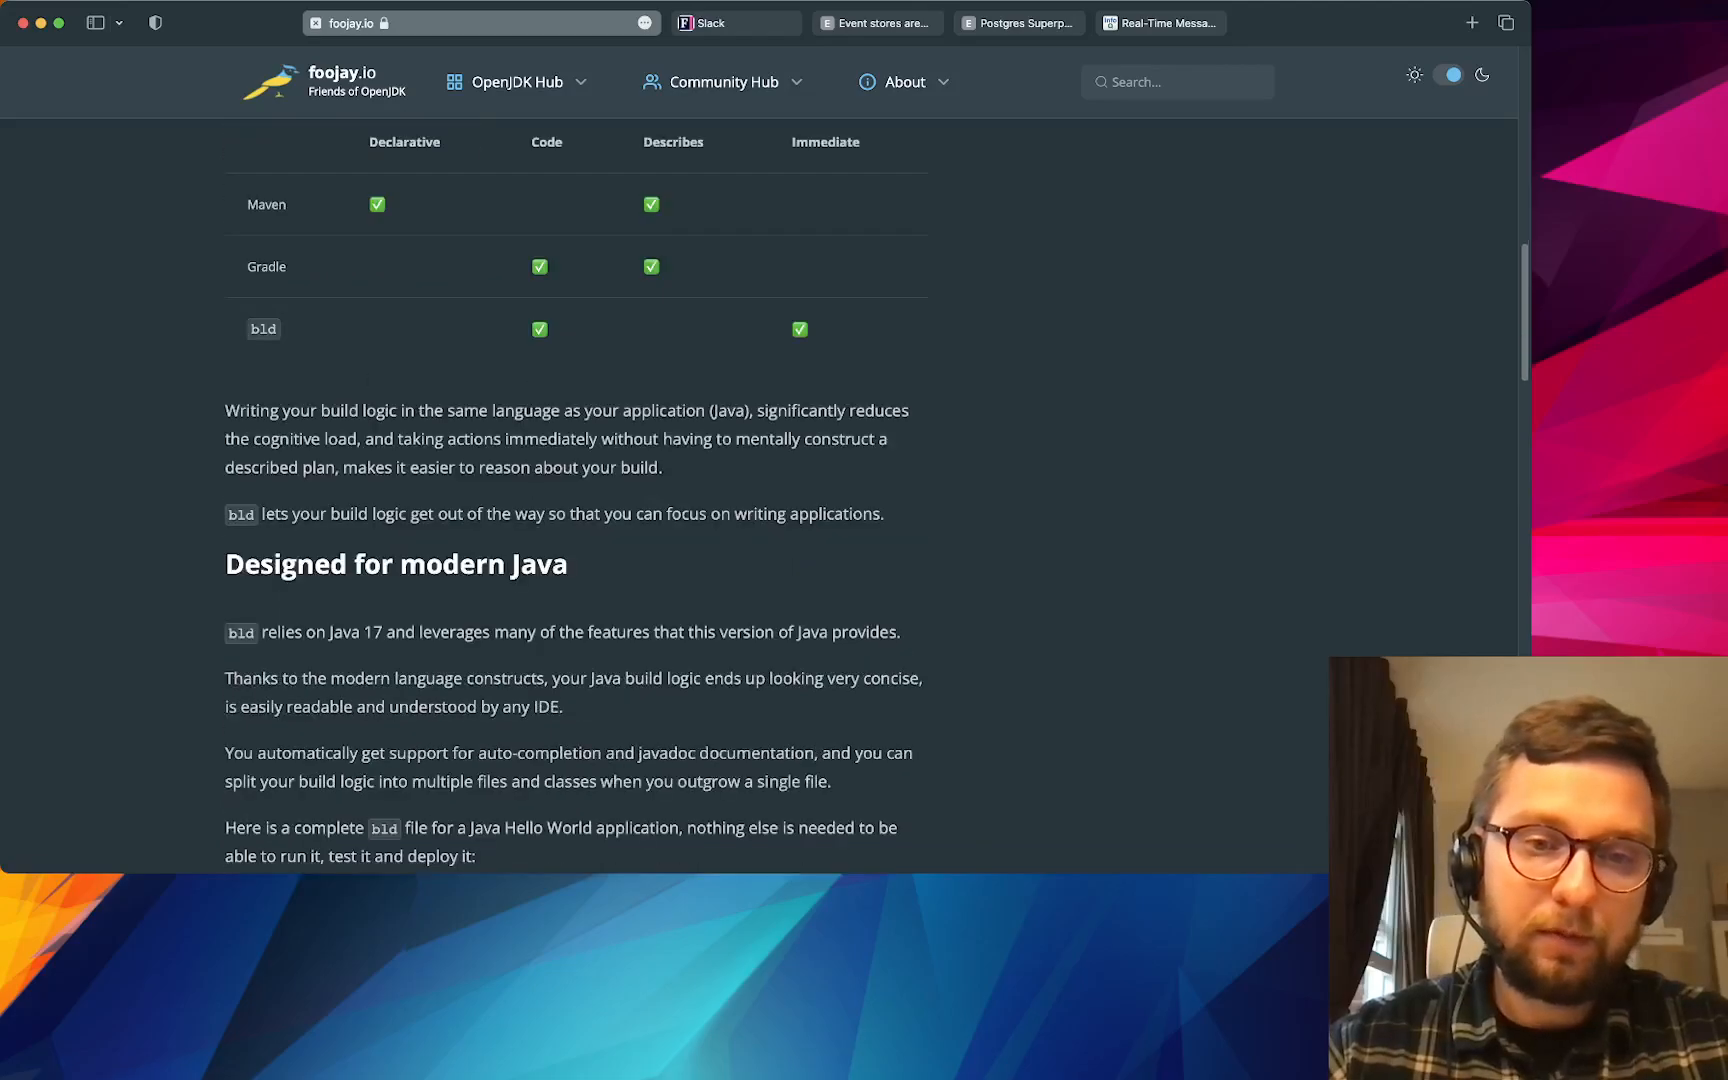
pyautogui.scroll(-3)
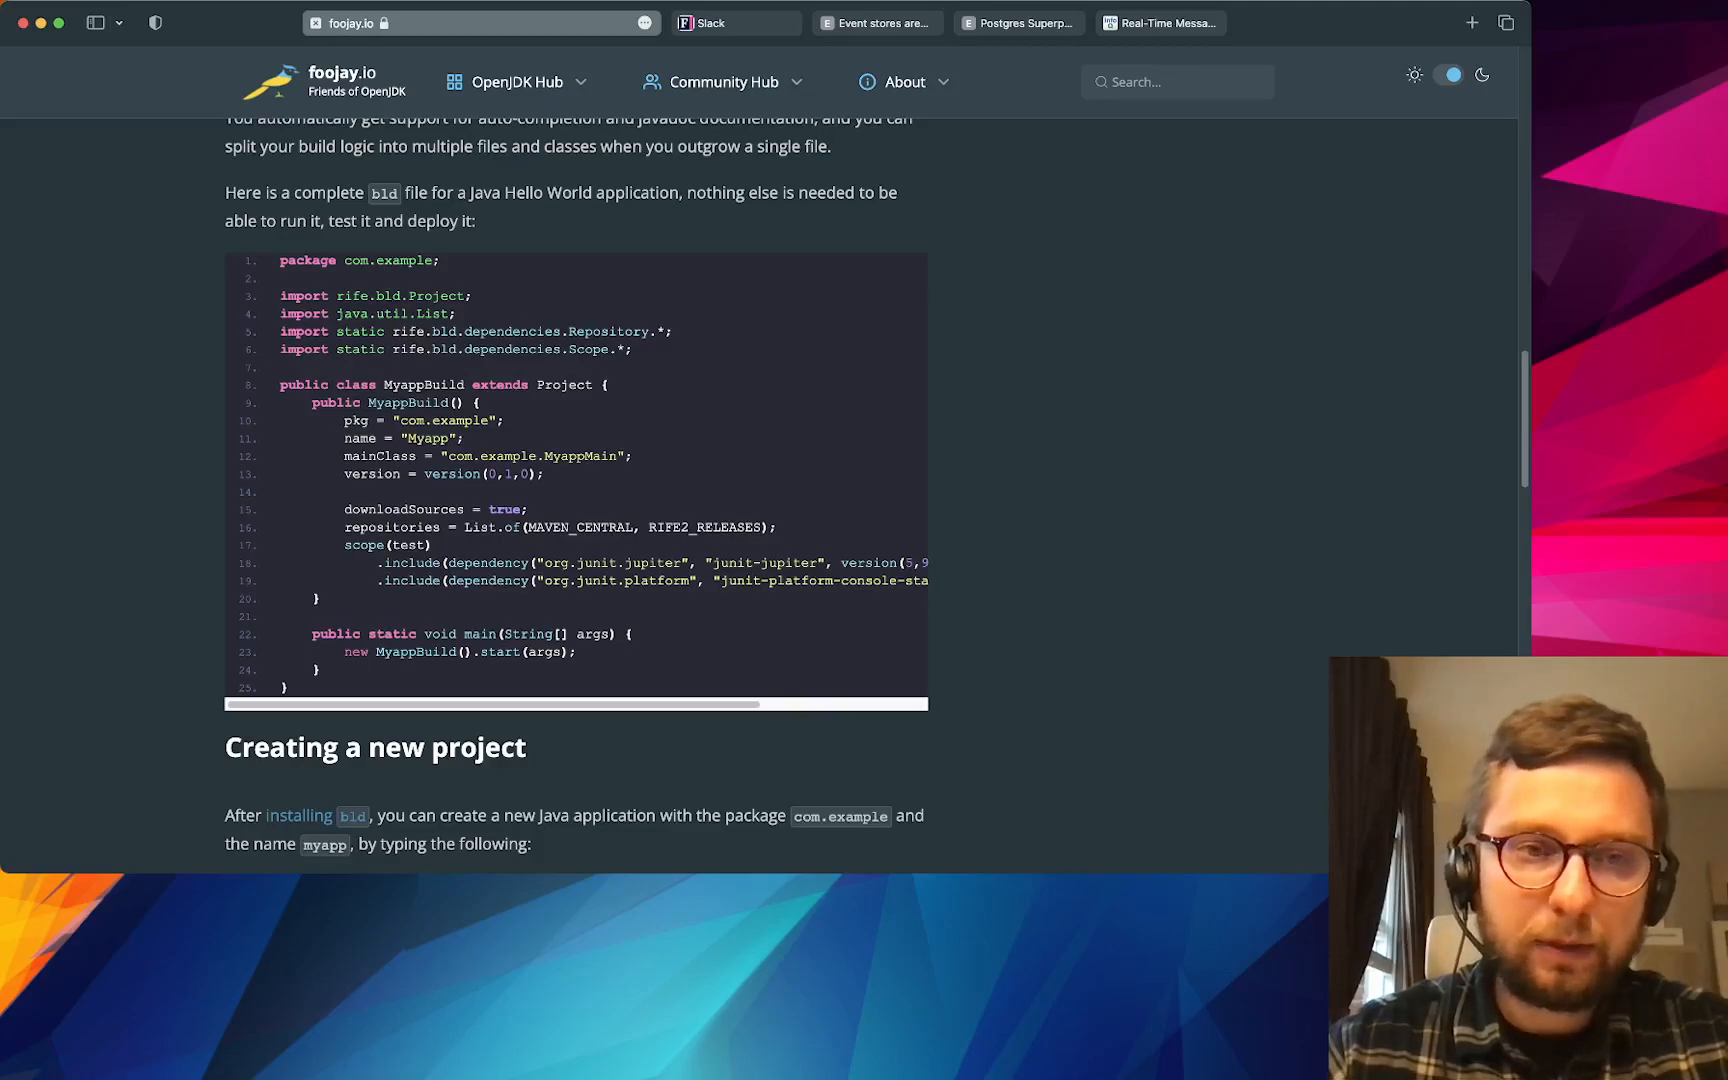
pyautogui.scroll(-3)
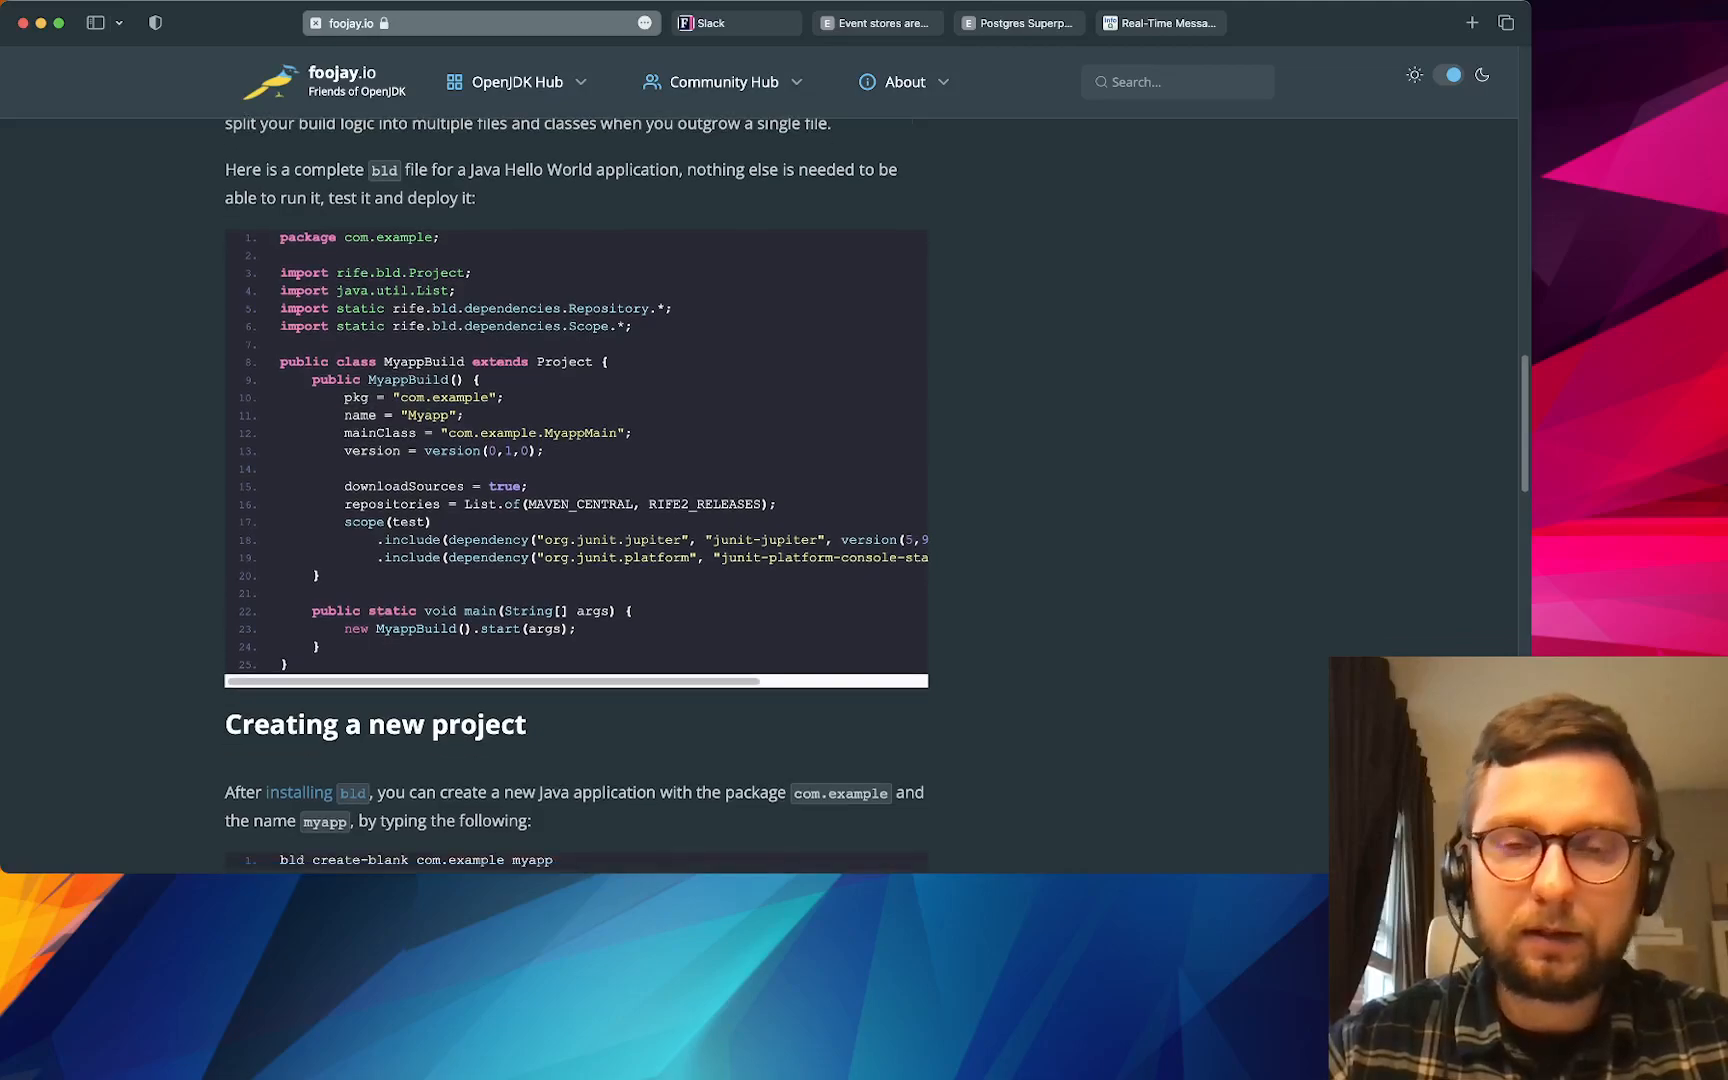
pyautogui.scroll(-3)
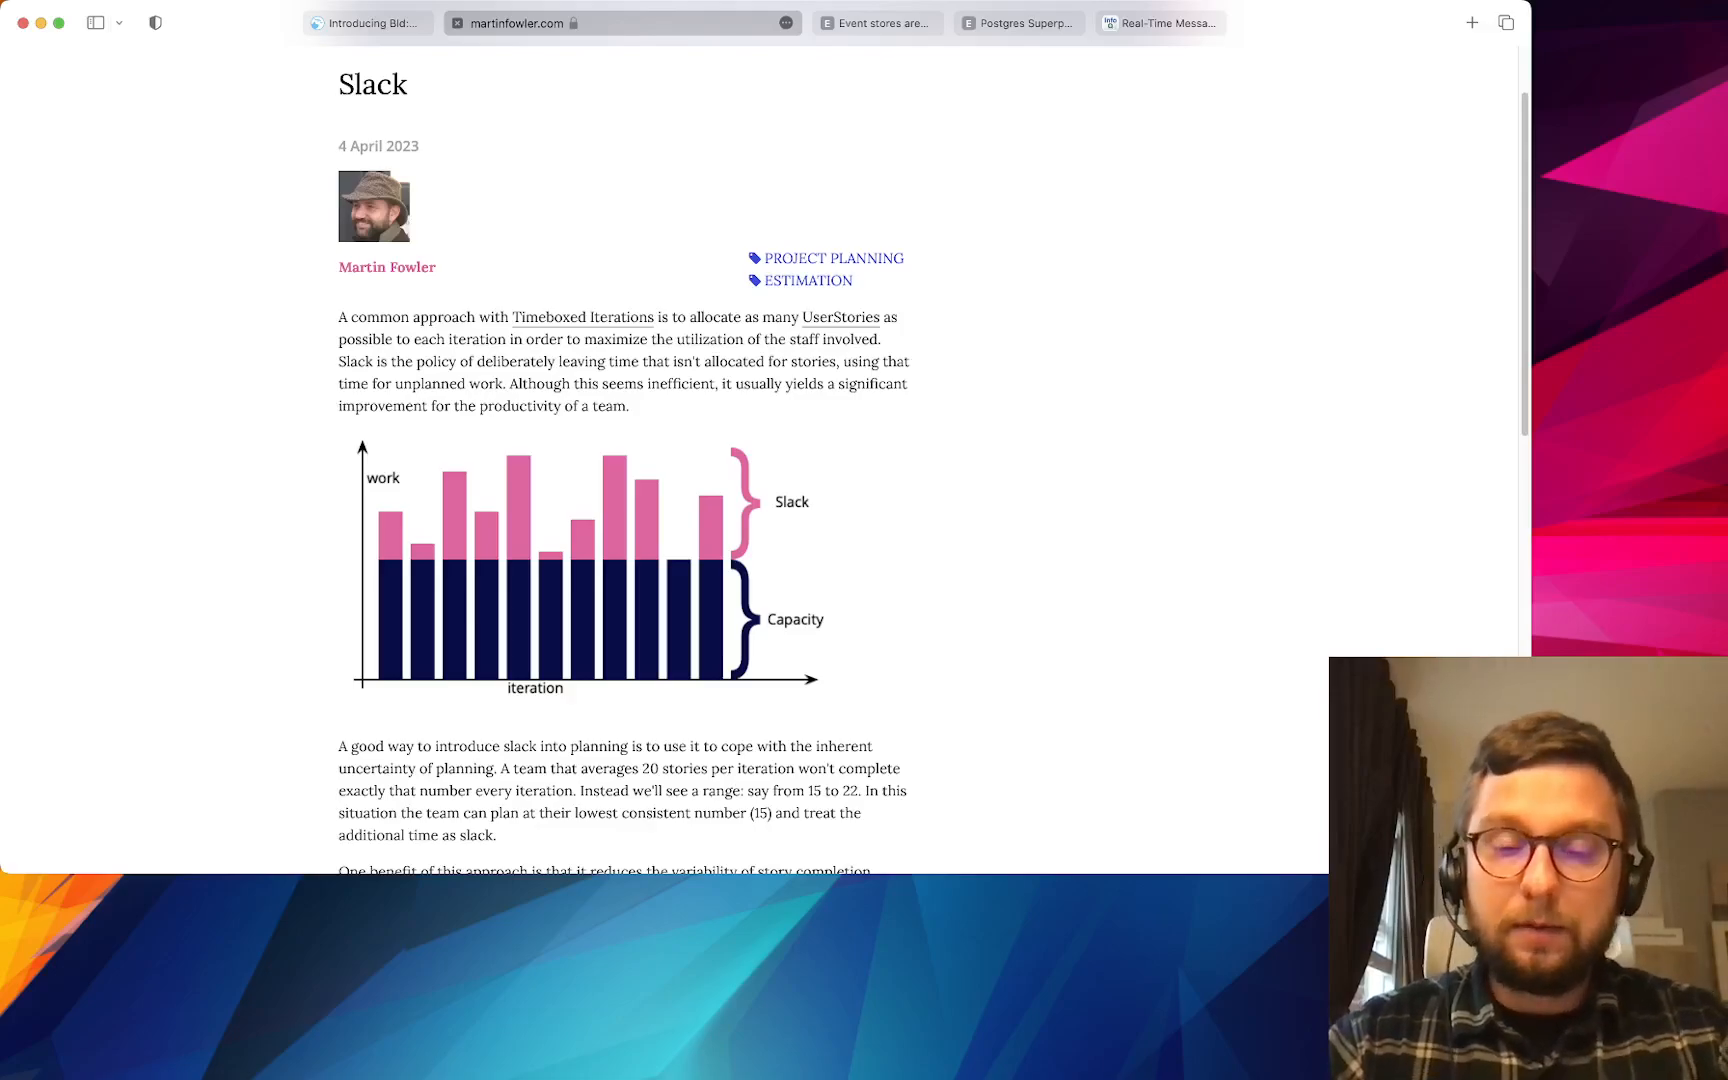
# - Switch to the 'Event stores are key-value databases' tab to show its opening diagram and introduction
pyautogui.click(878, 22)
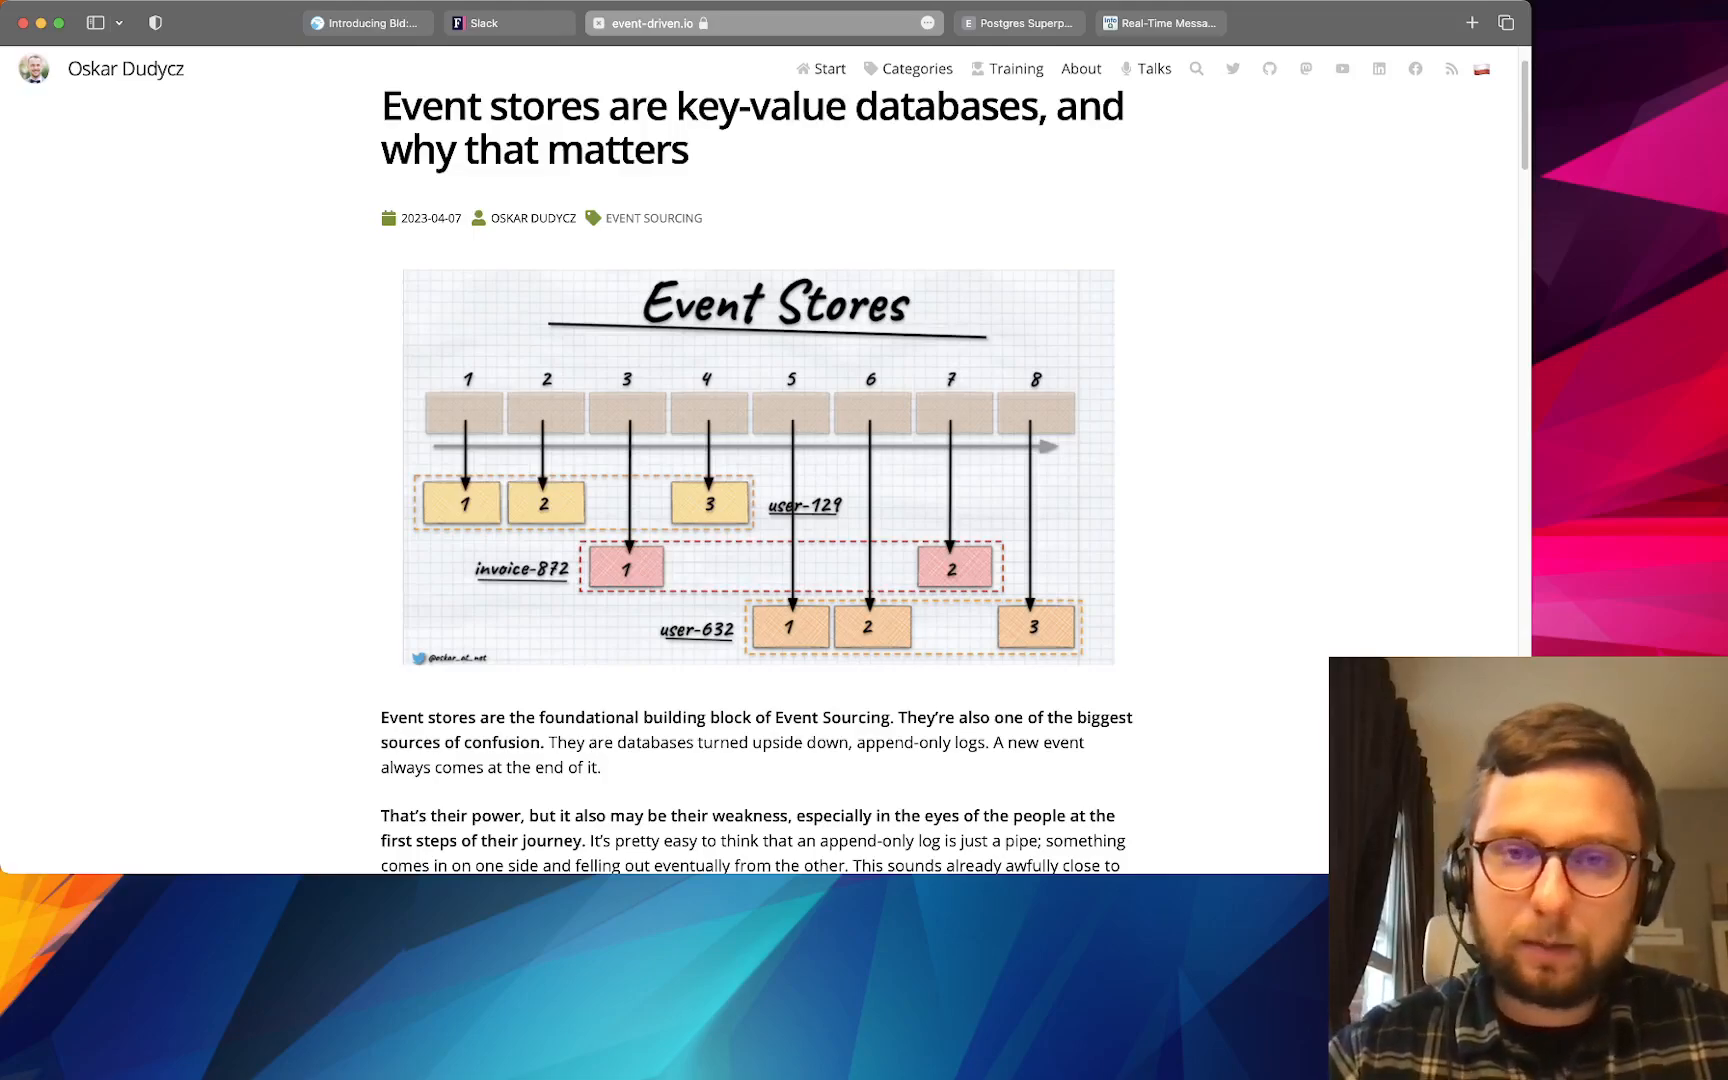
pyautogui.scroll(-3)
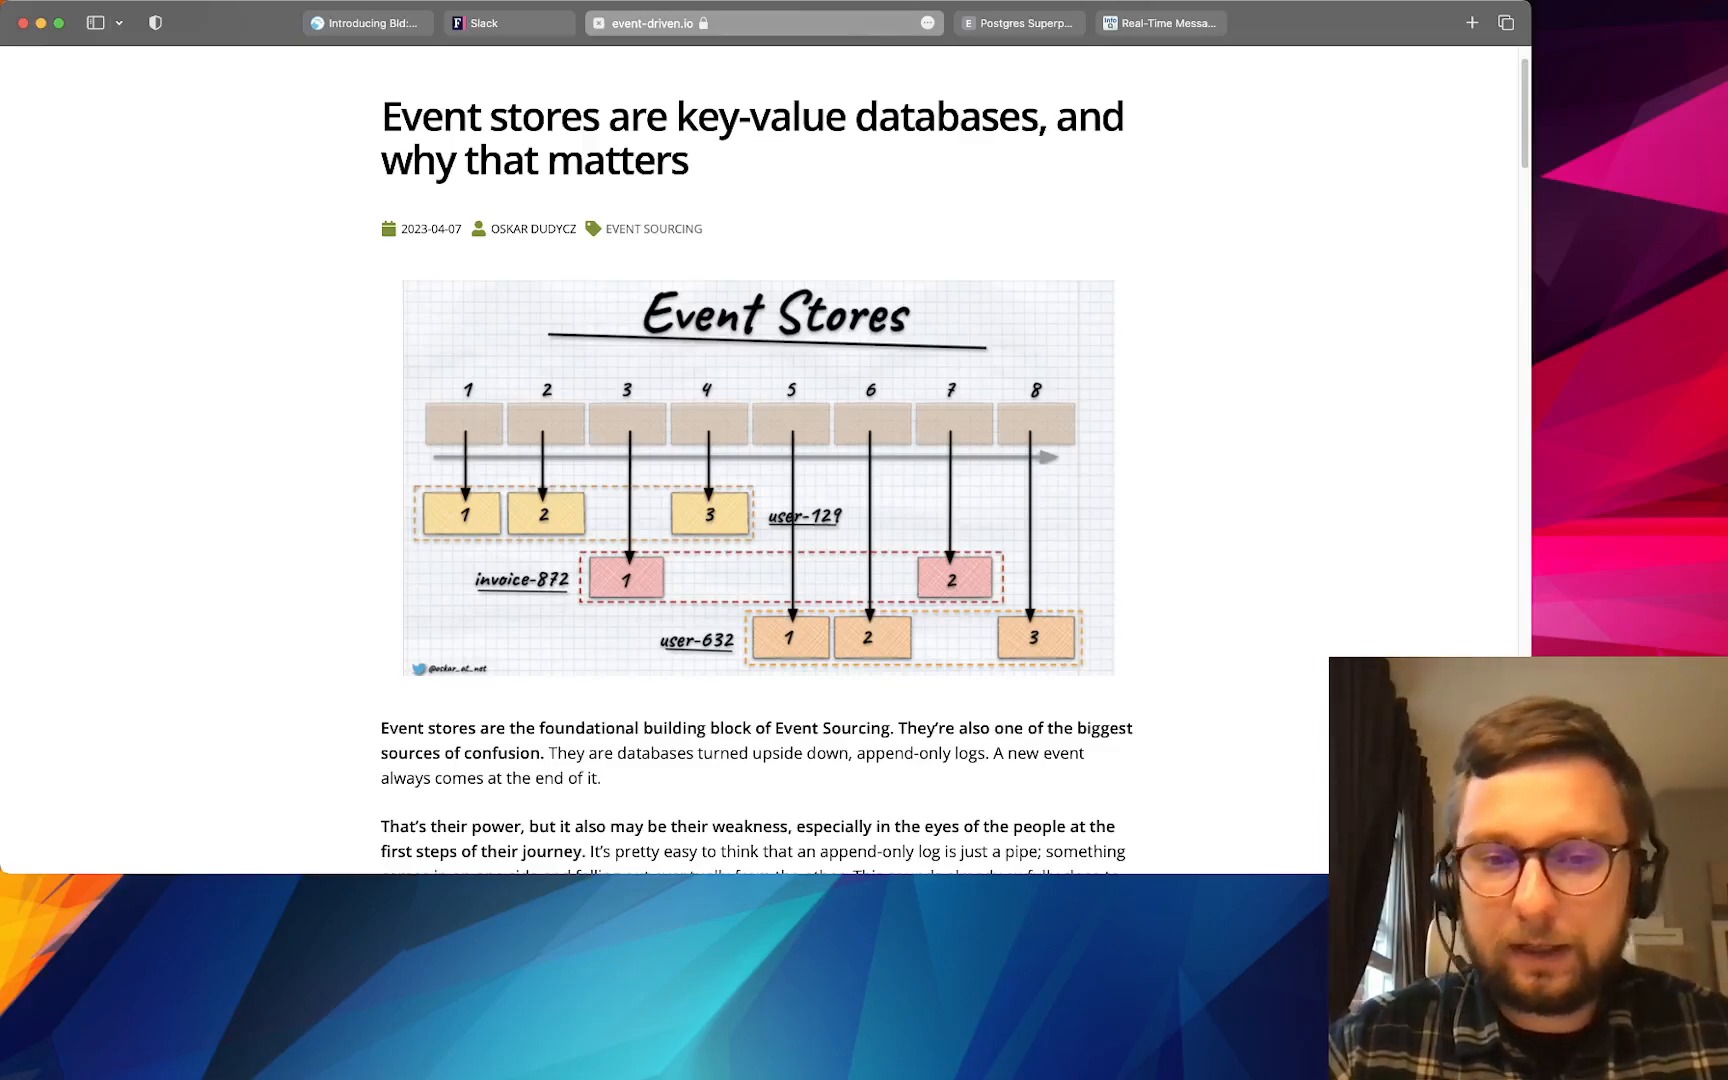
pyautogui.scroll(-3)
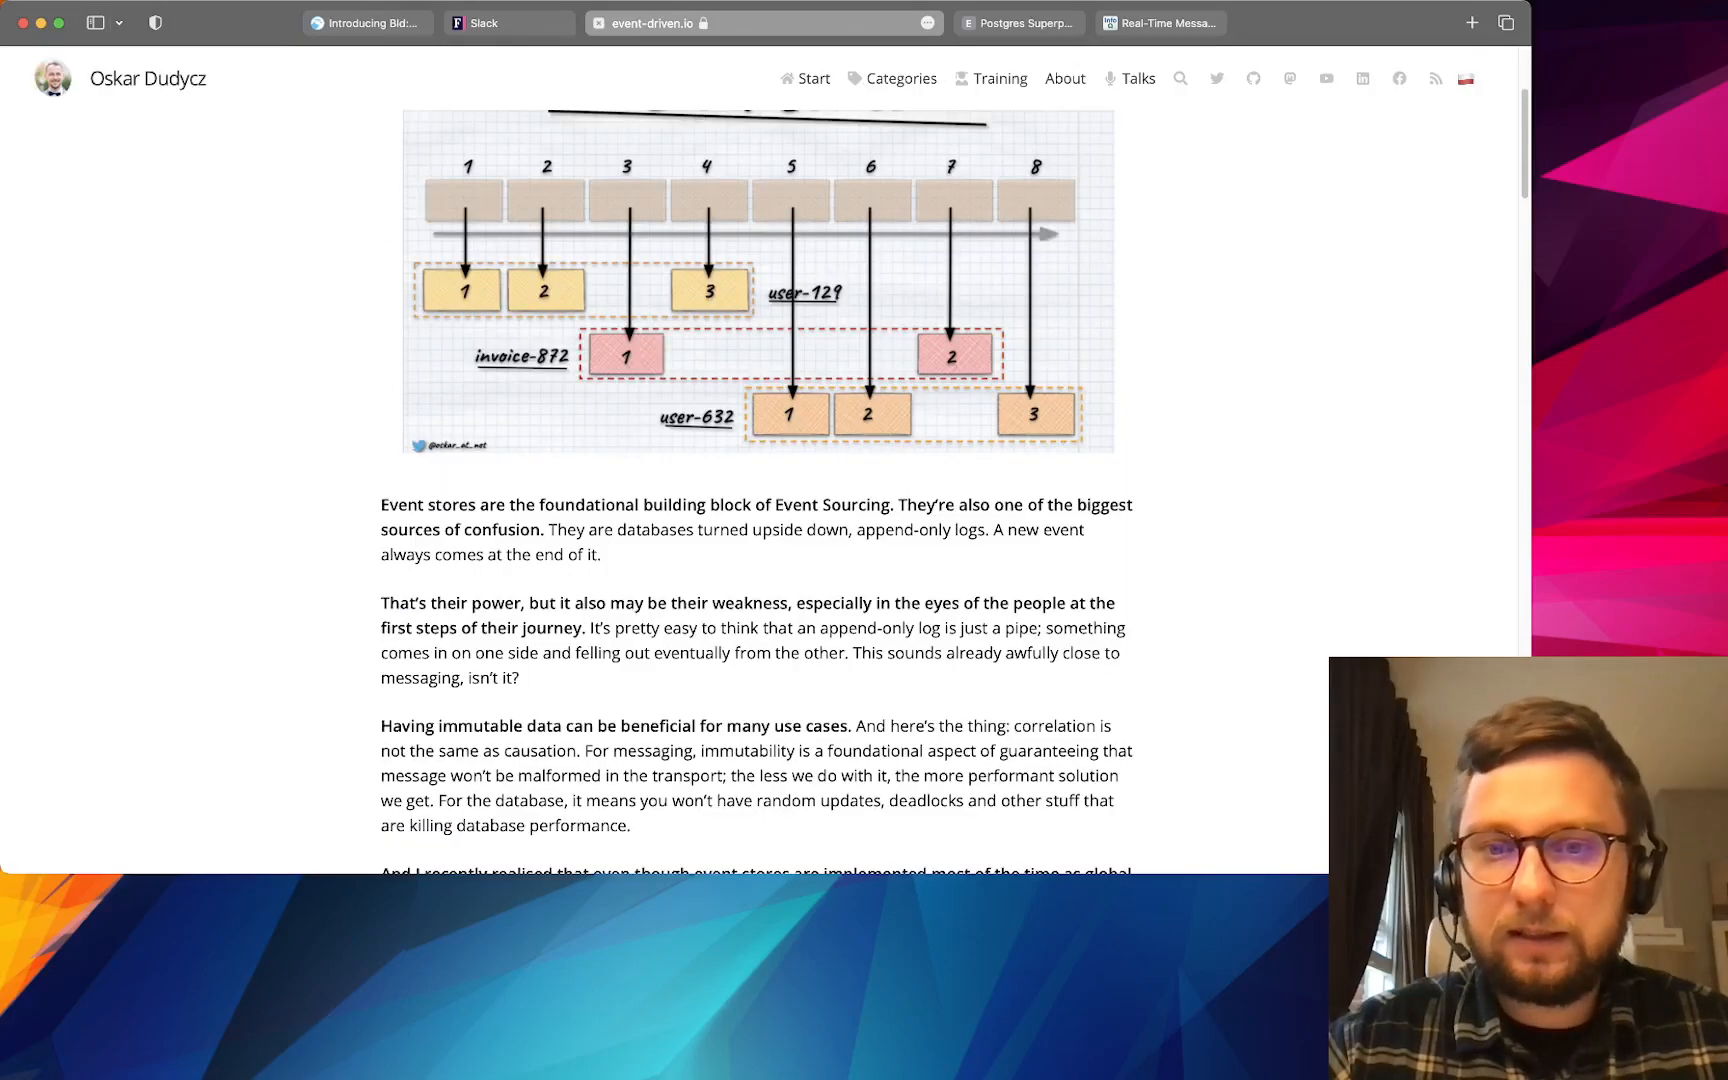
pyautogui.scroll(-3)
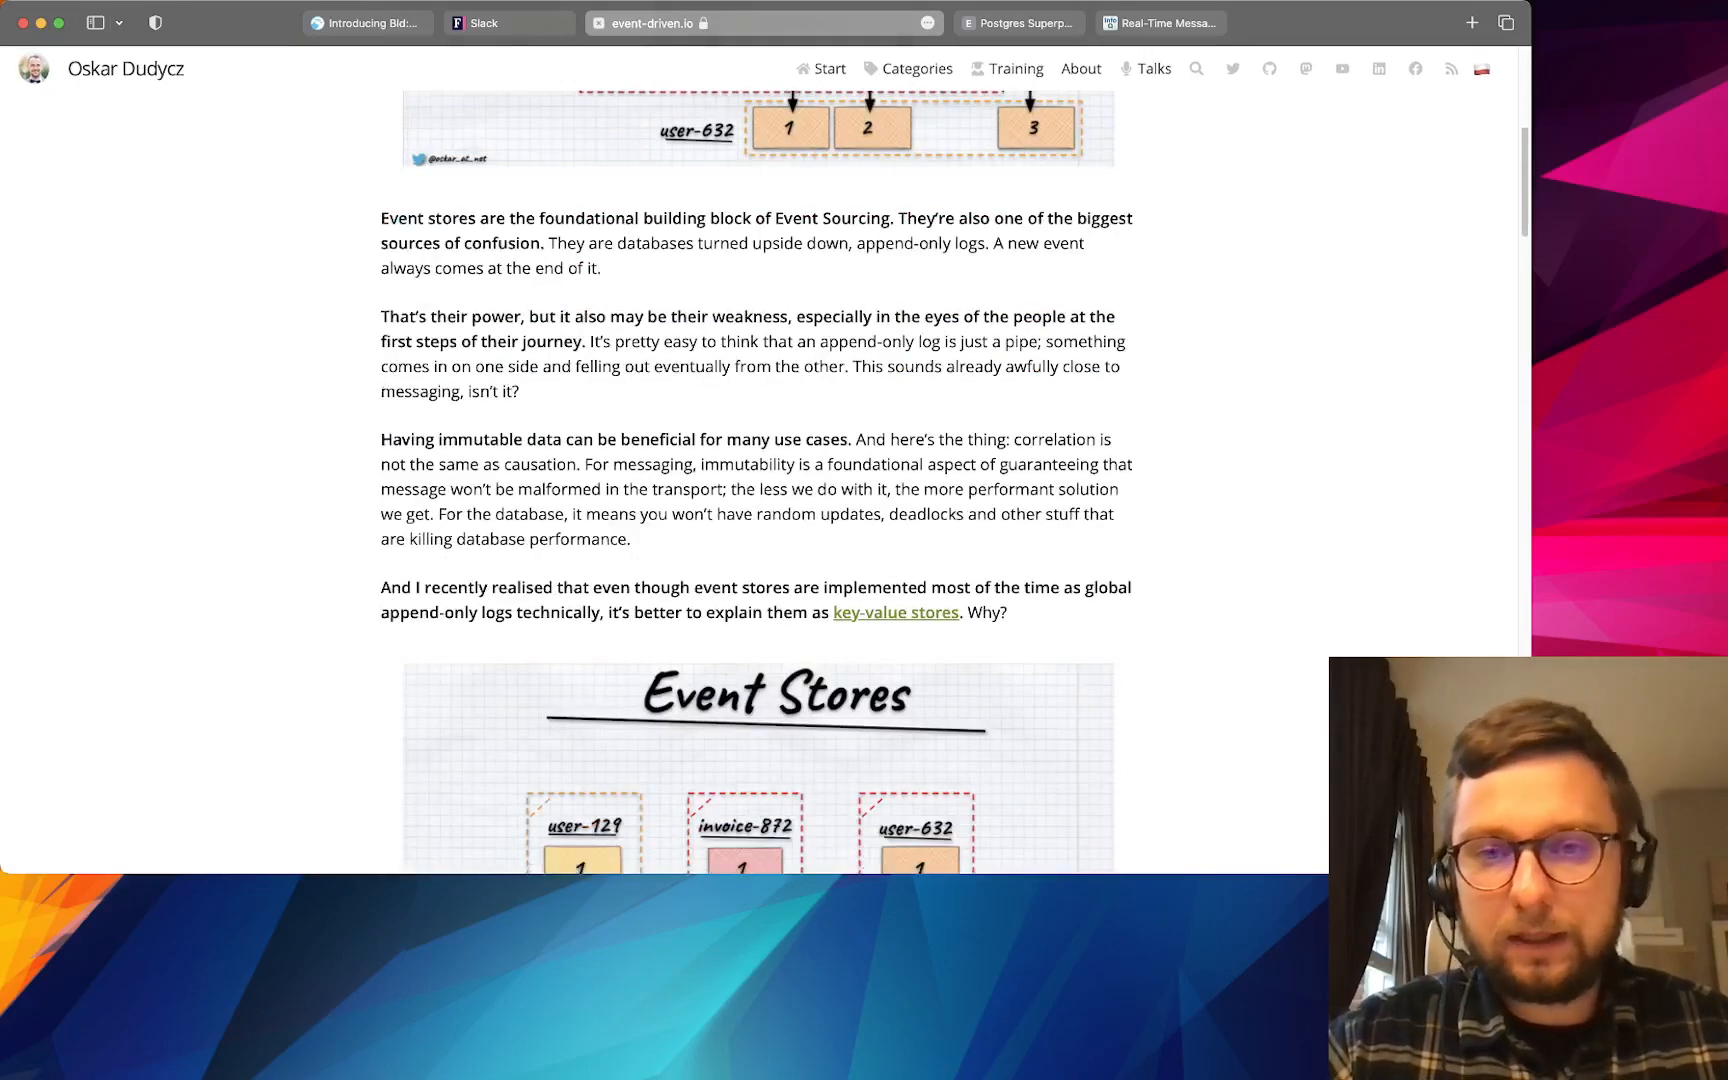
pyautogui.scroll(-3)
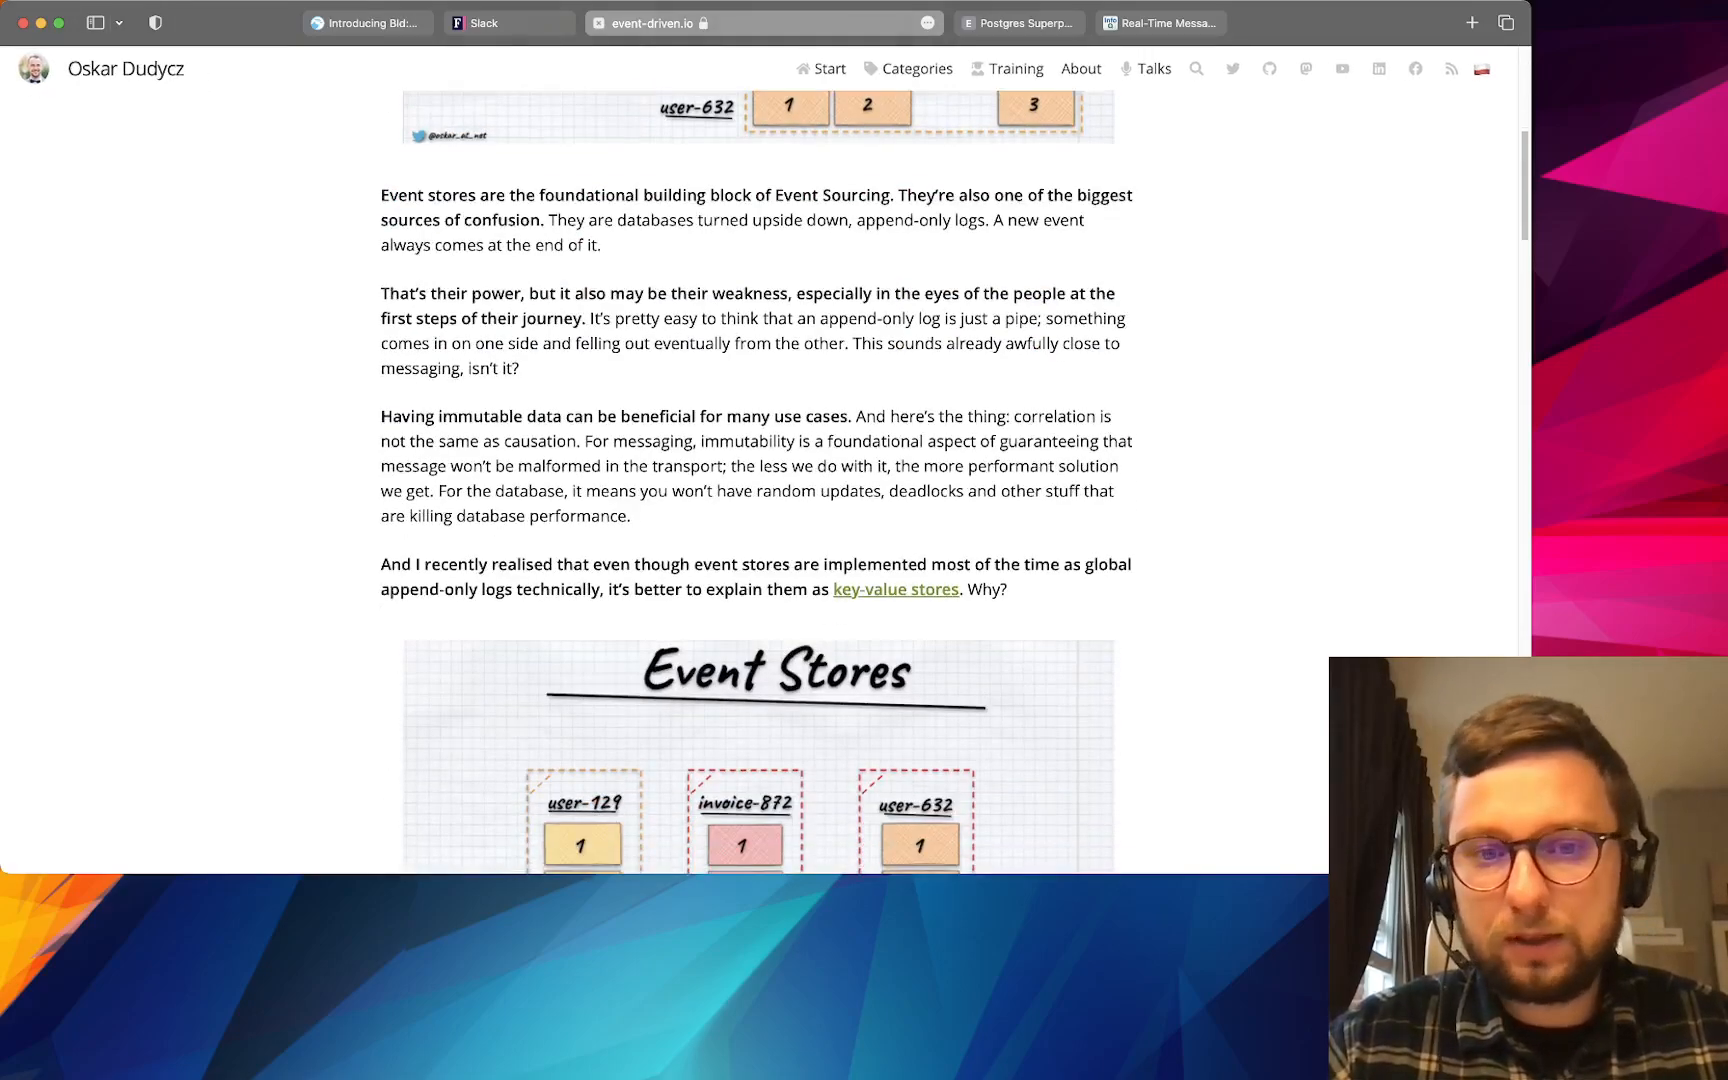
pyautogui.scroll(-3)
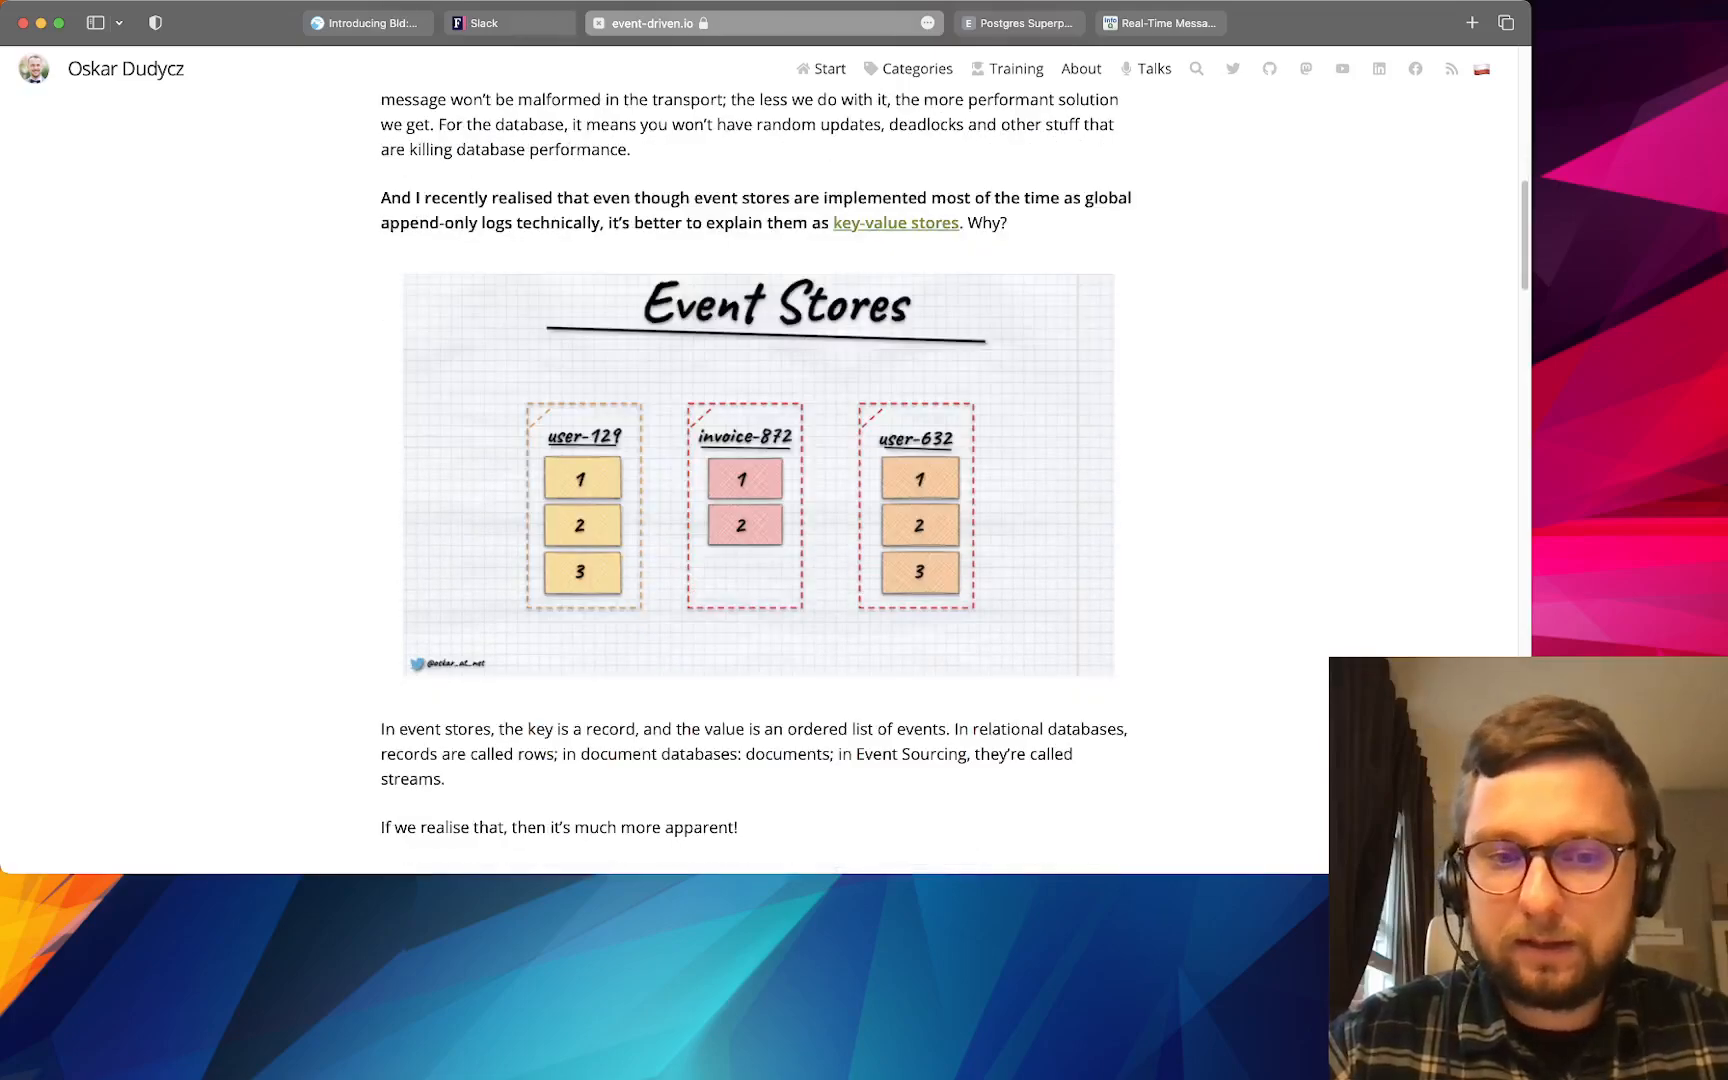
pyautogui.scroll(-3)
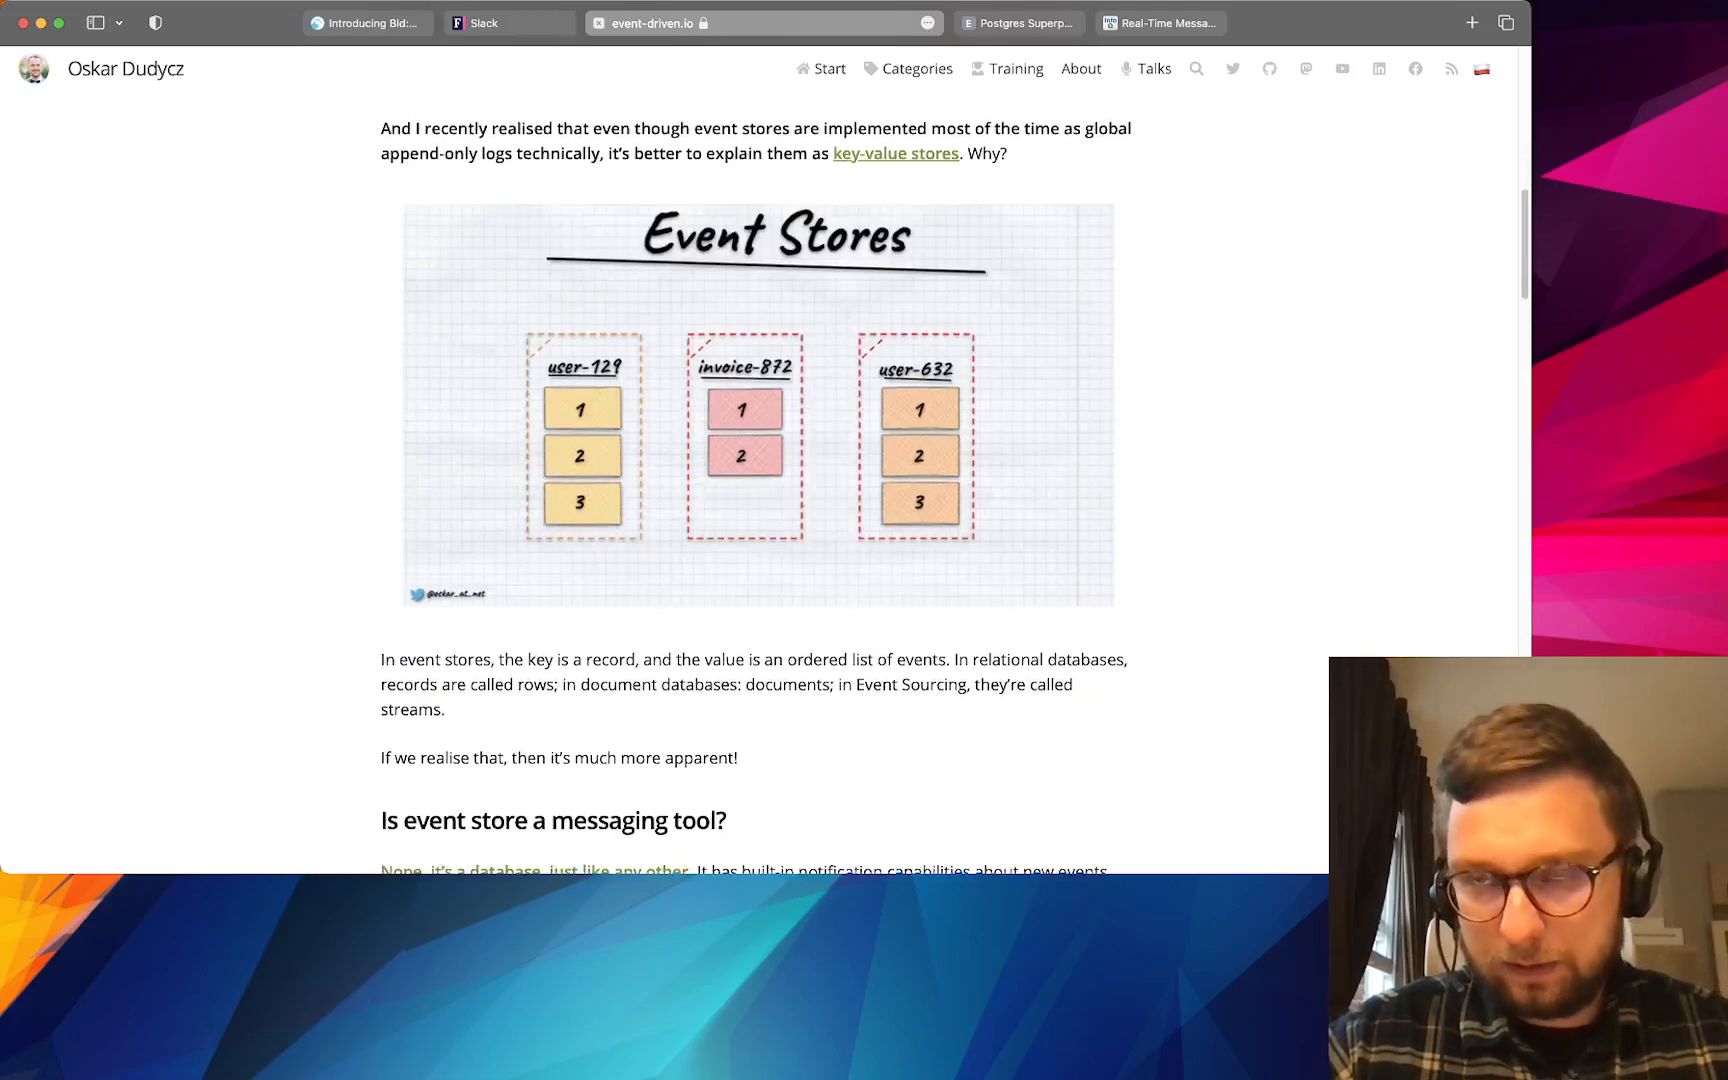
pyautogui.scroll(3)
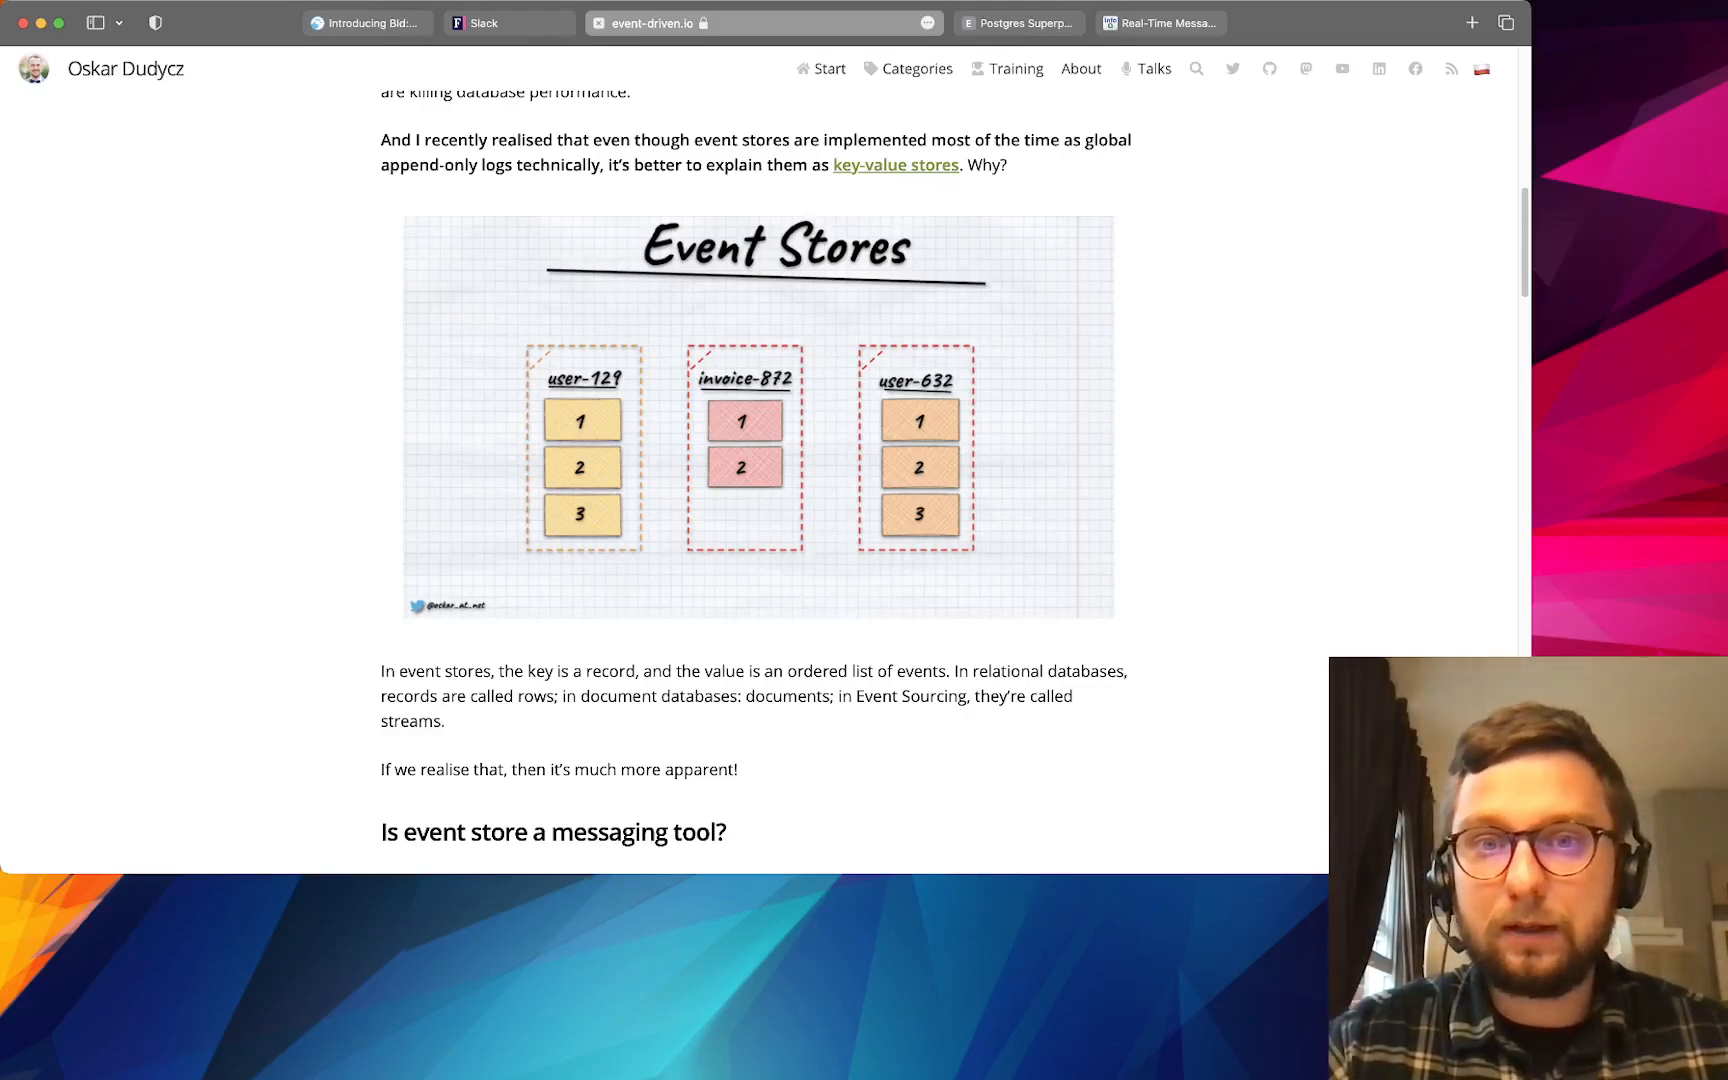
pyautogui.scroll(-3)
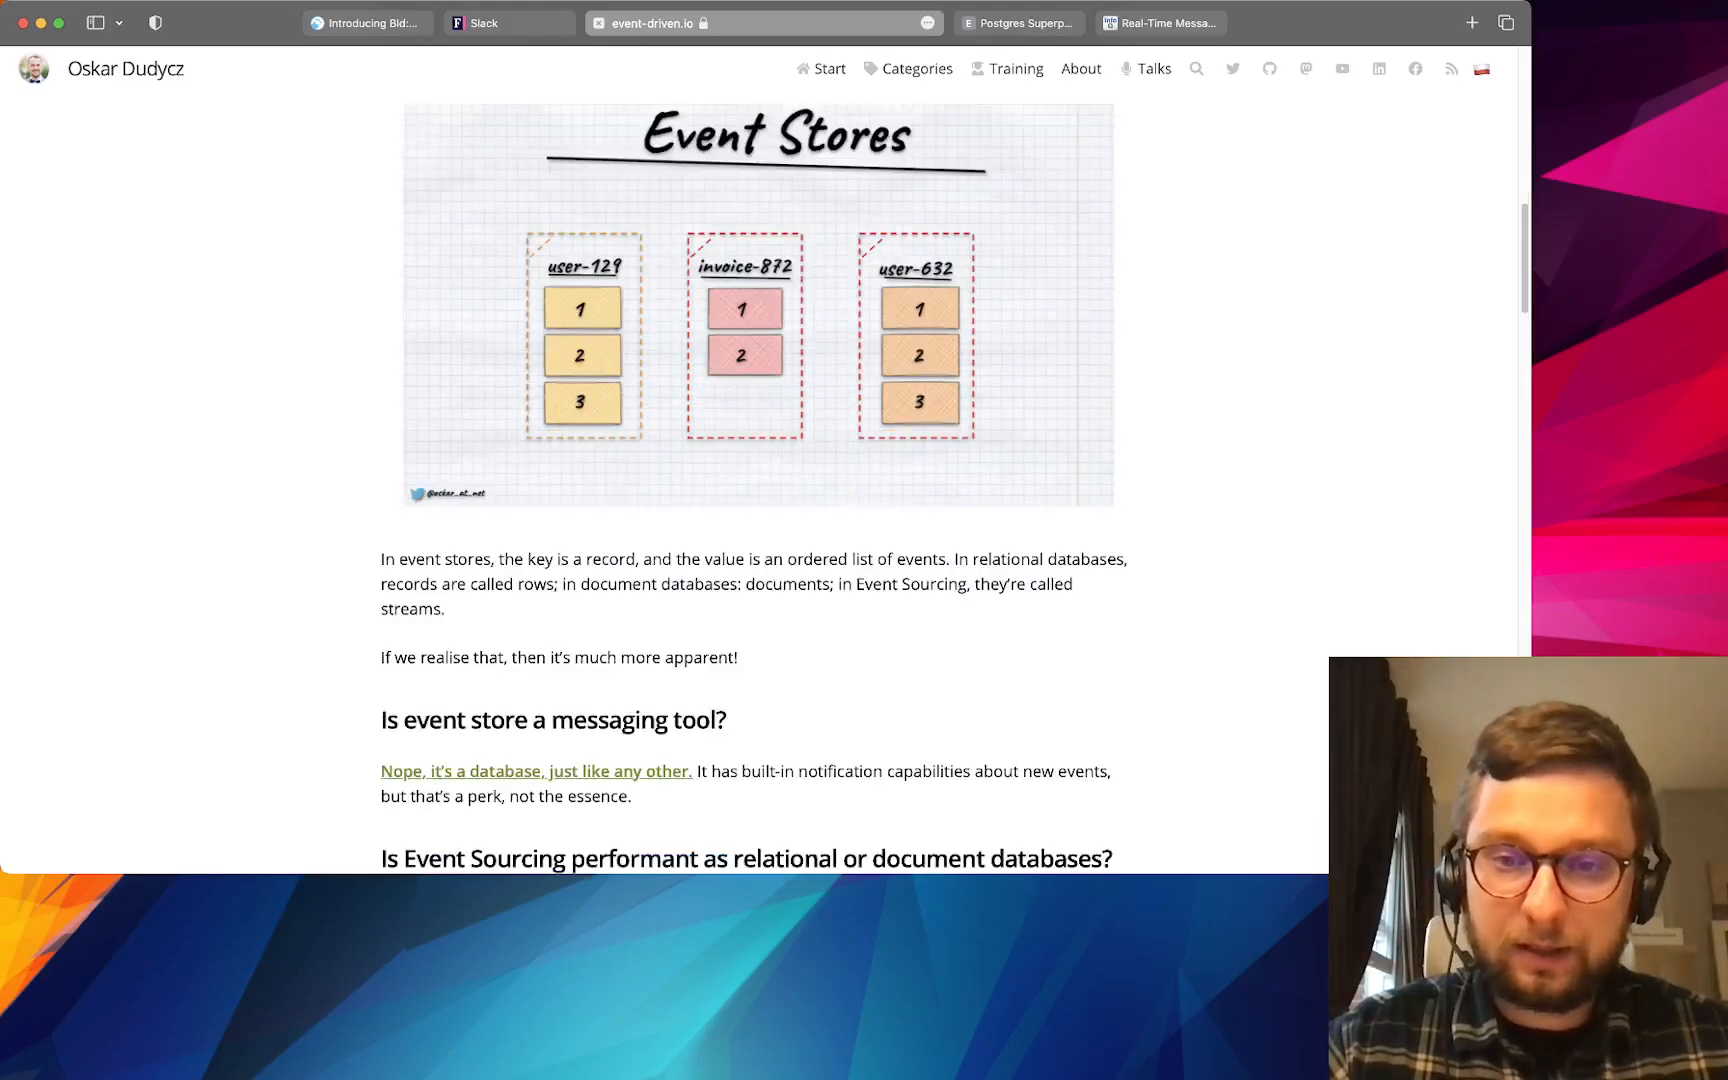
pyautogui.scroll(-3)
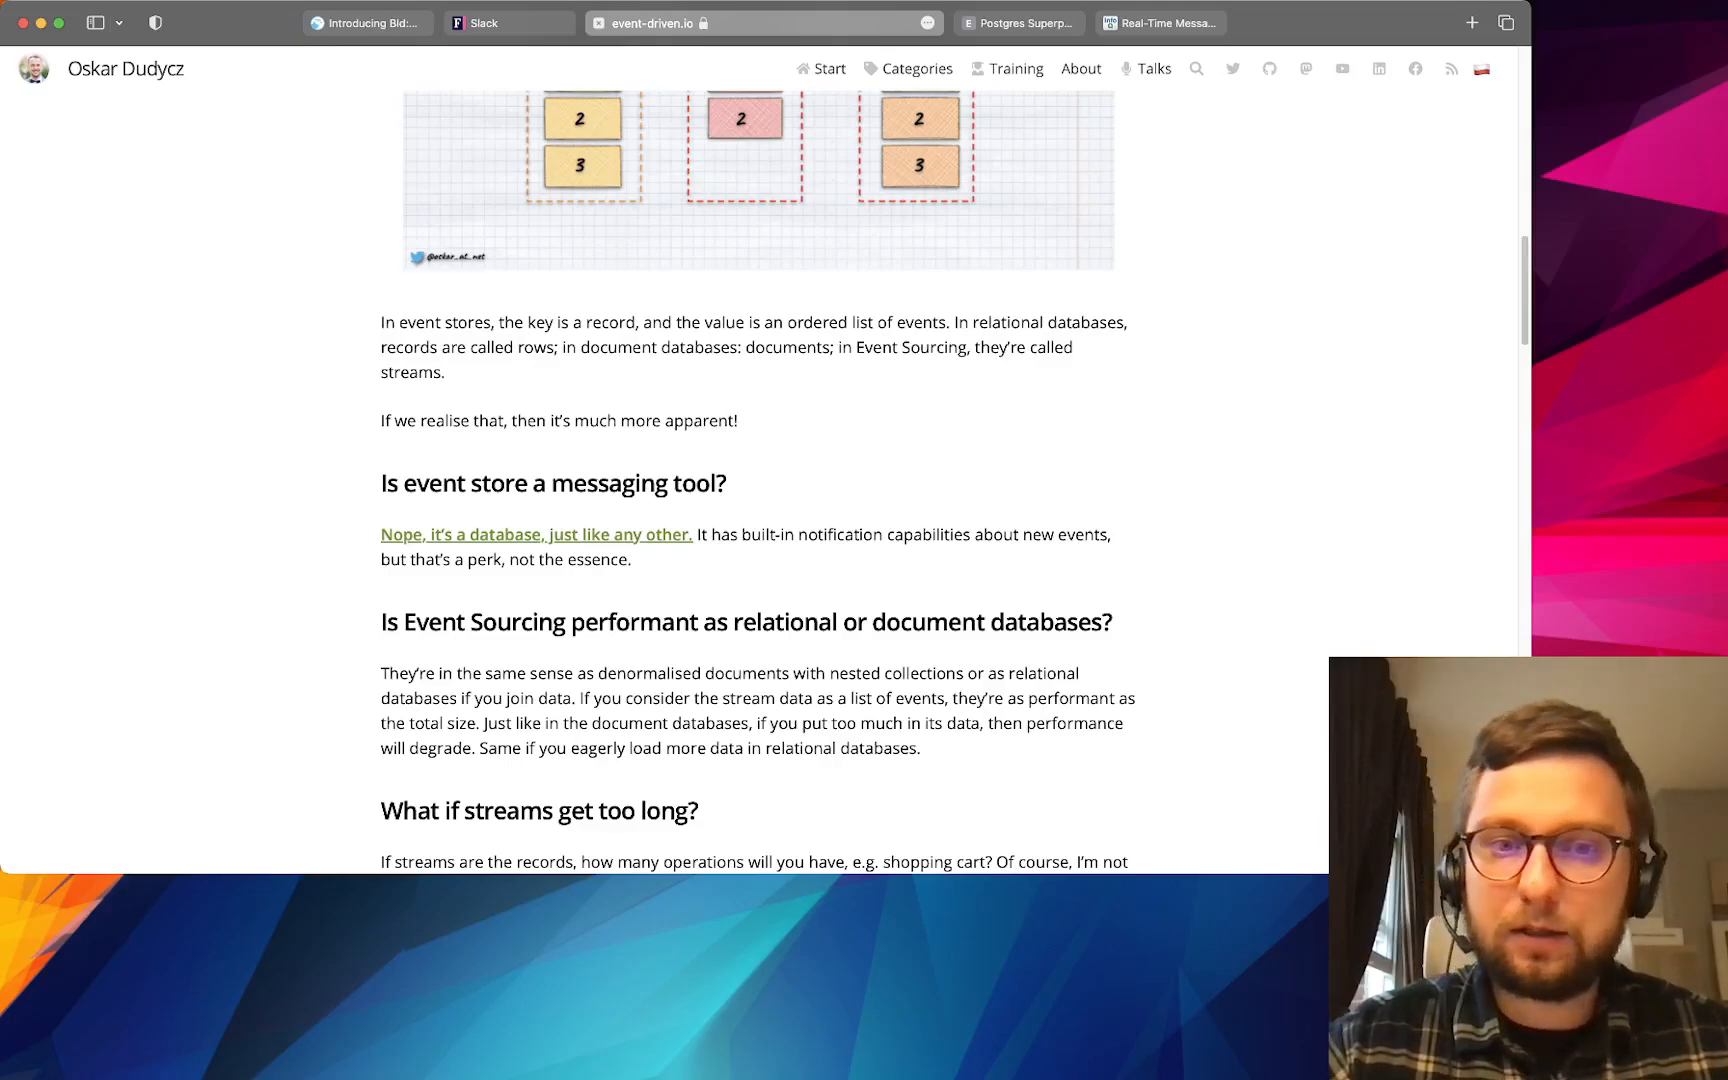
pyautogui.scroll(-3)
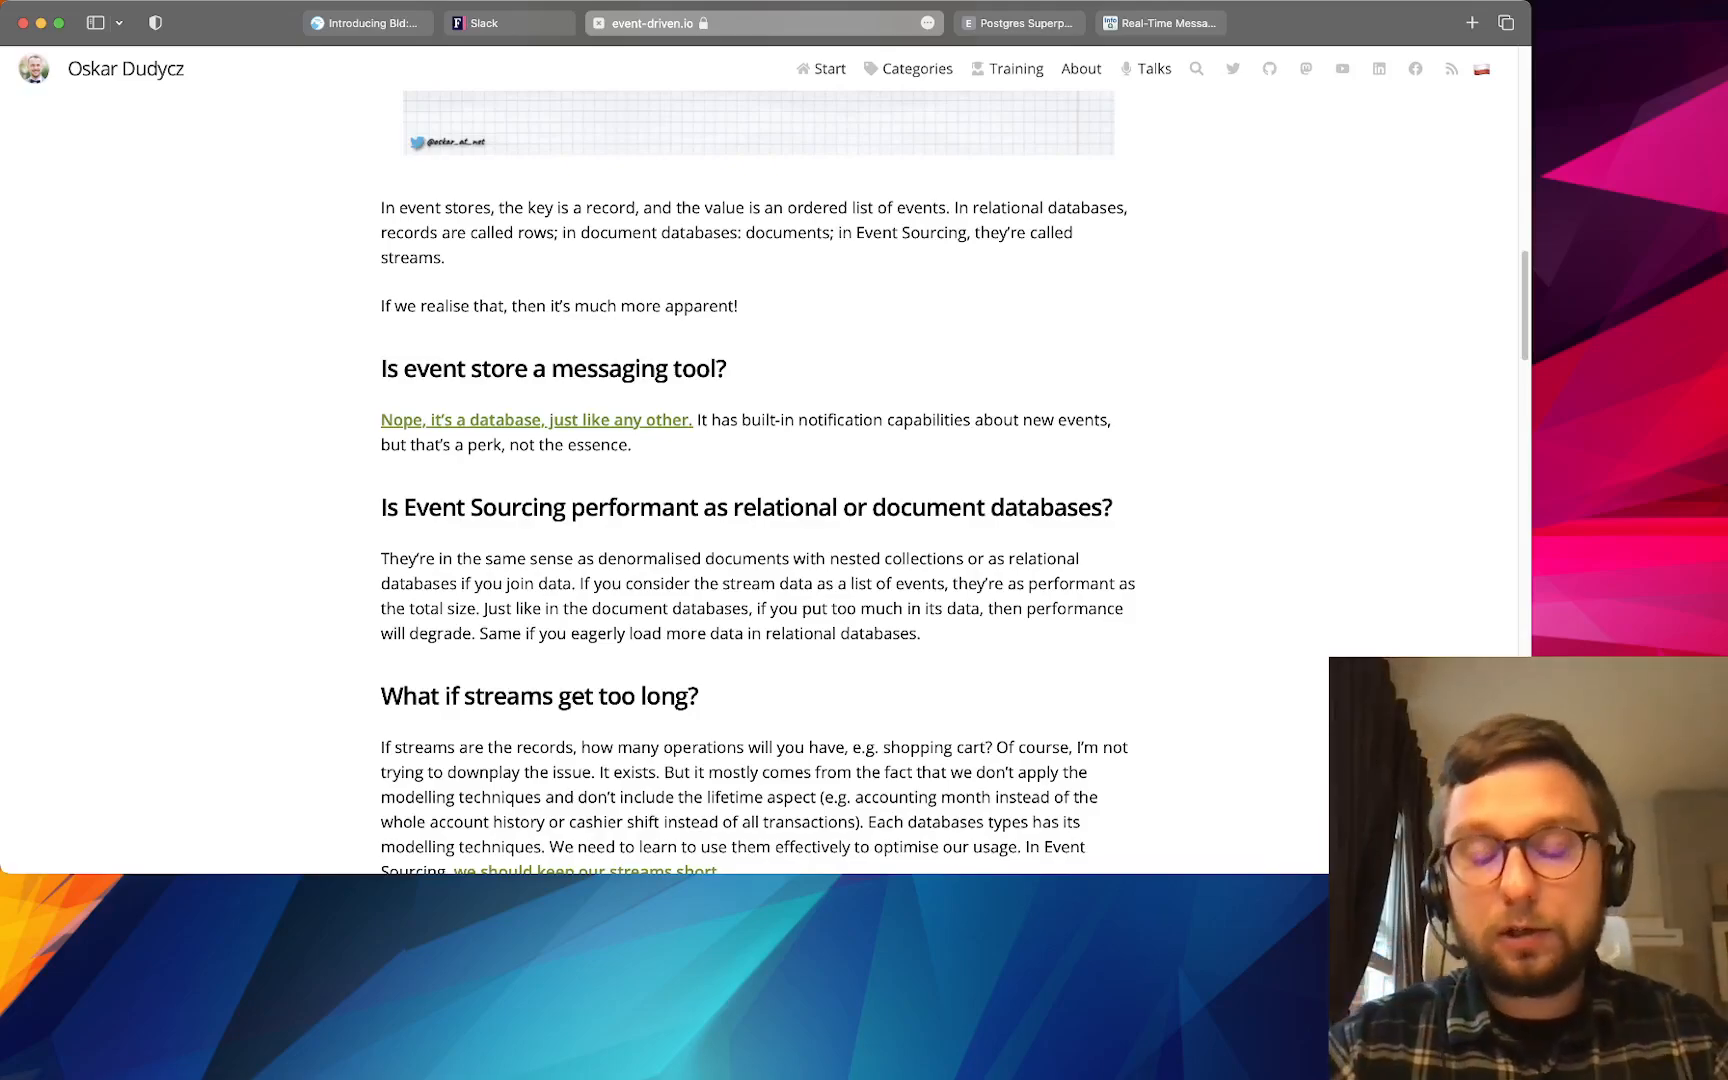
pyautogui.scroll(-3)
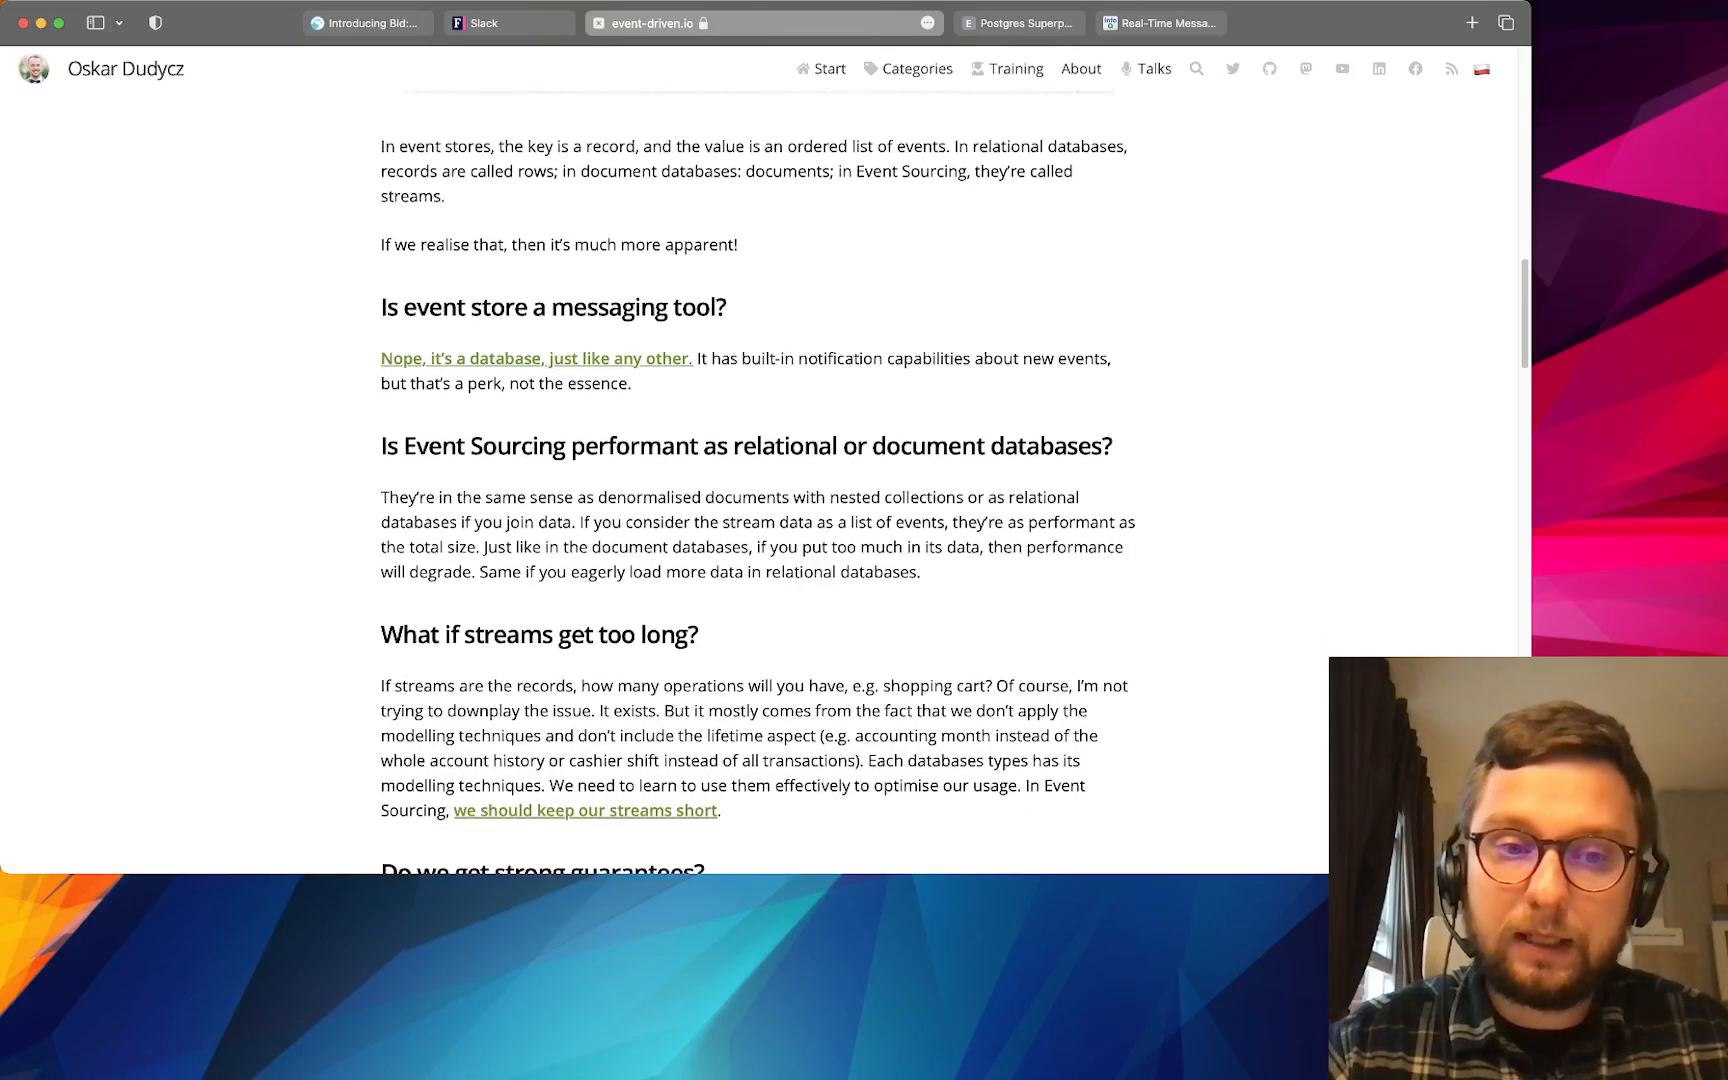
pyautogui.scroll(-3)
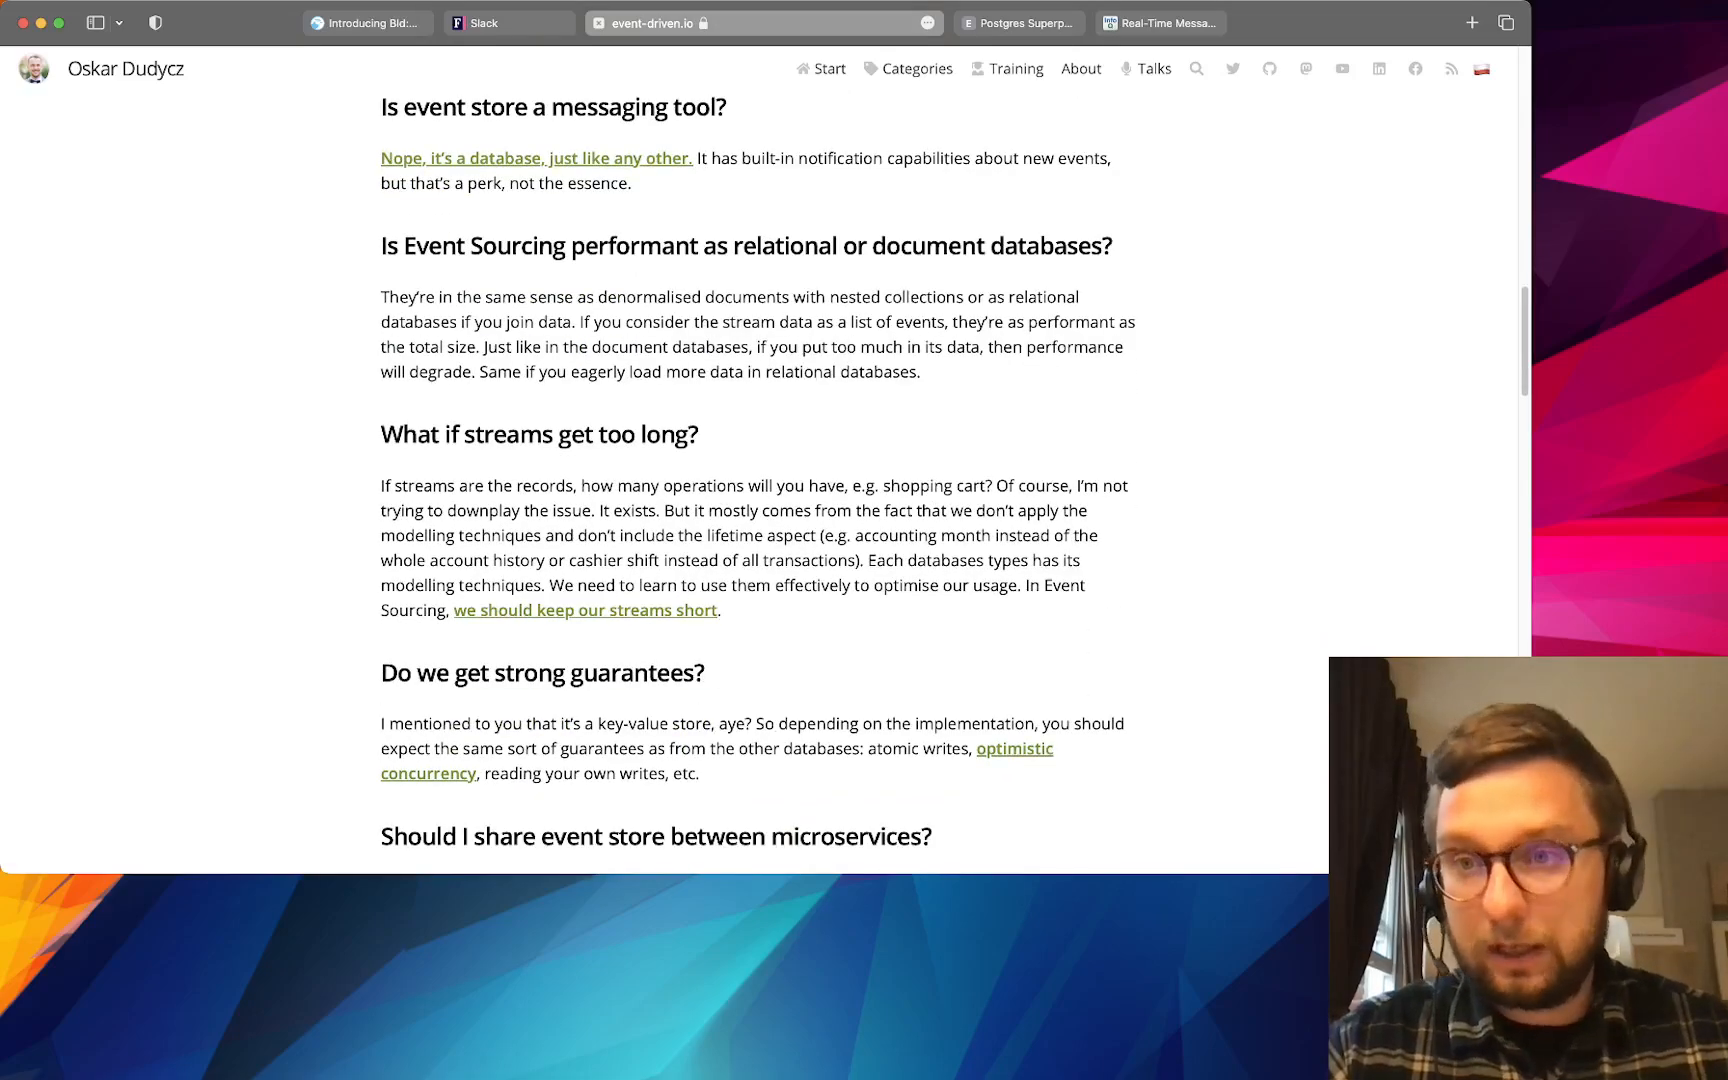
pyautogui.scroll(-3)
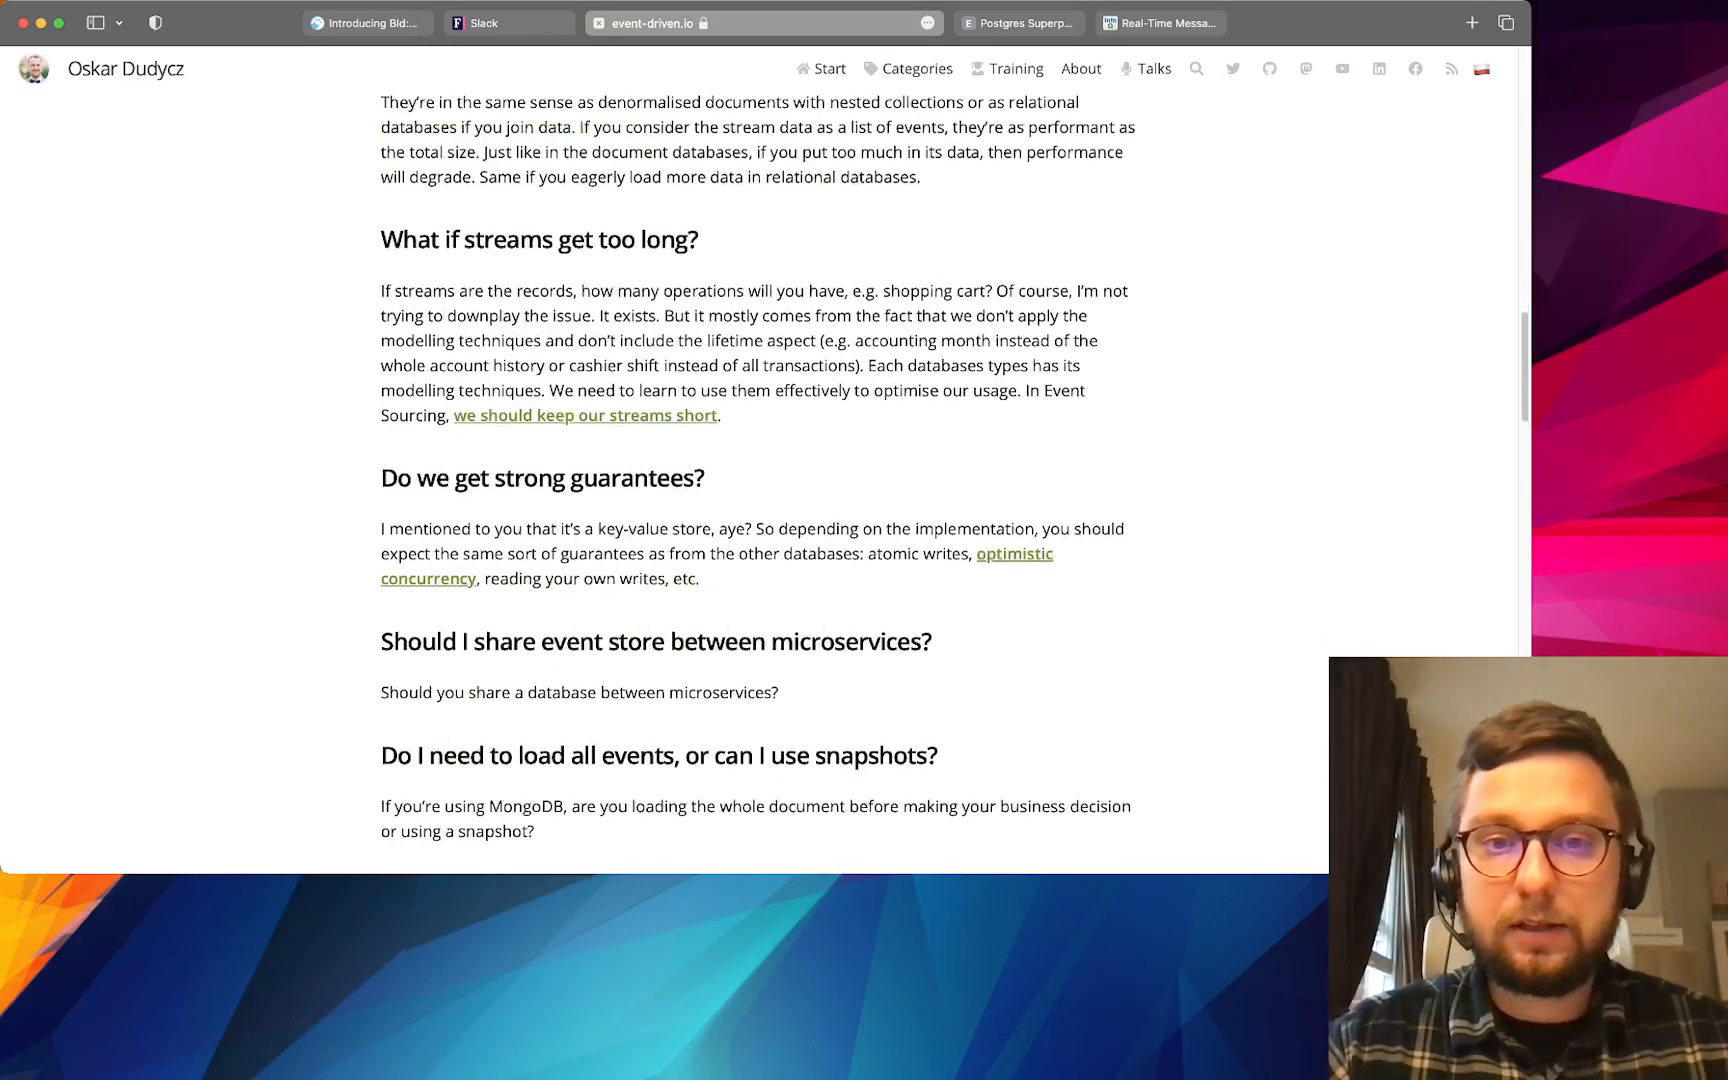
pyautogui.scroll(3)
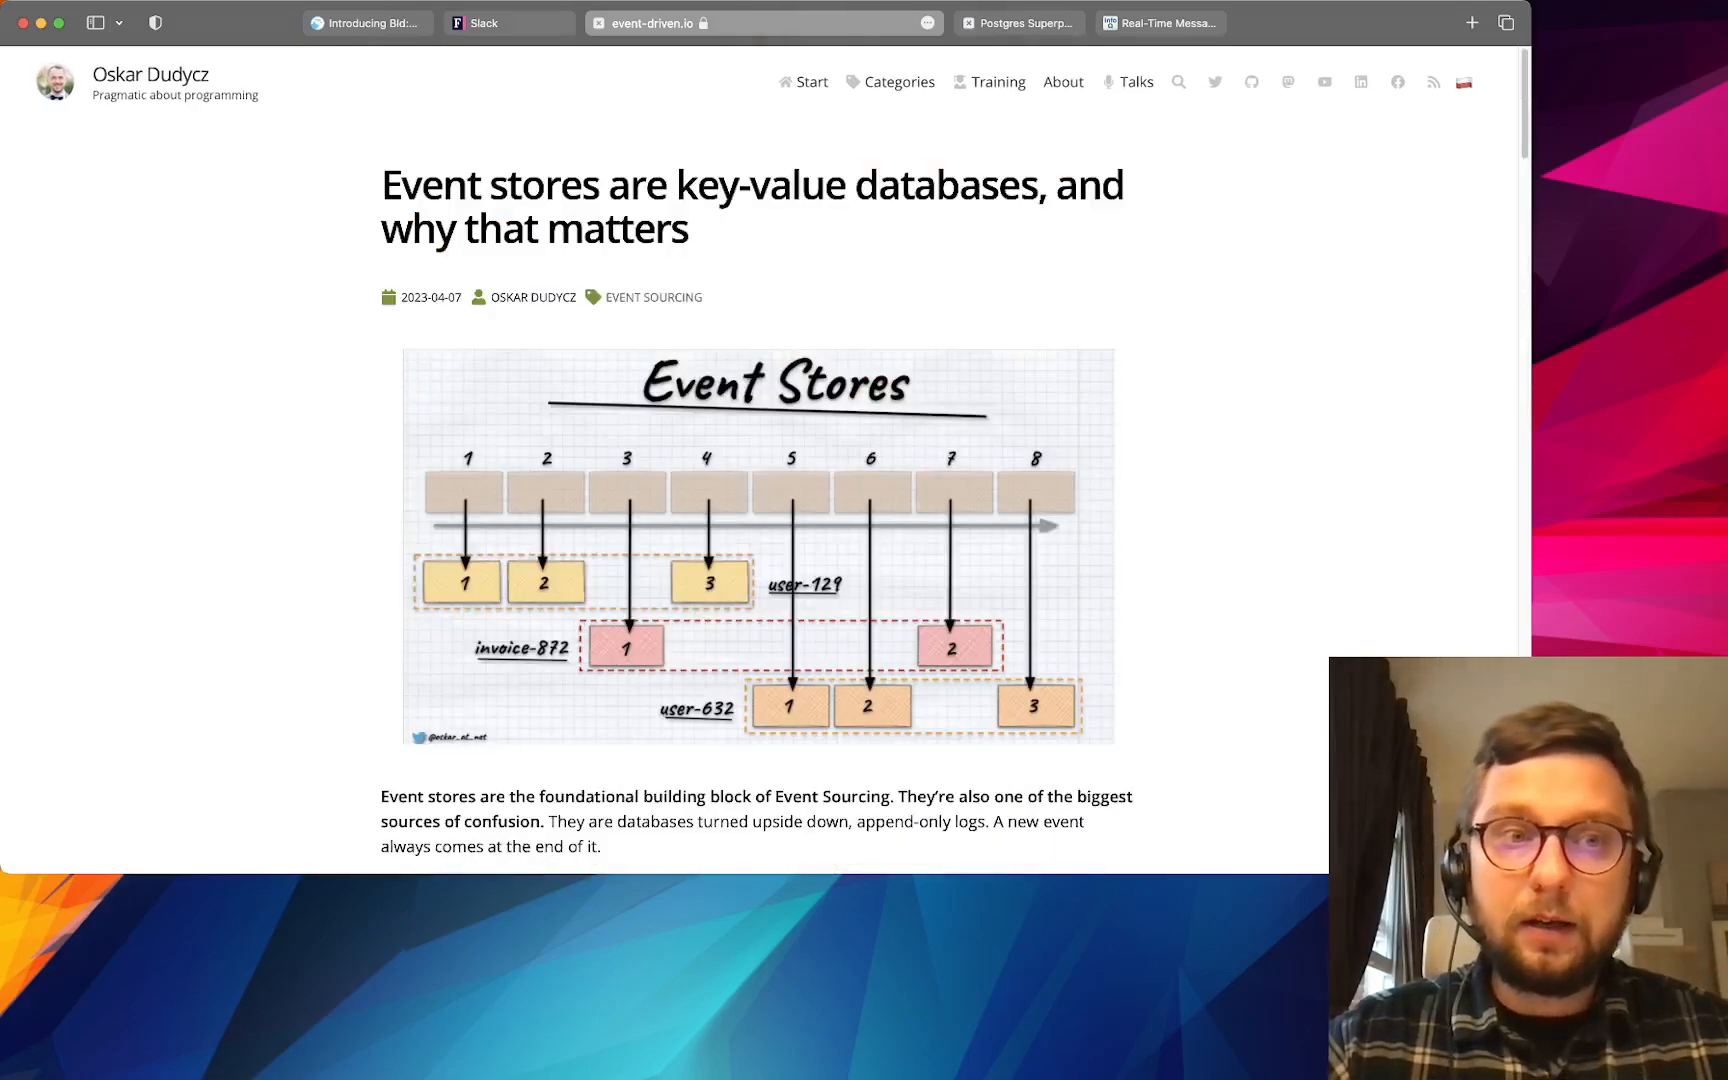
# - Switch to the Postgres Superpowers in Practice tab and scroll past the partitioning examples
pyautogui.click(1020, 22)
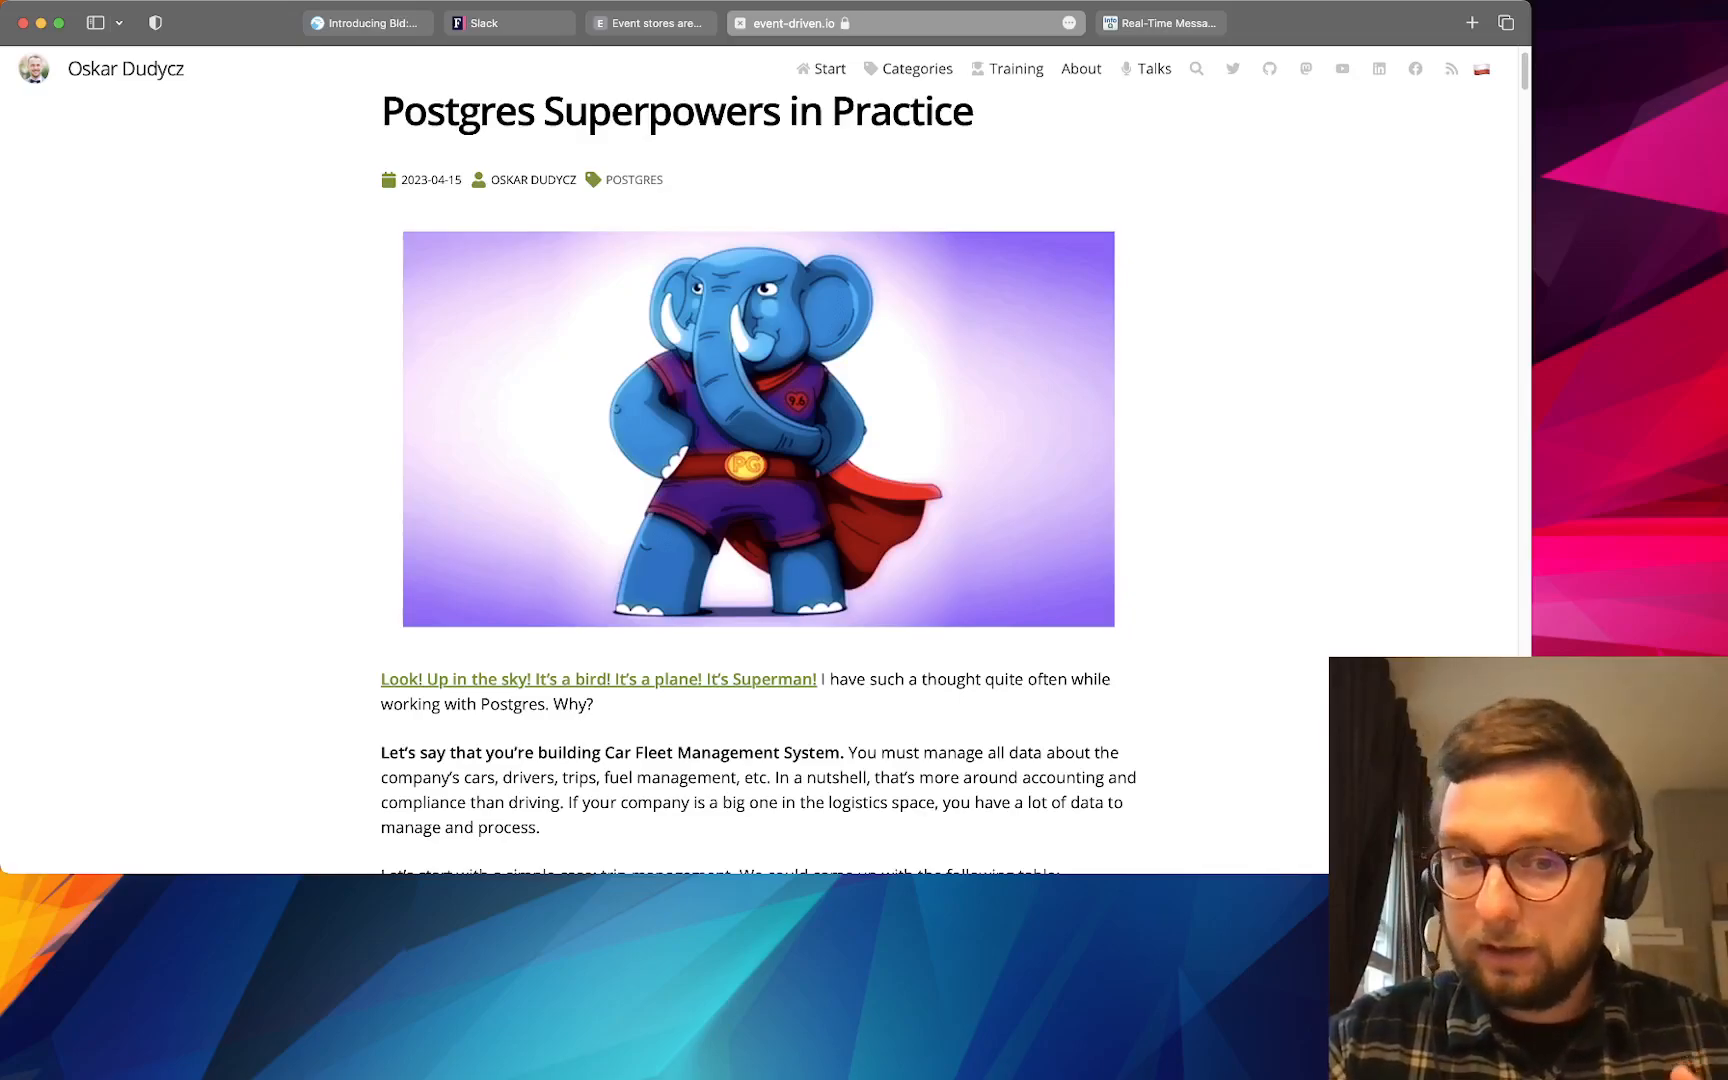
pyautogui.scroll(-3)
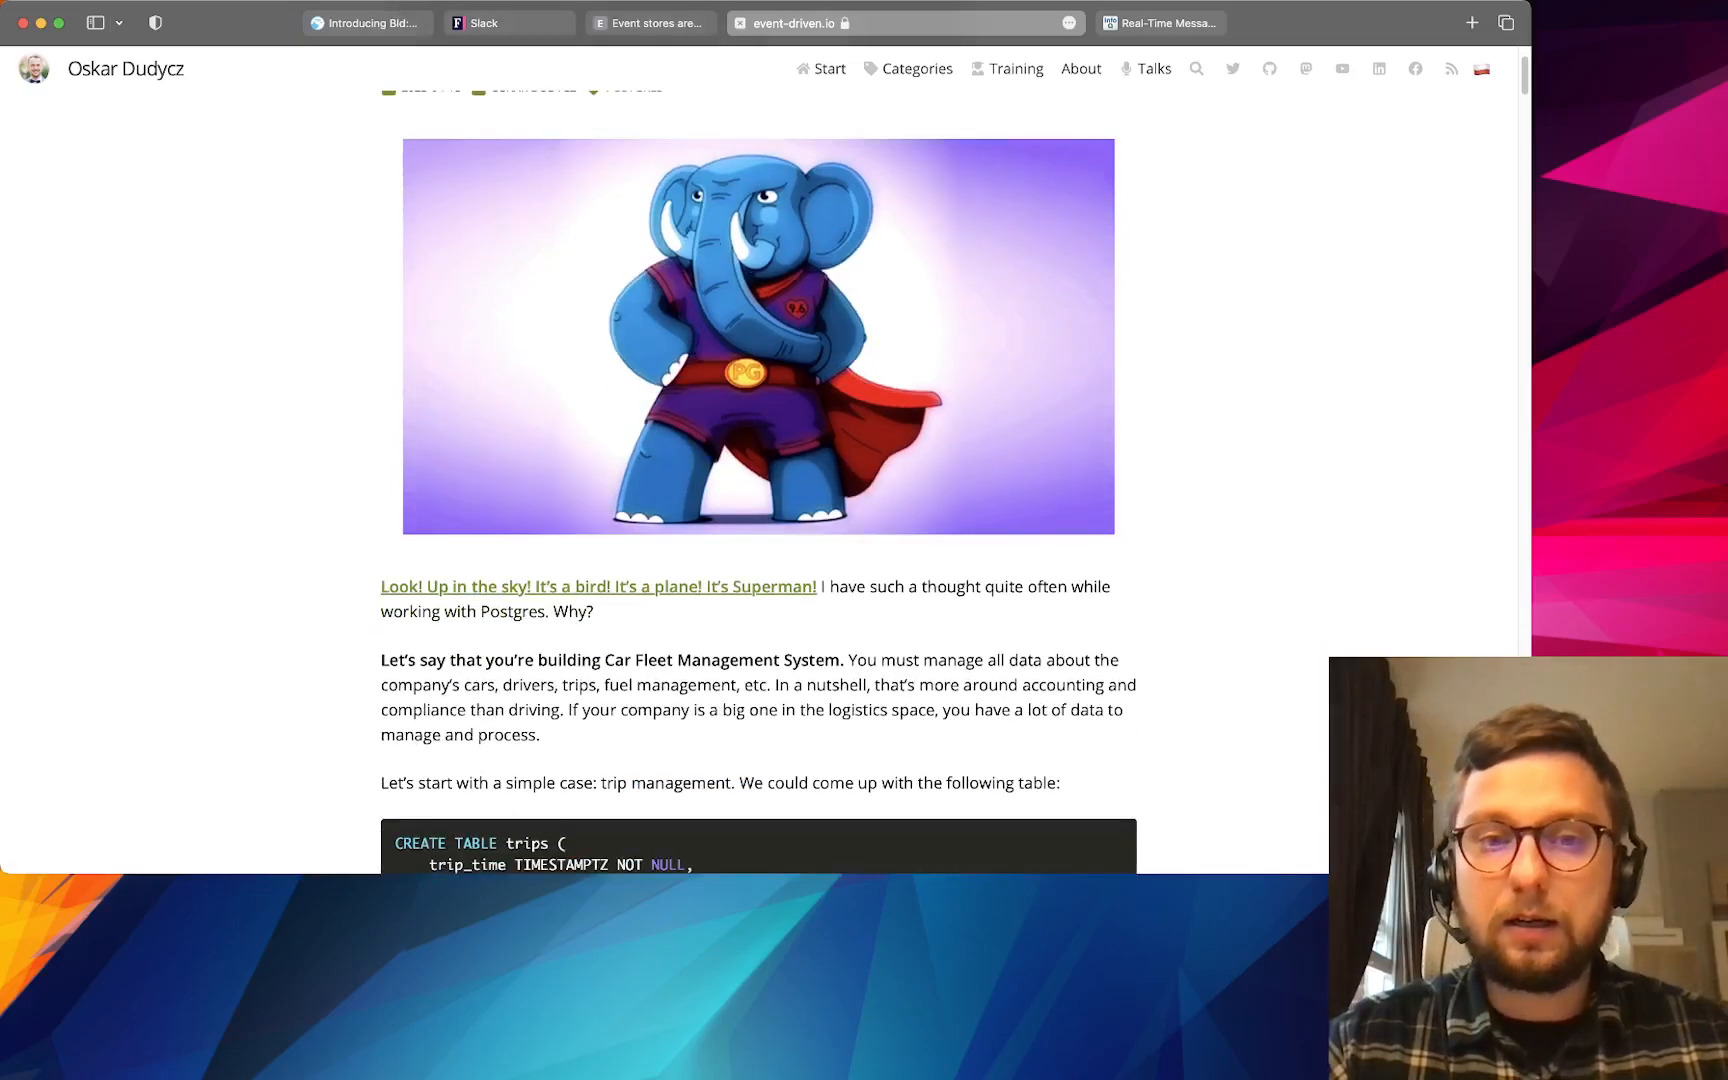
pyautogui.scroll(-3)
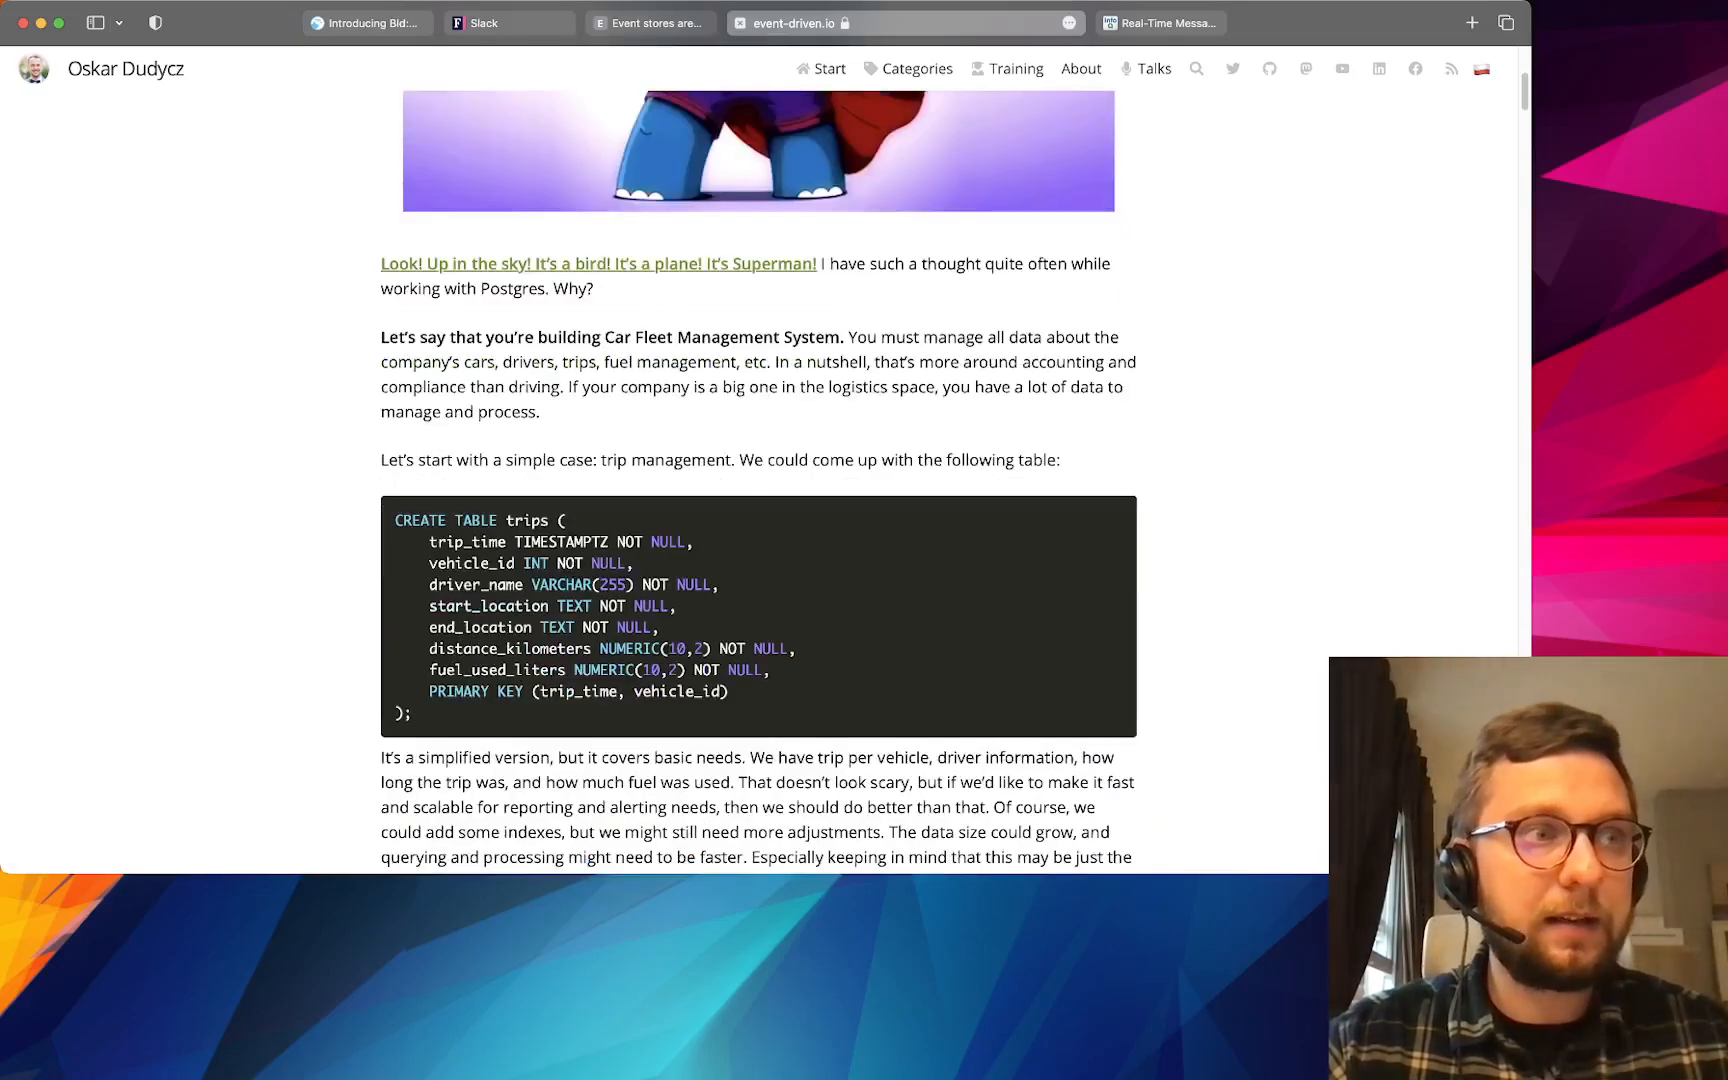
pyautogui.scroll(-3)
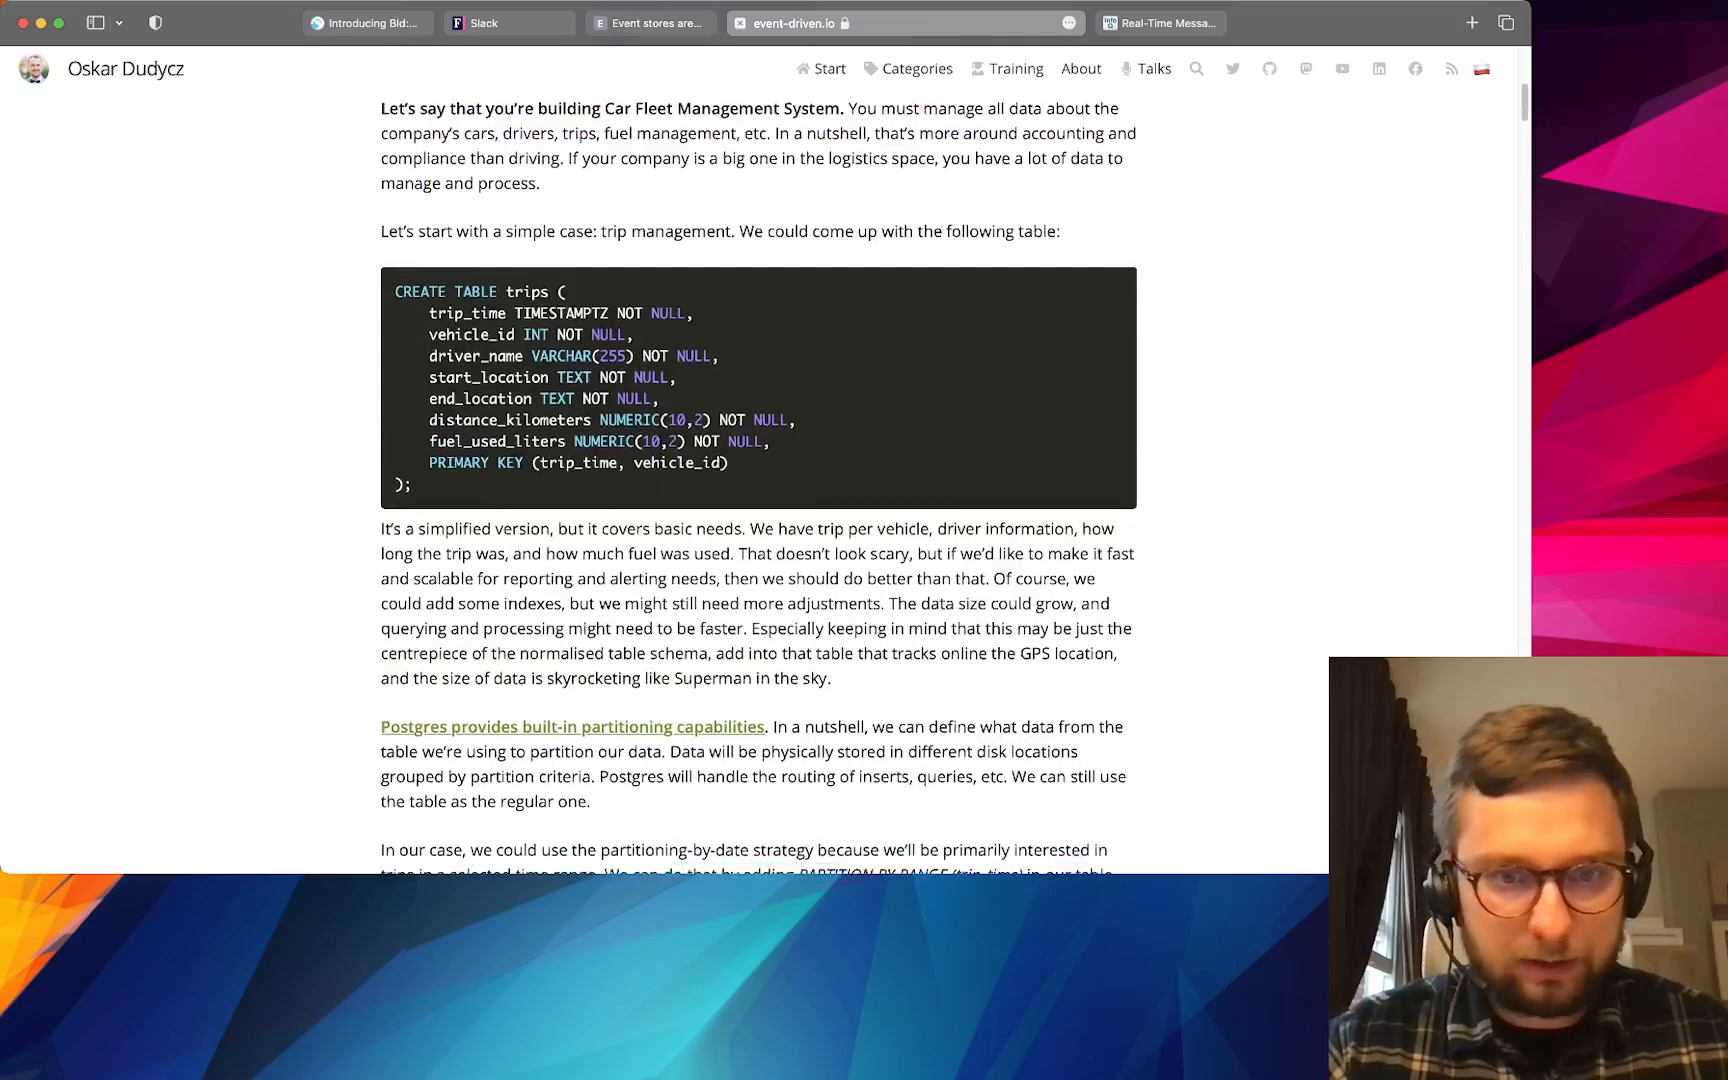
pyautogui.scroll(-3)
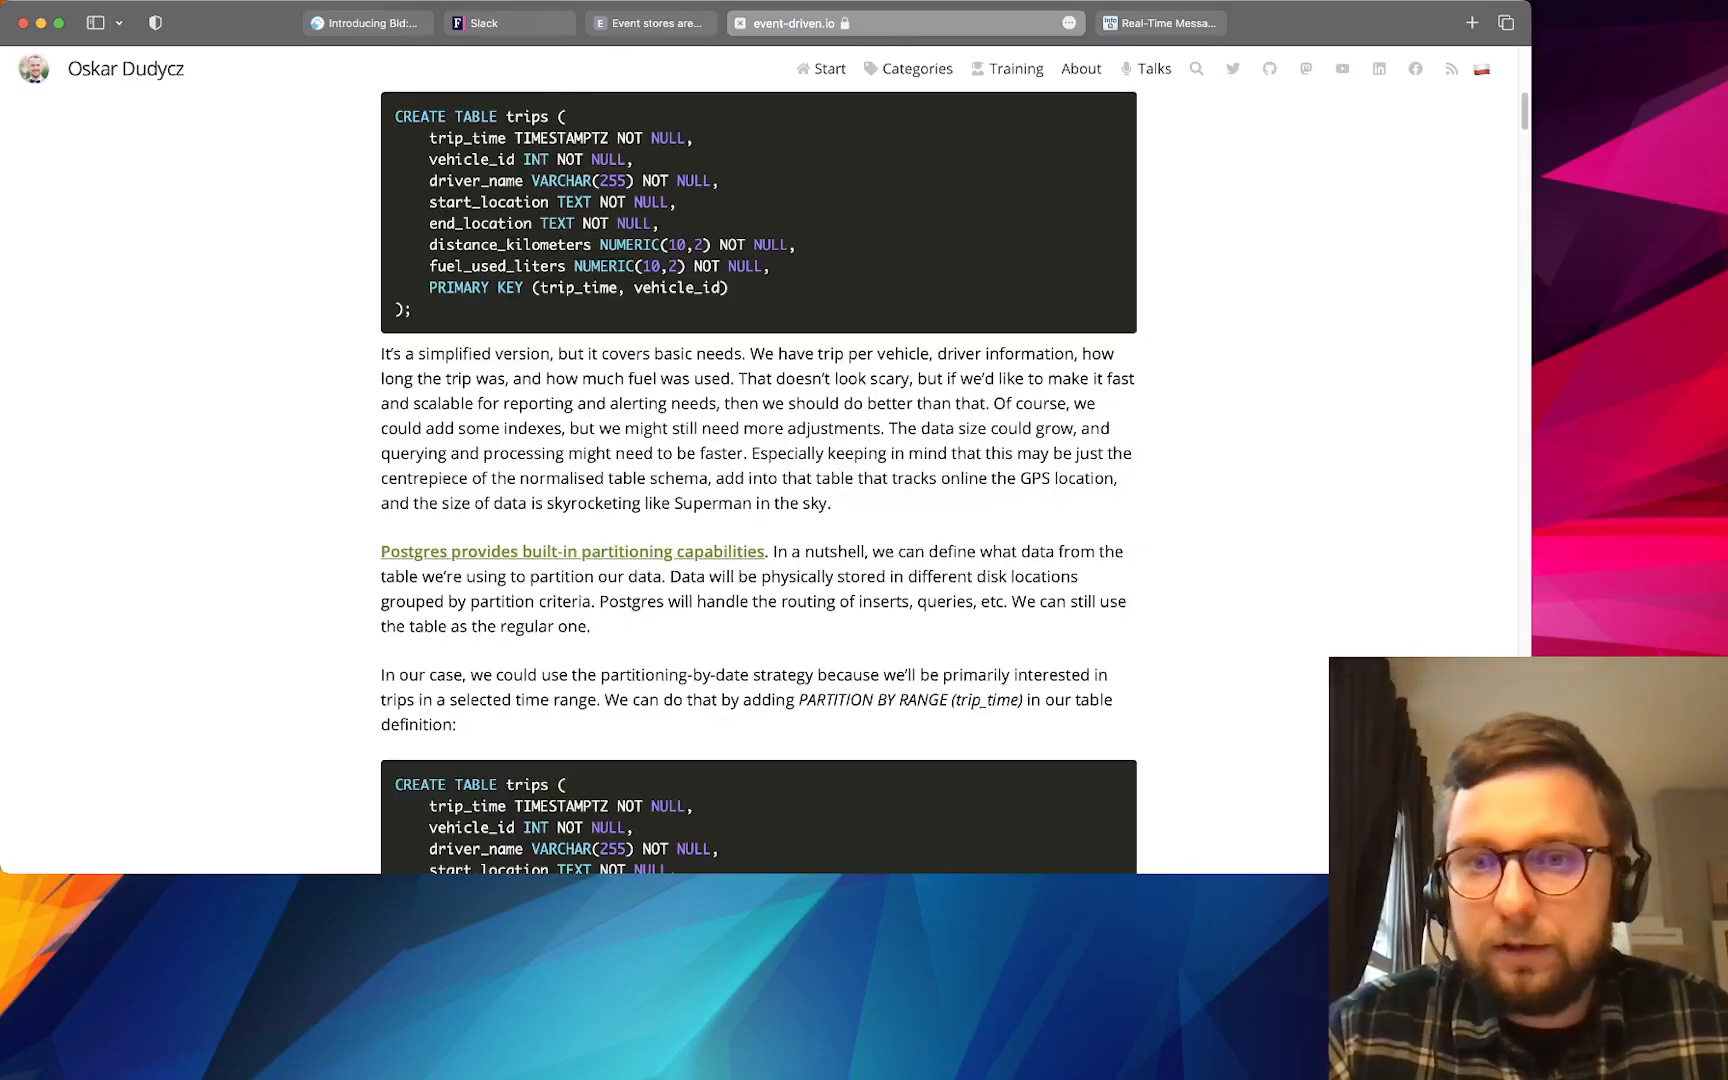
# - Continue down to the Introducing TimescaleDB section and its create_hypertable example
pyautogui.scroll(-3)
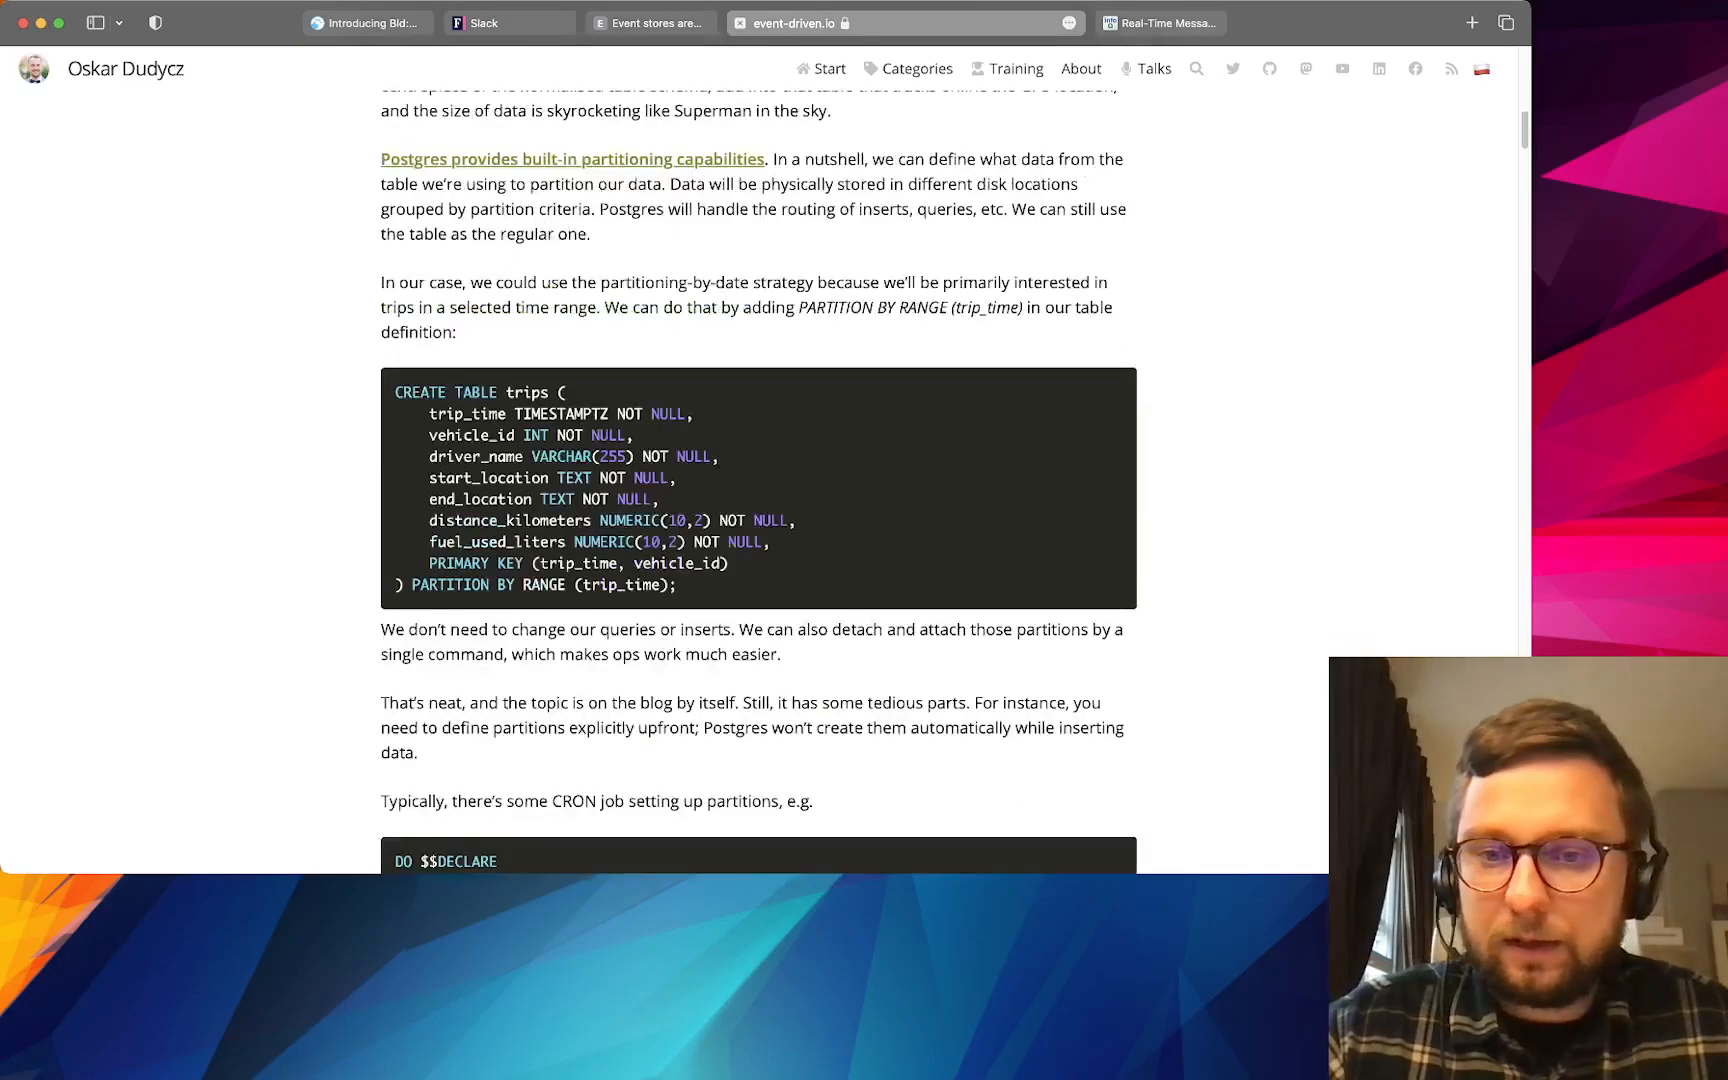
pyautogui.scroll(-3)
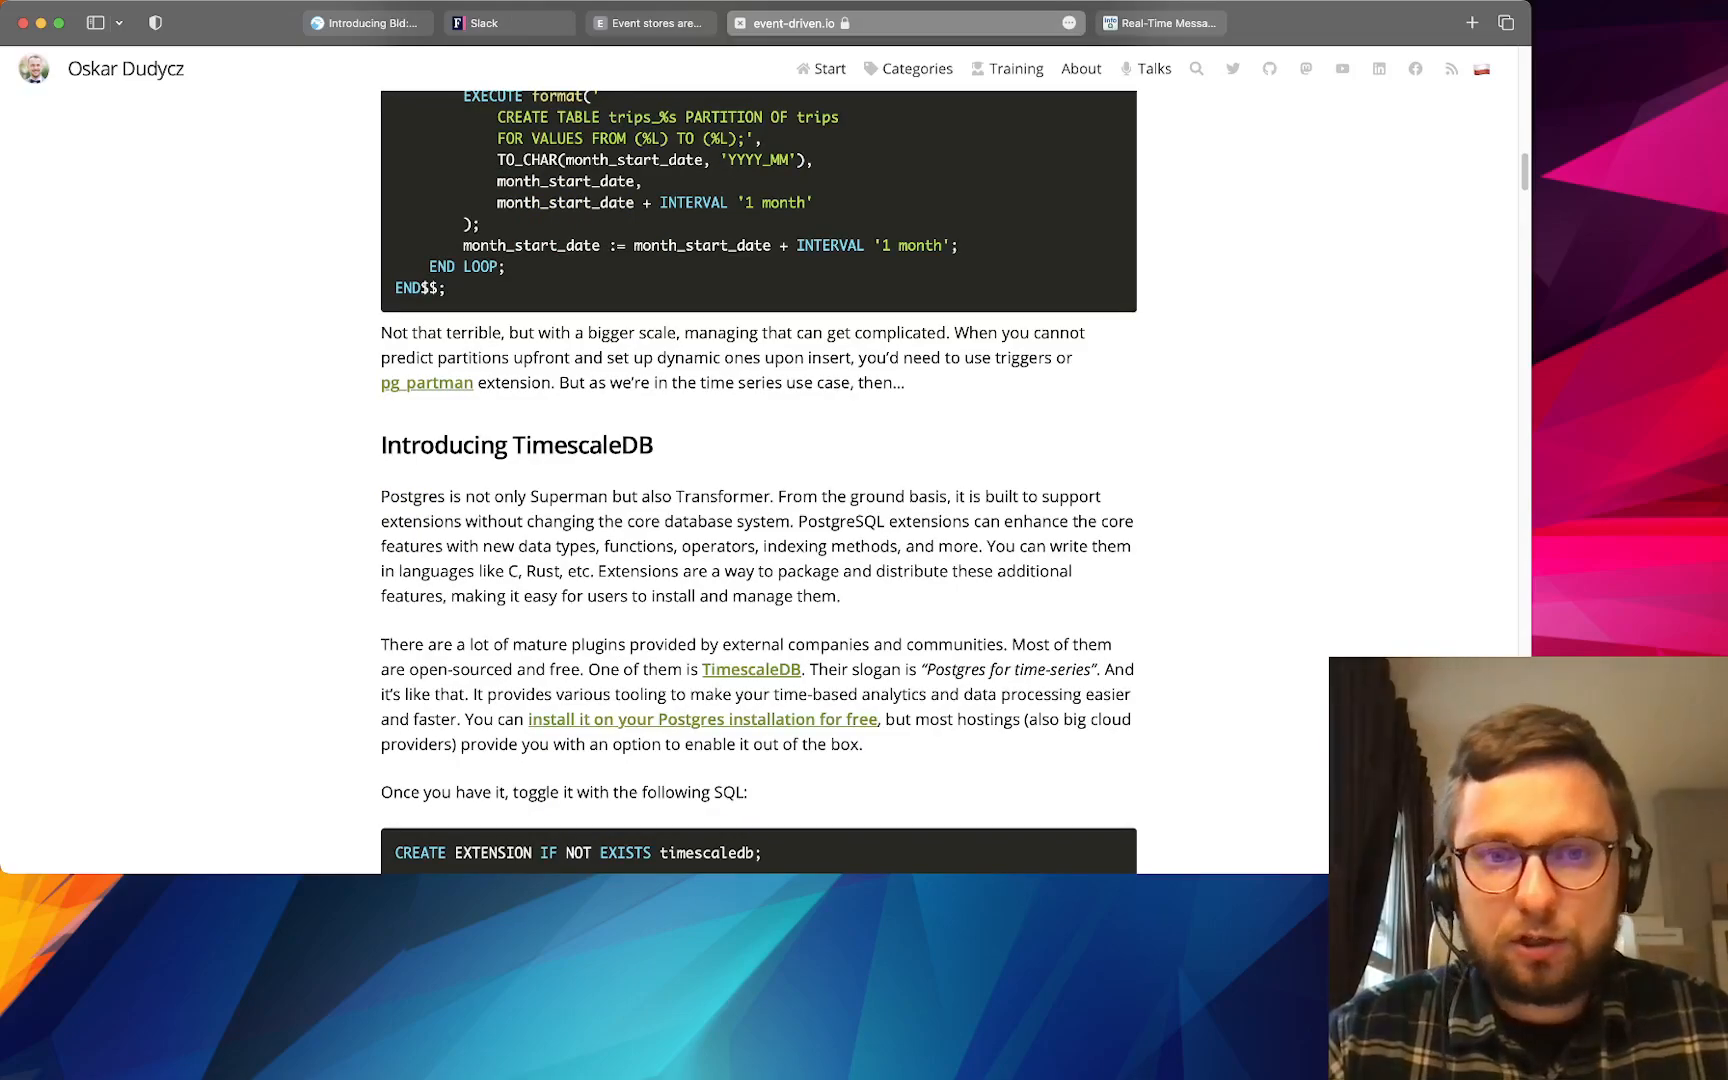
pyautogui.scroll(-3)
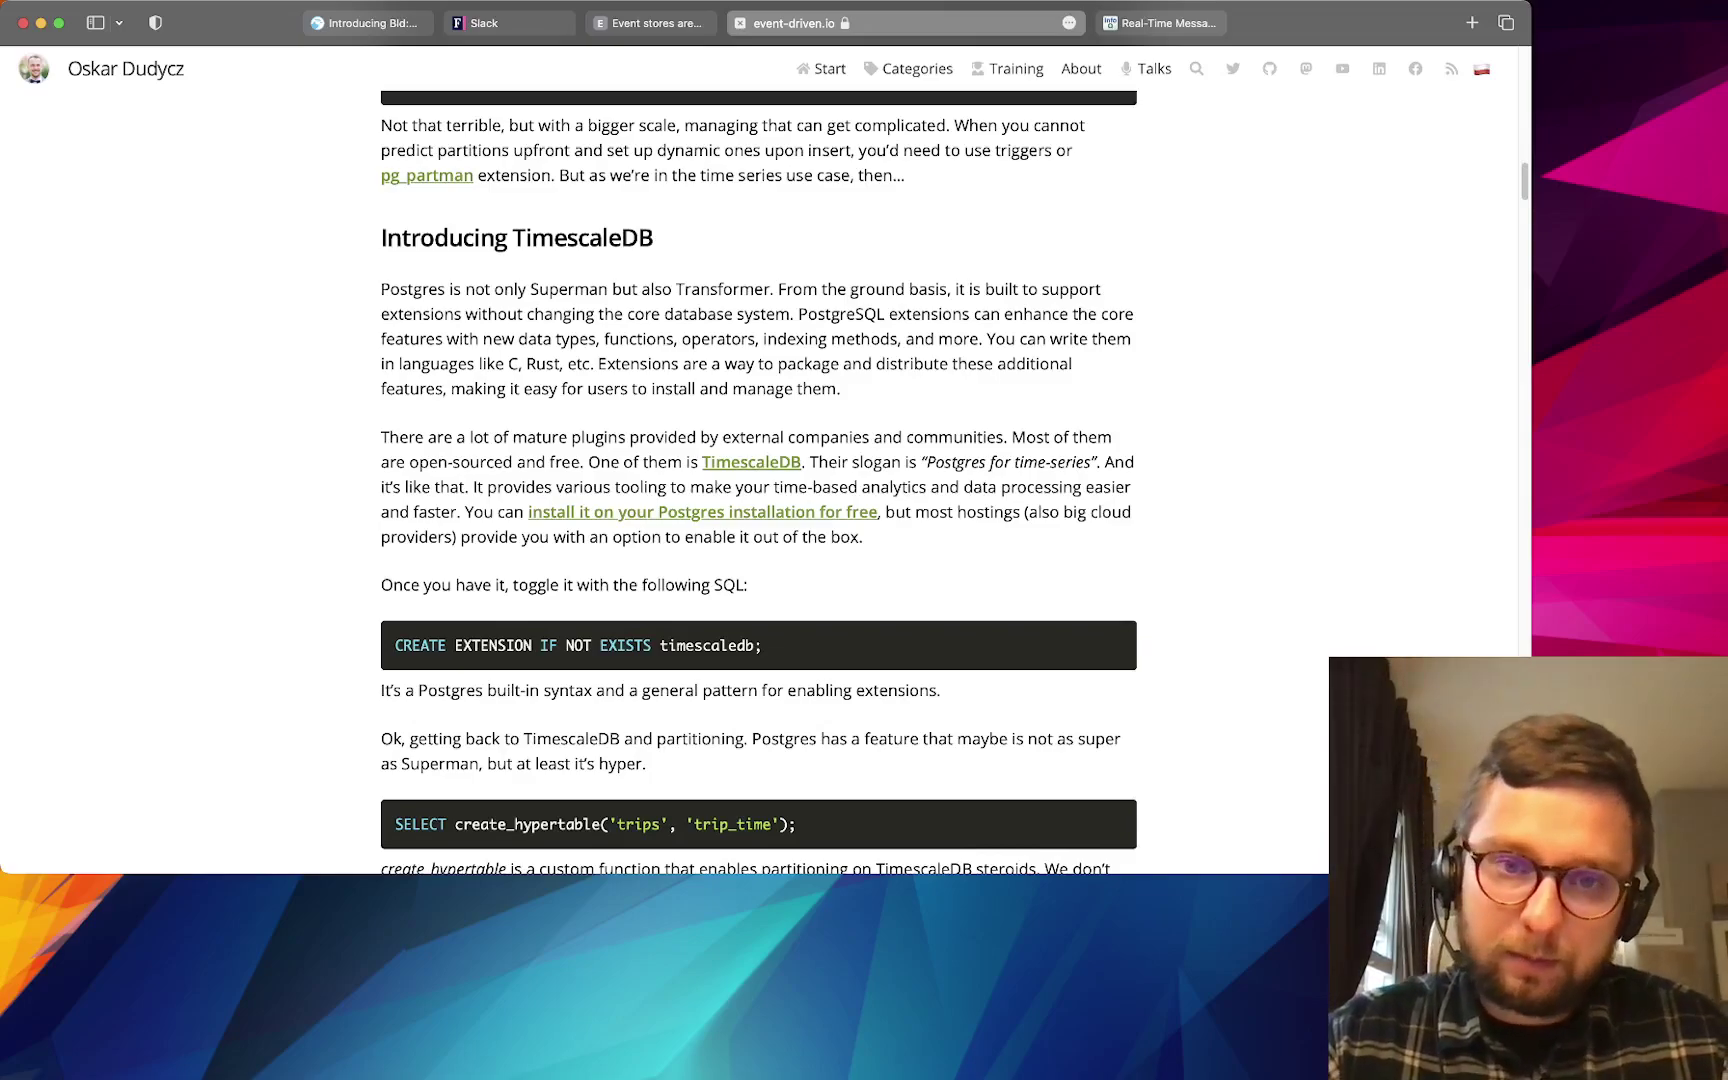
pyautogui.scroll(-3)
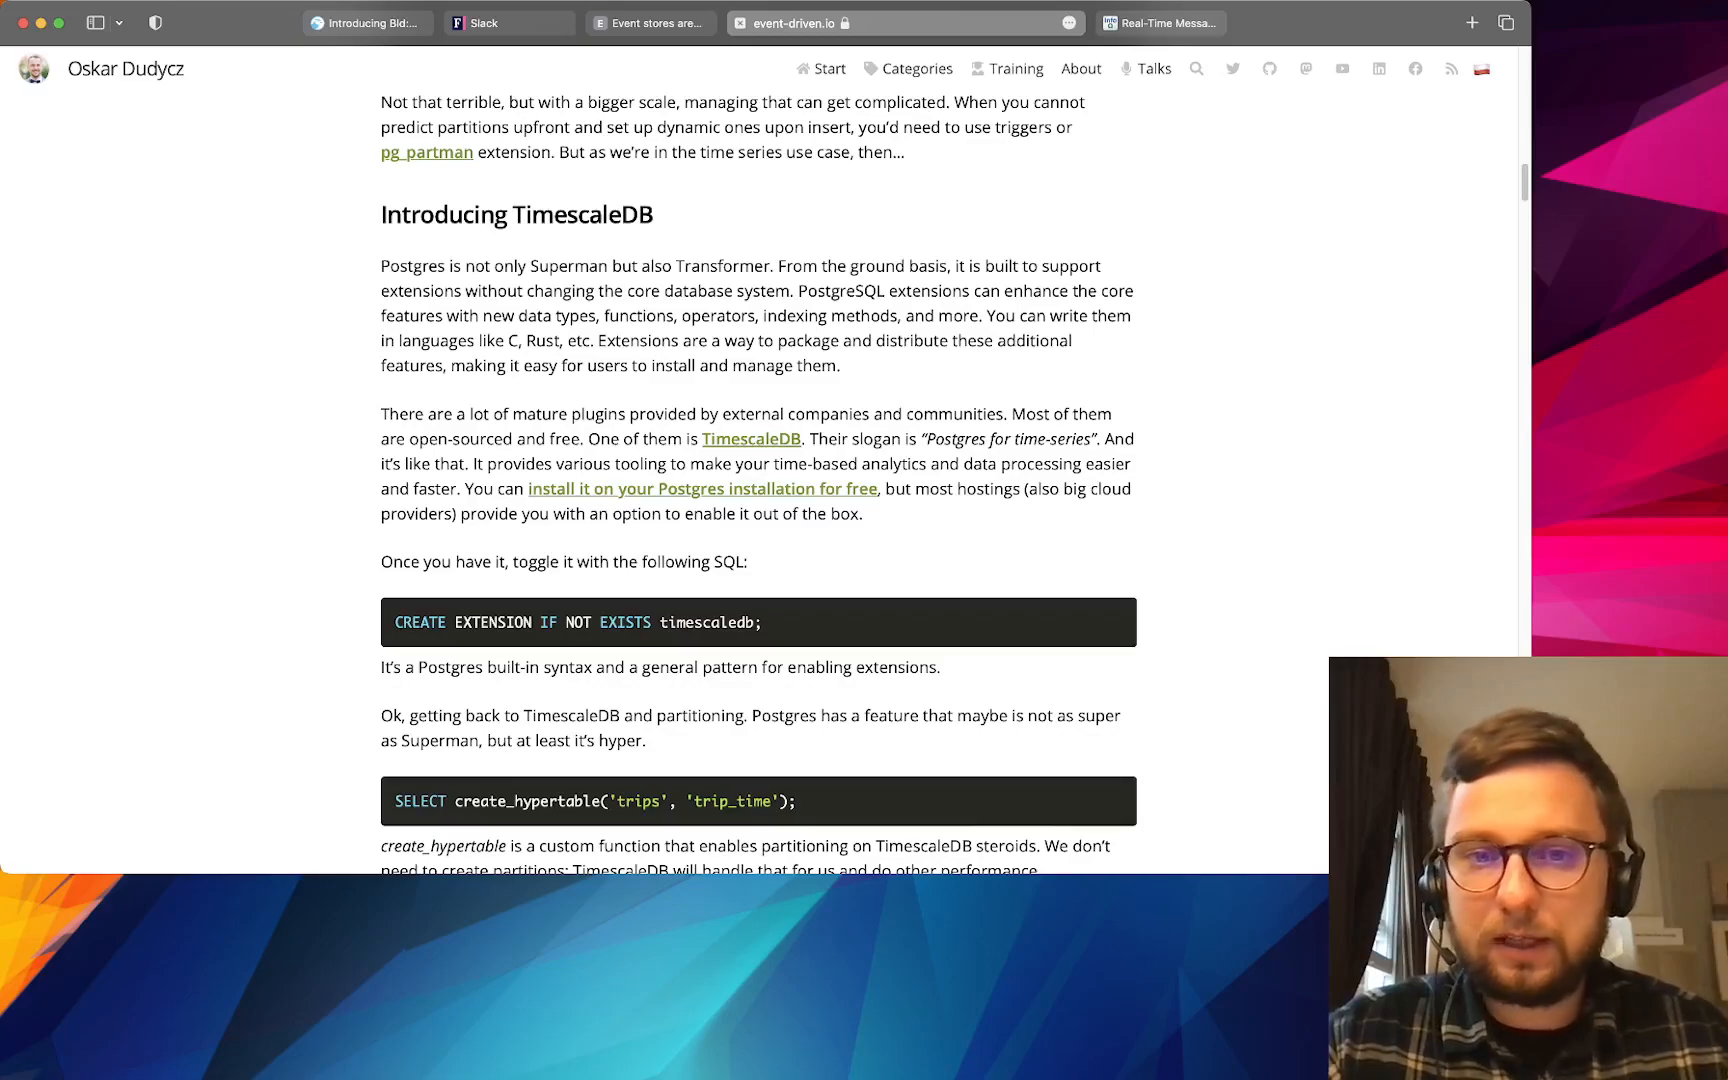
pyautogui.scroll(-3)
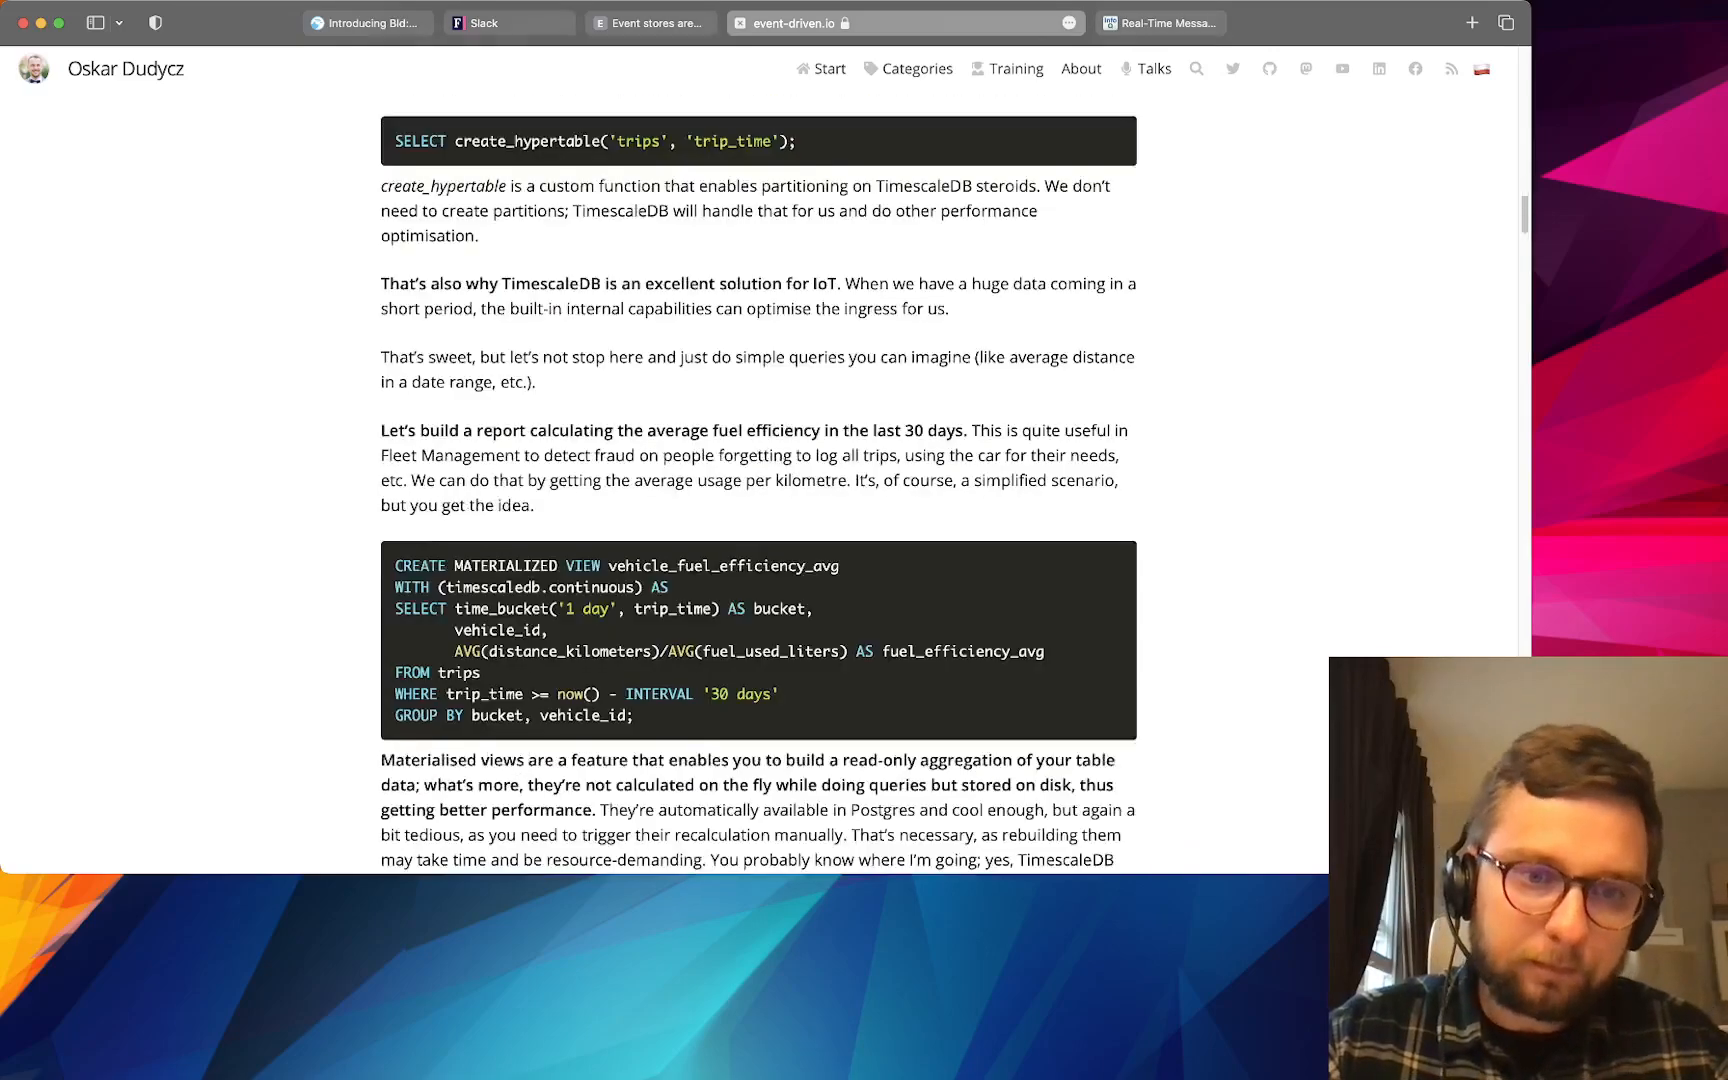
# - Scroll past the Generating alerts section and its add_job example
pyautogui.scroll(-3)
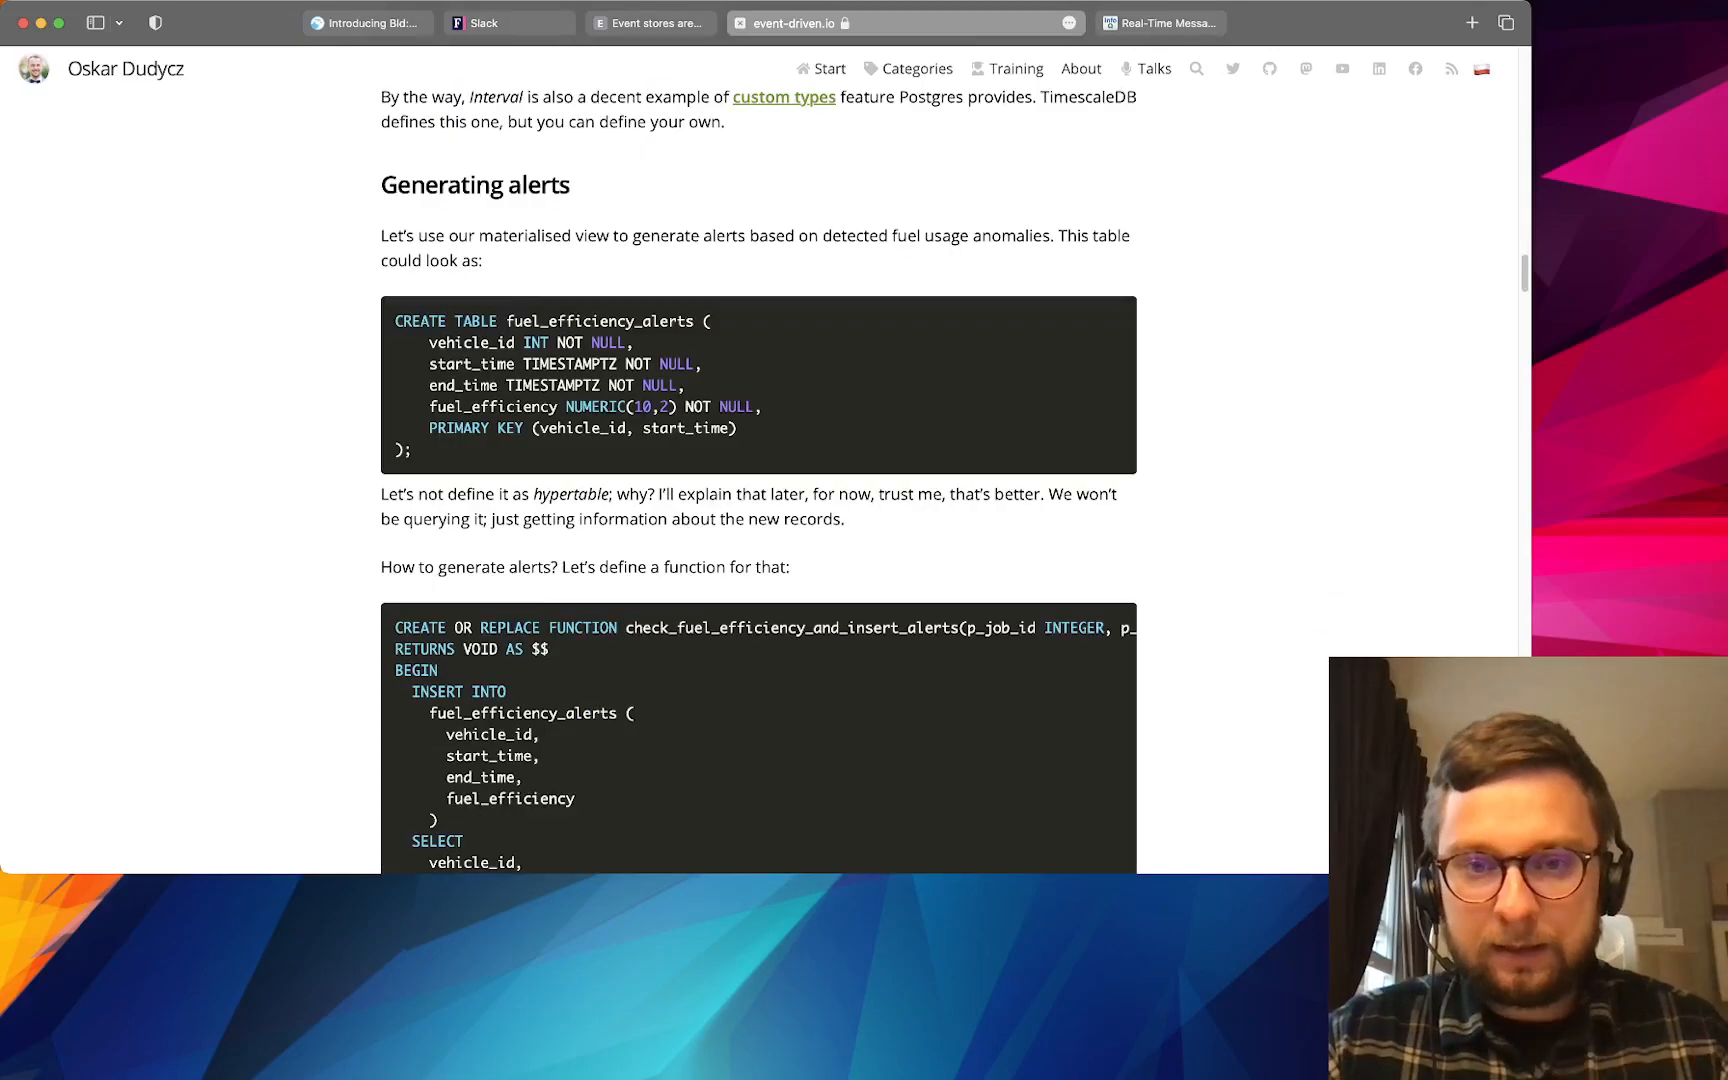
pyautogui.scroll(-3)
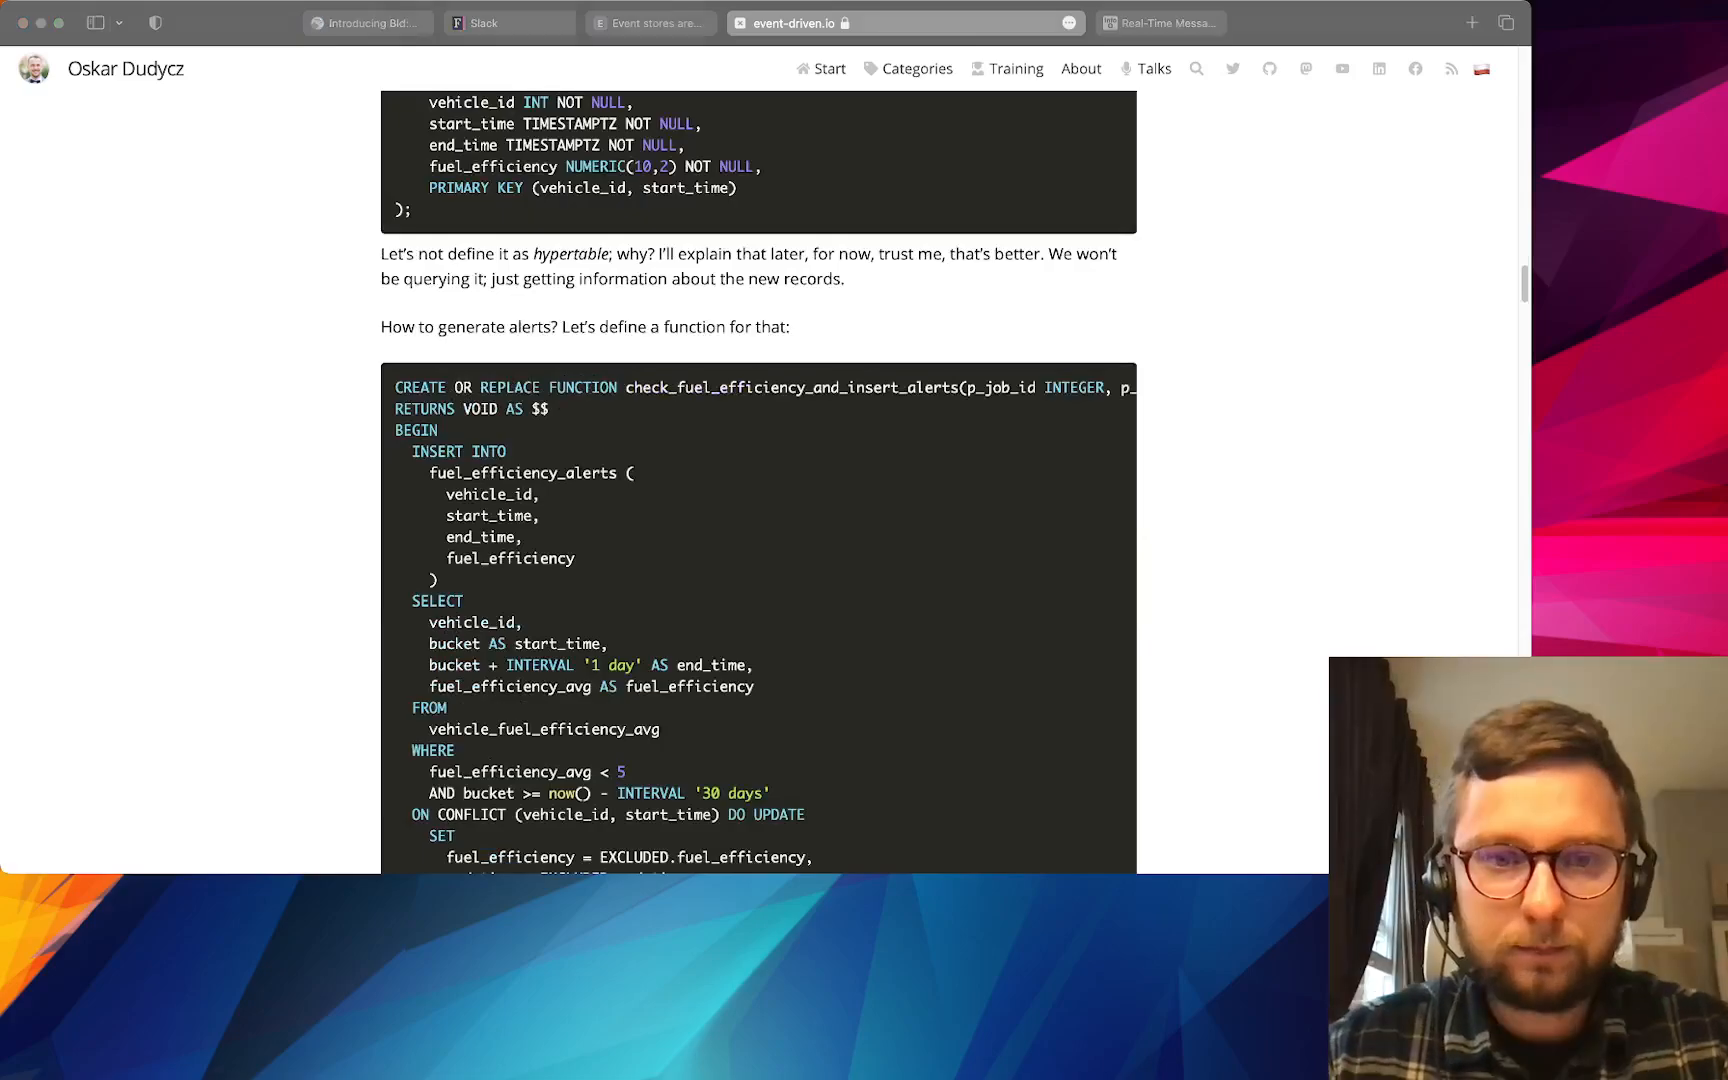
pyautogui.scroll(-3)
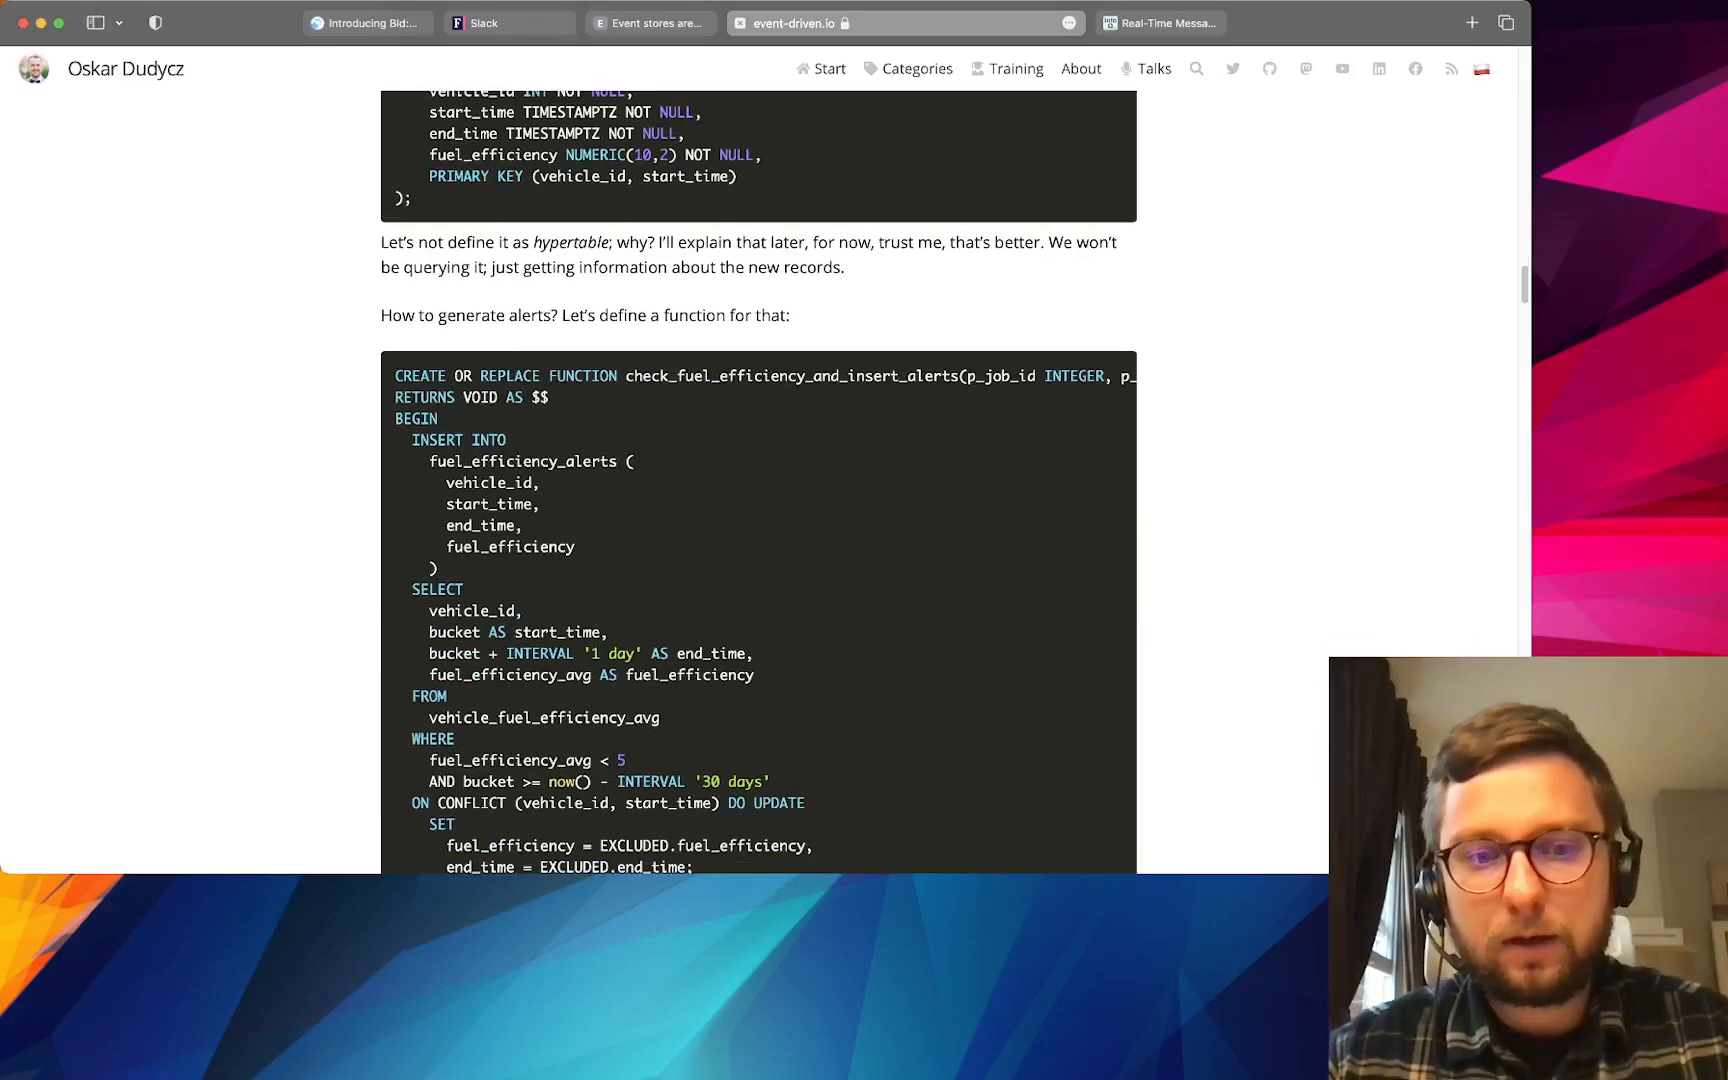
pyautogui.scroll(-3)
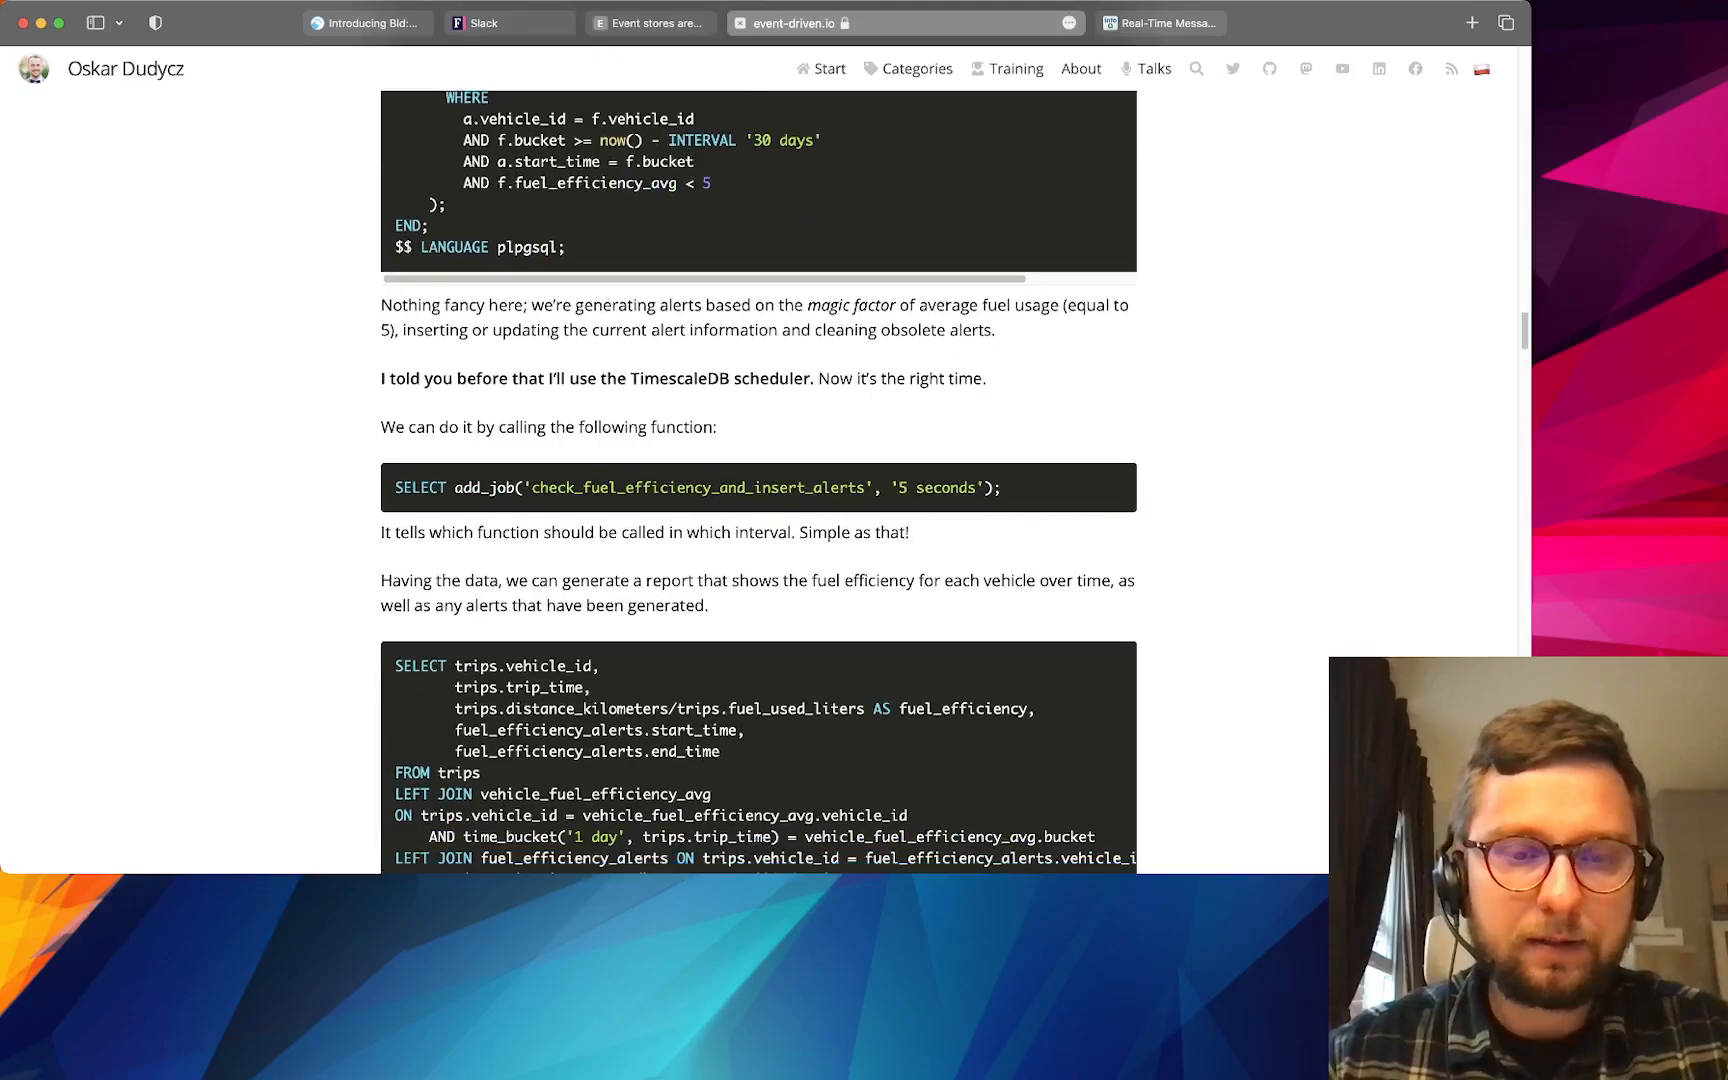
pyautogui.scroll(-3)
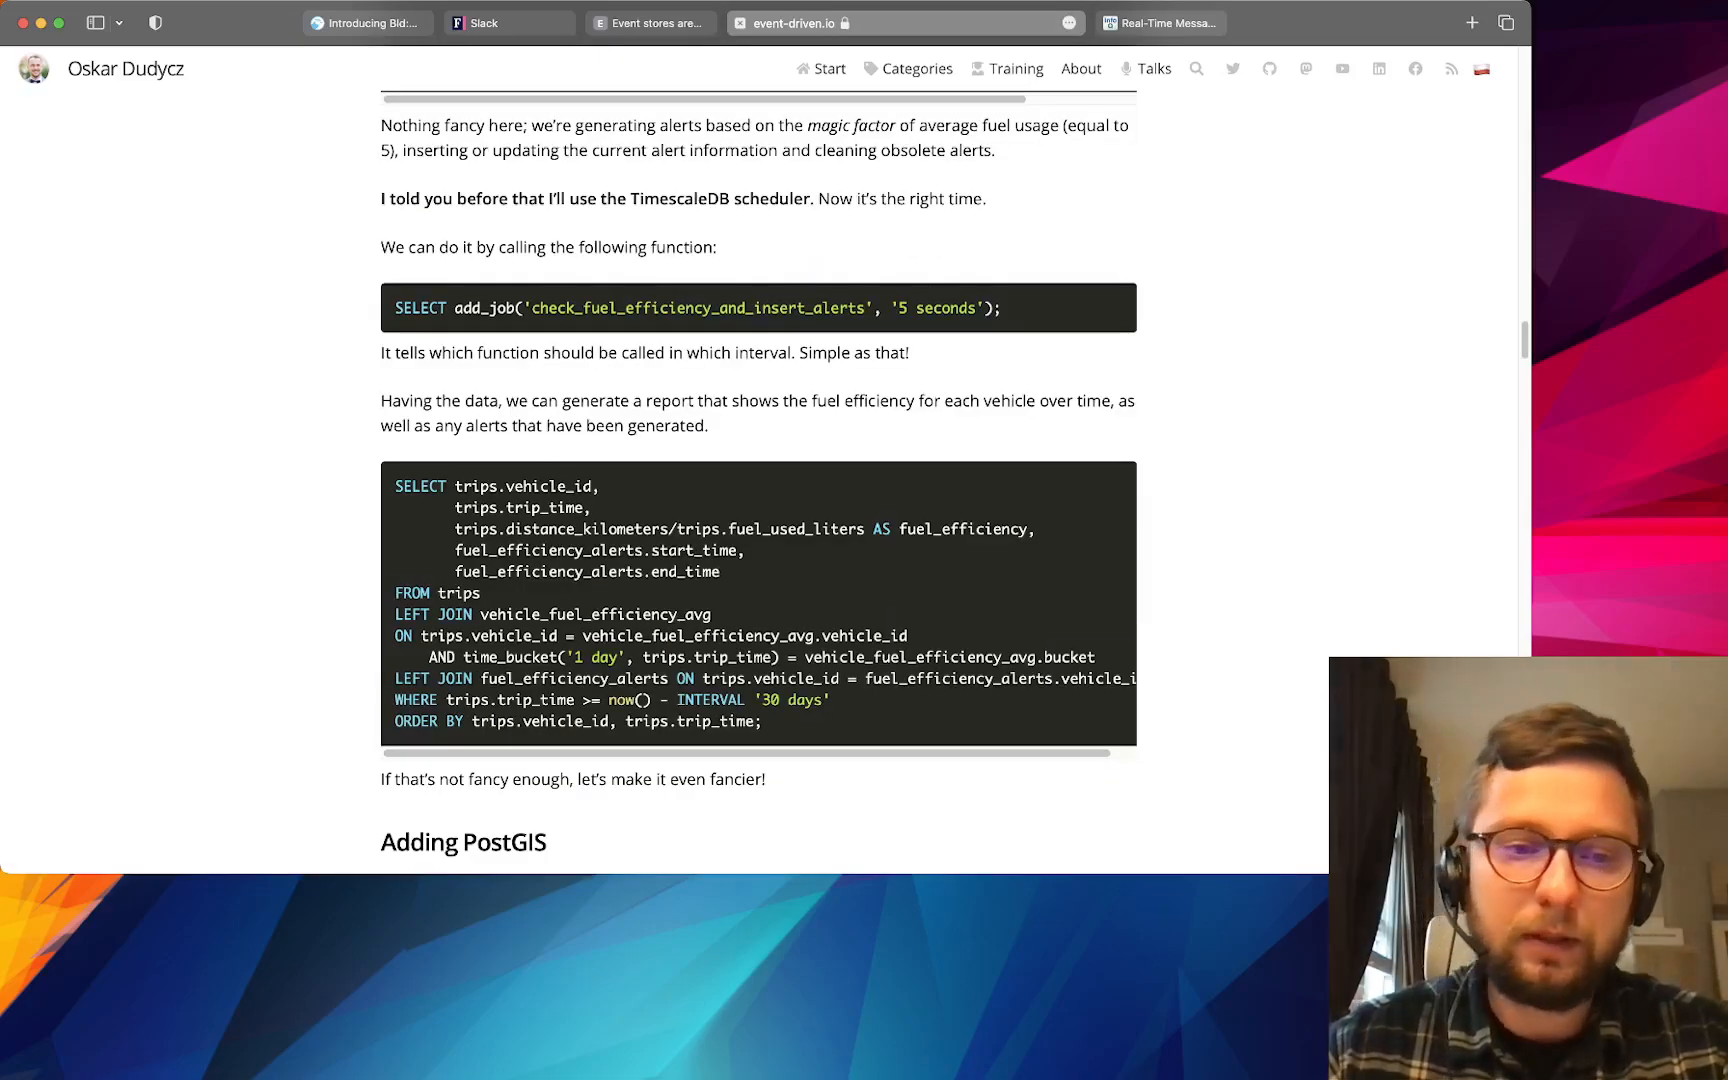
# - Continue down to the Adding PostGIS heading and its ALTER TABLE route geometry snippet
pyautogui.scroll(-3)
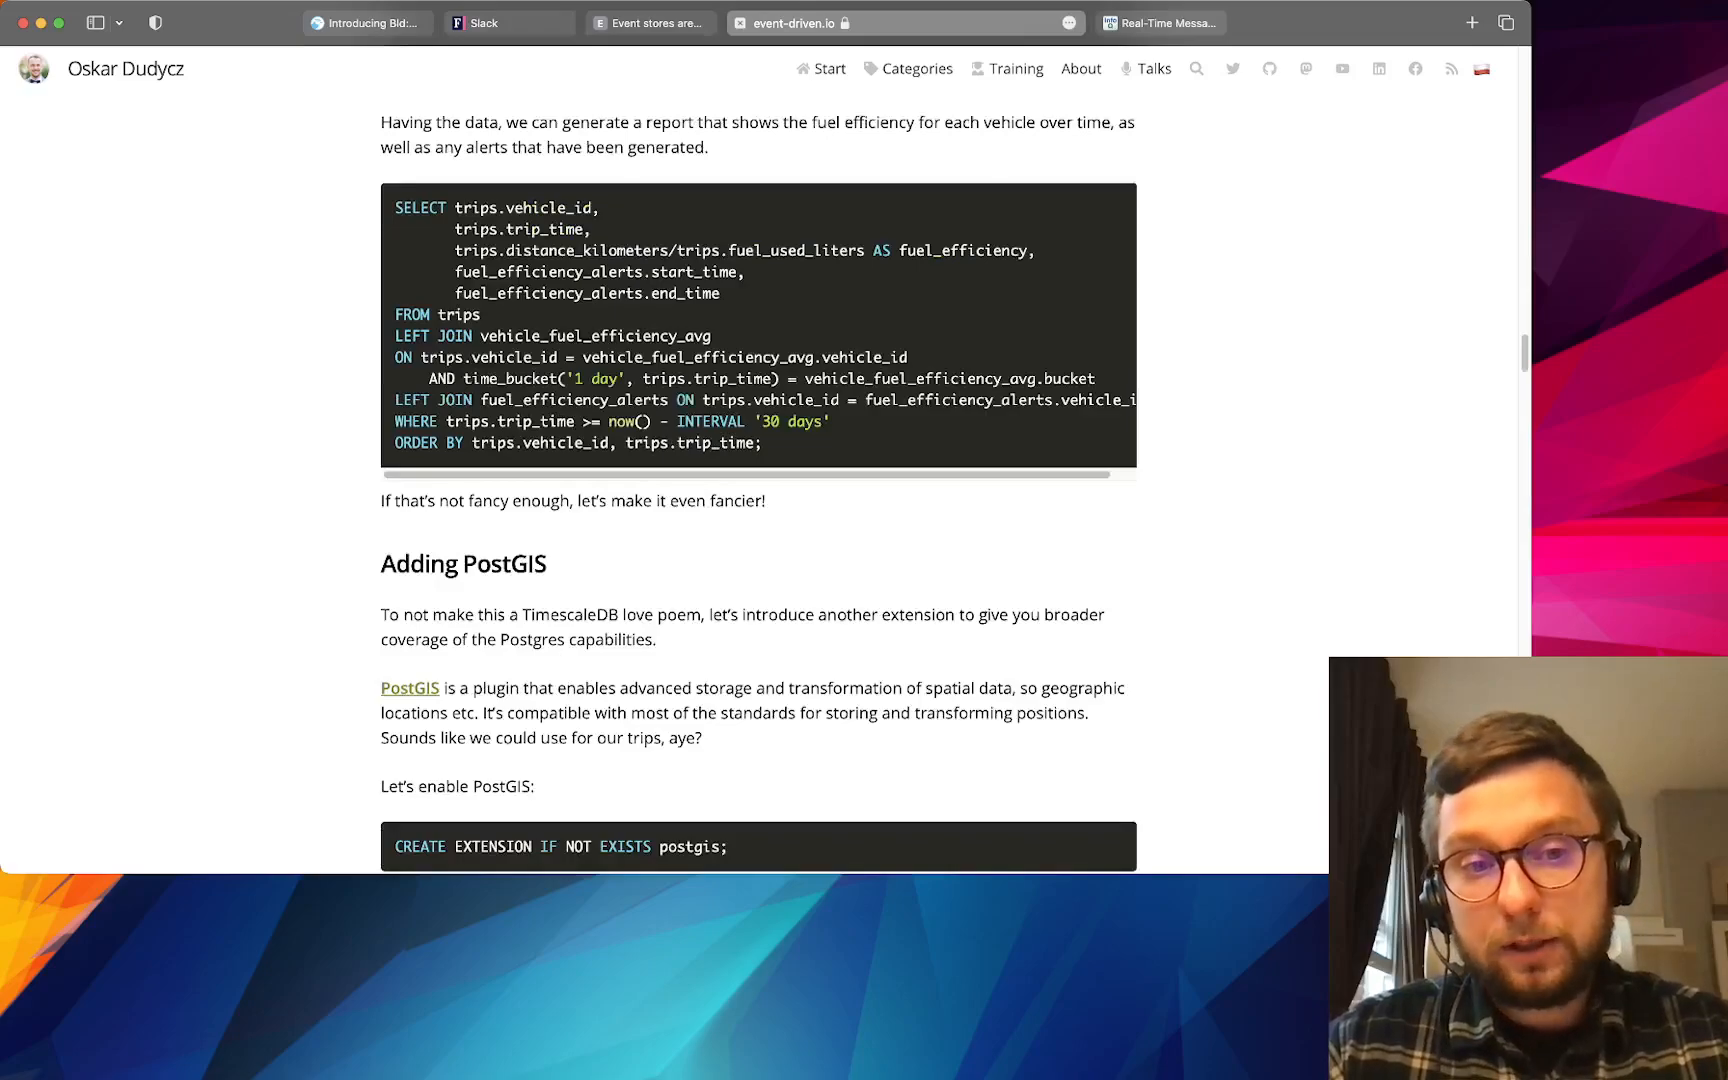
pyautogui.scroll(-3)
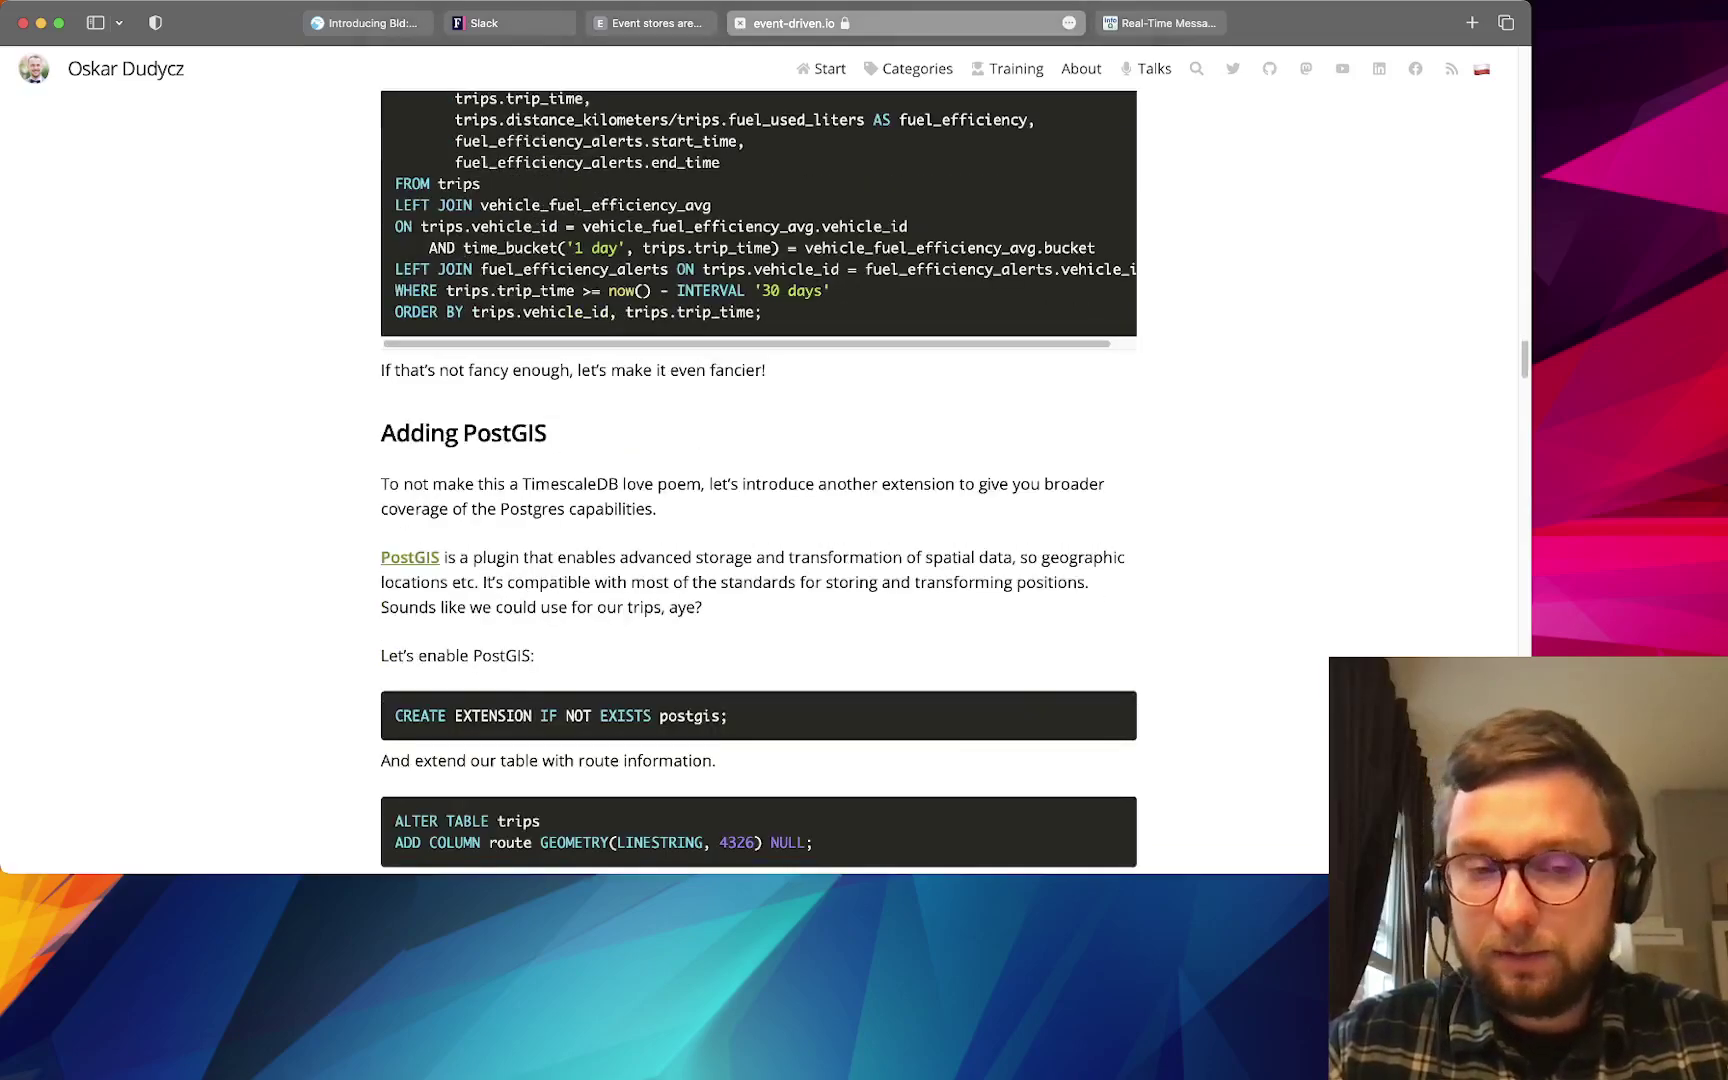
pyautogui.scroll(-3)
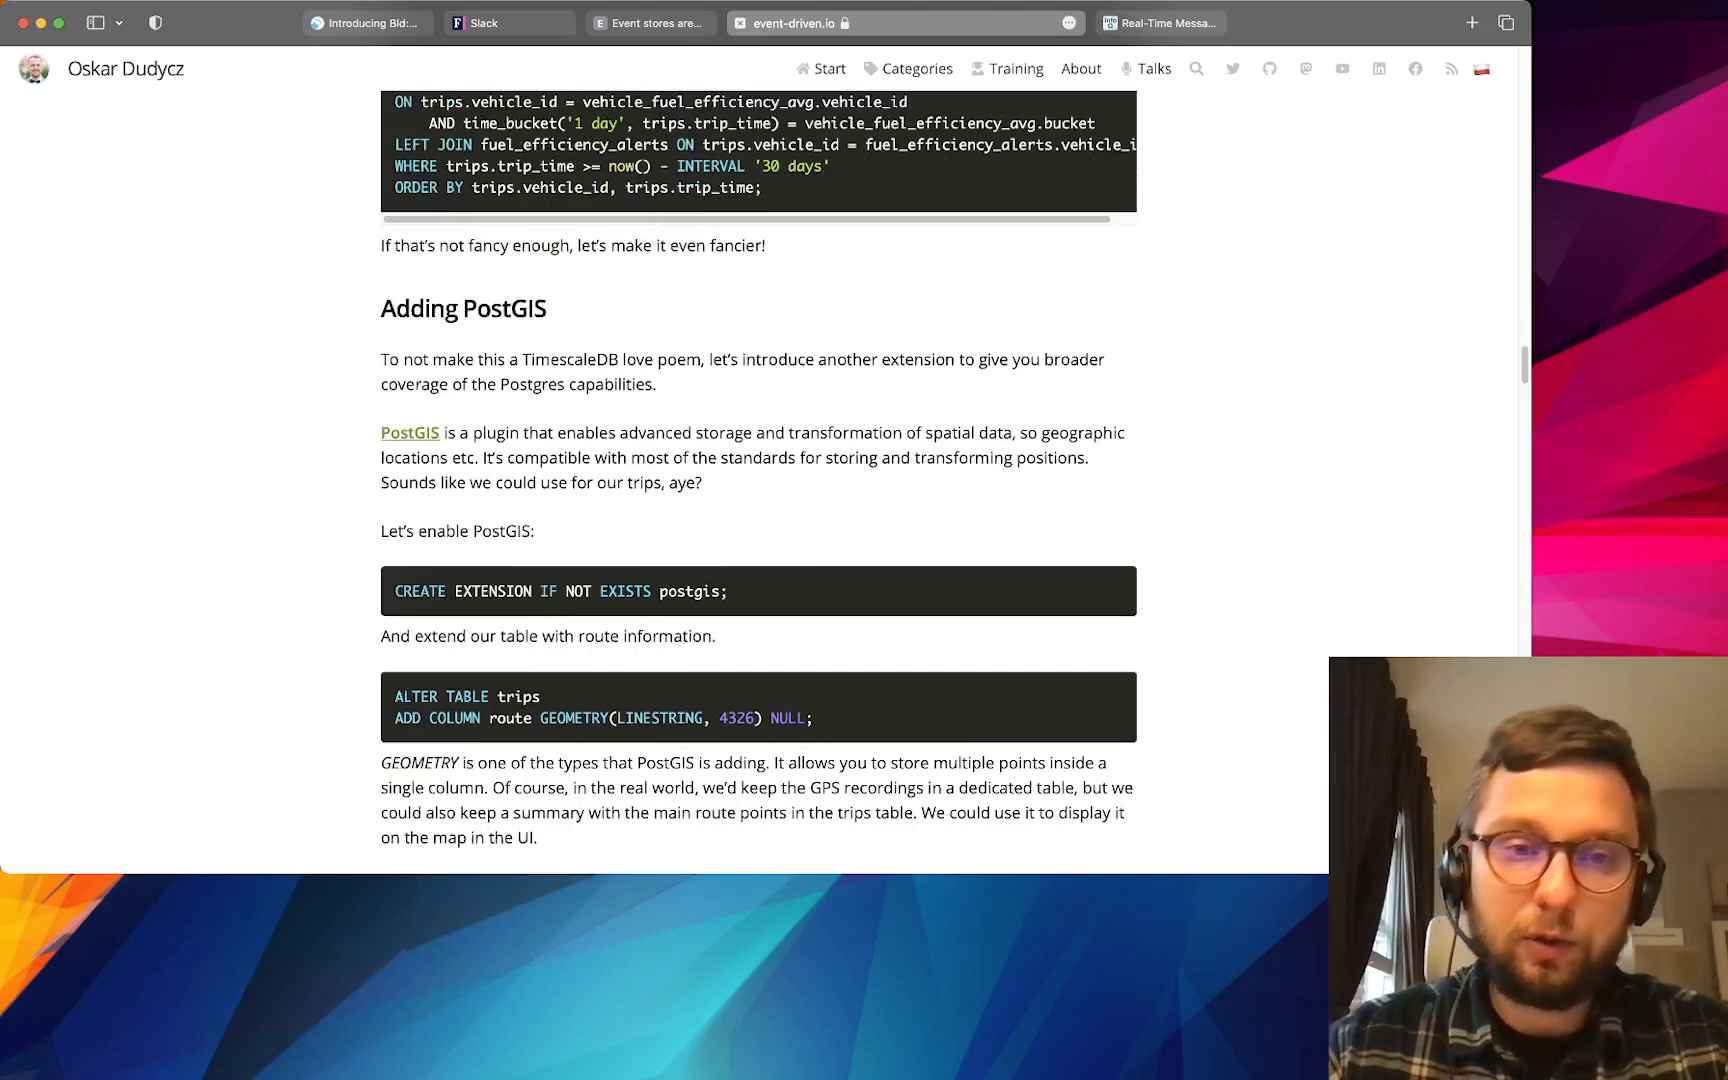
pyautogui.scroll(-3)
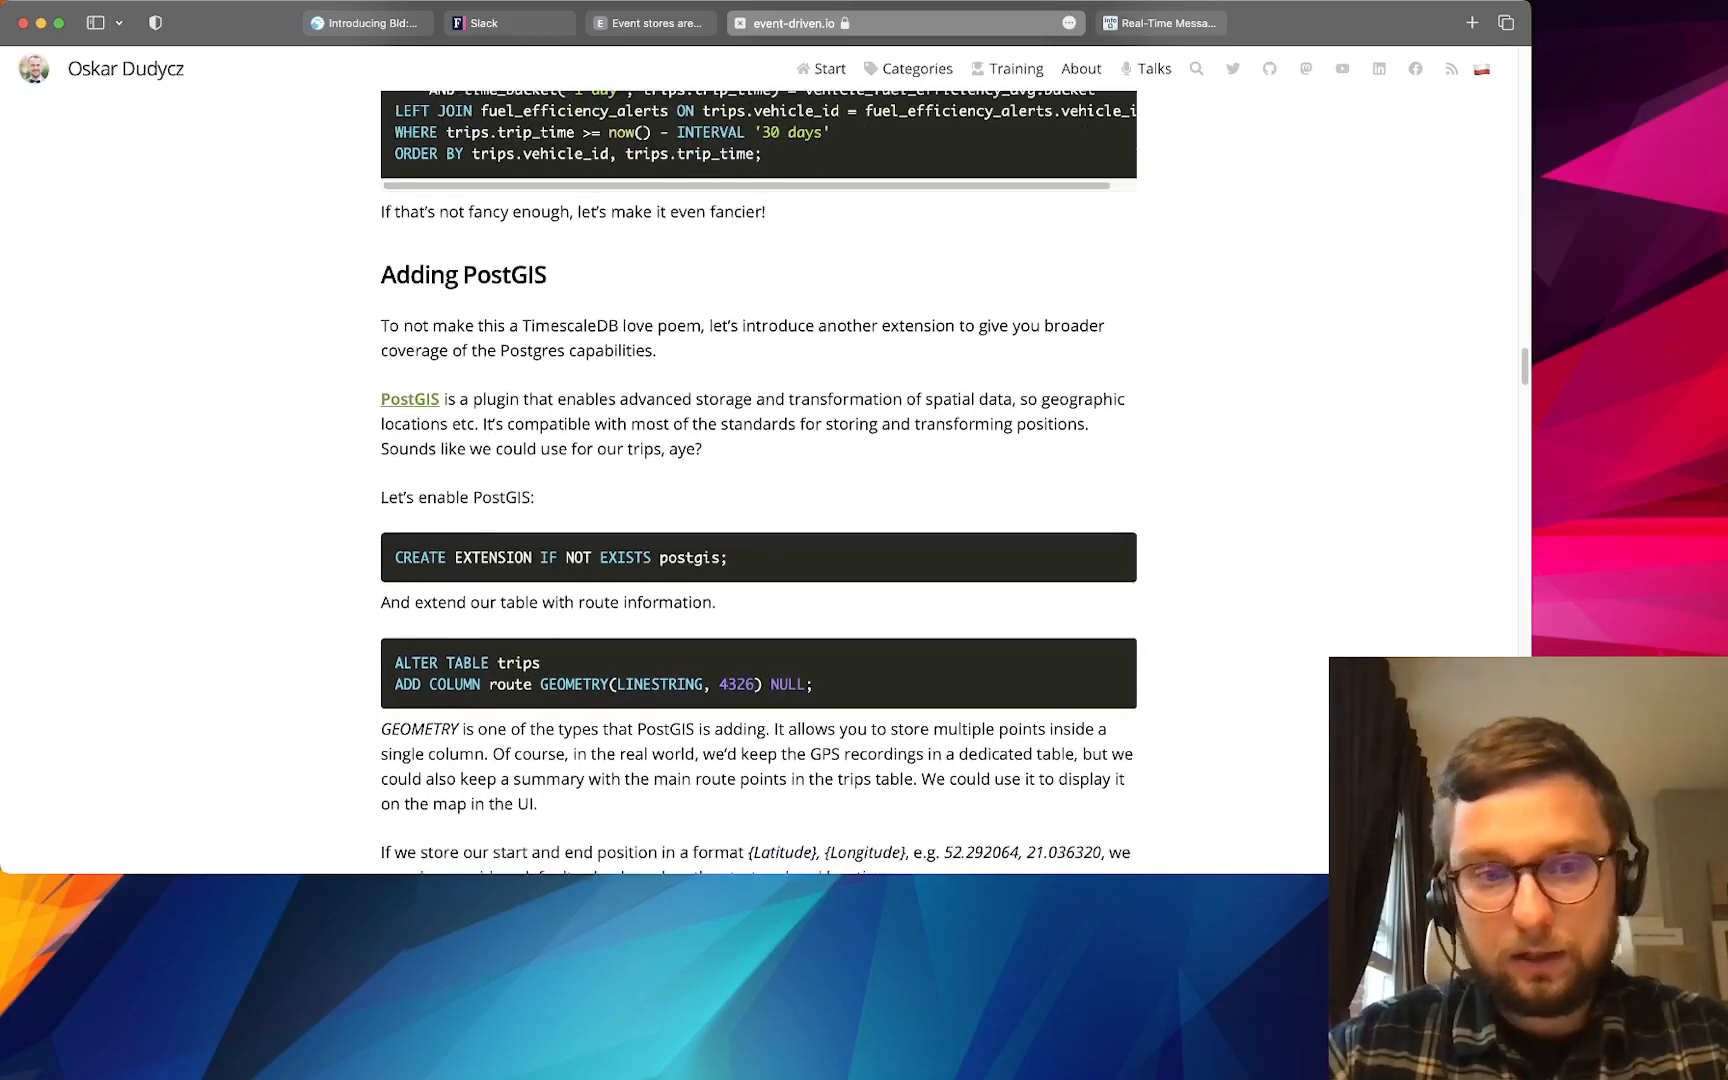
pyautogui.scroll(-3)
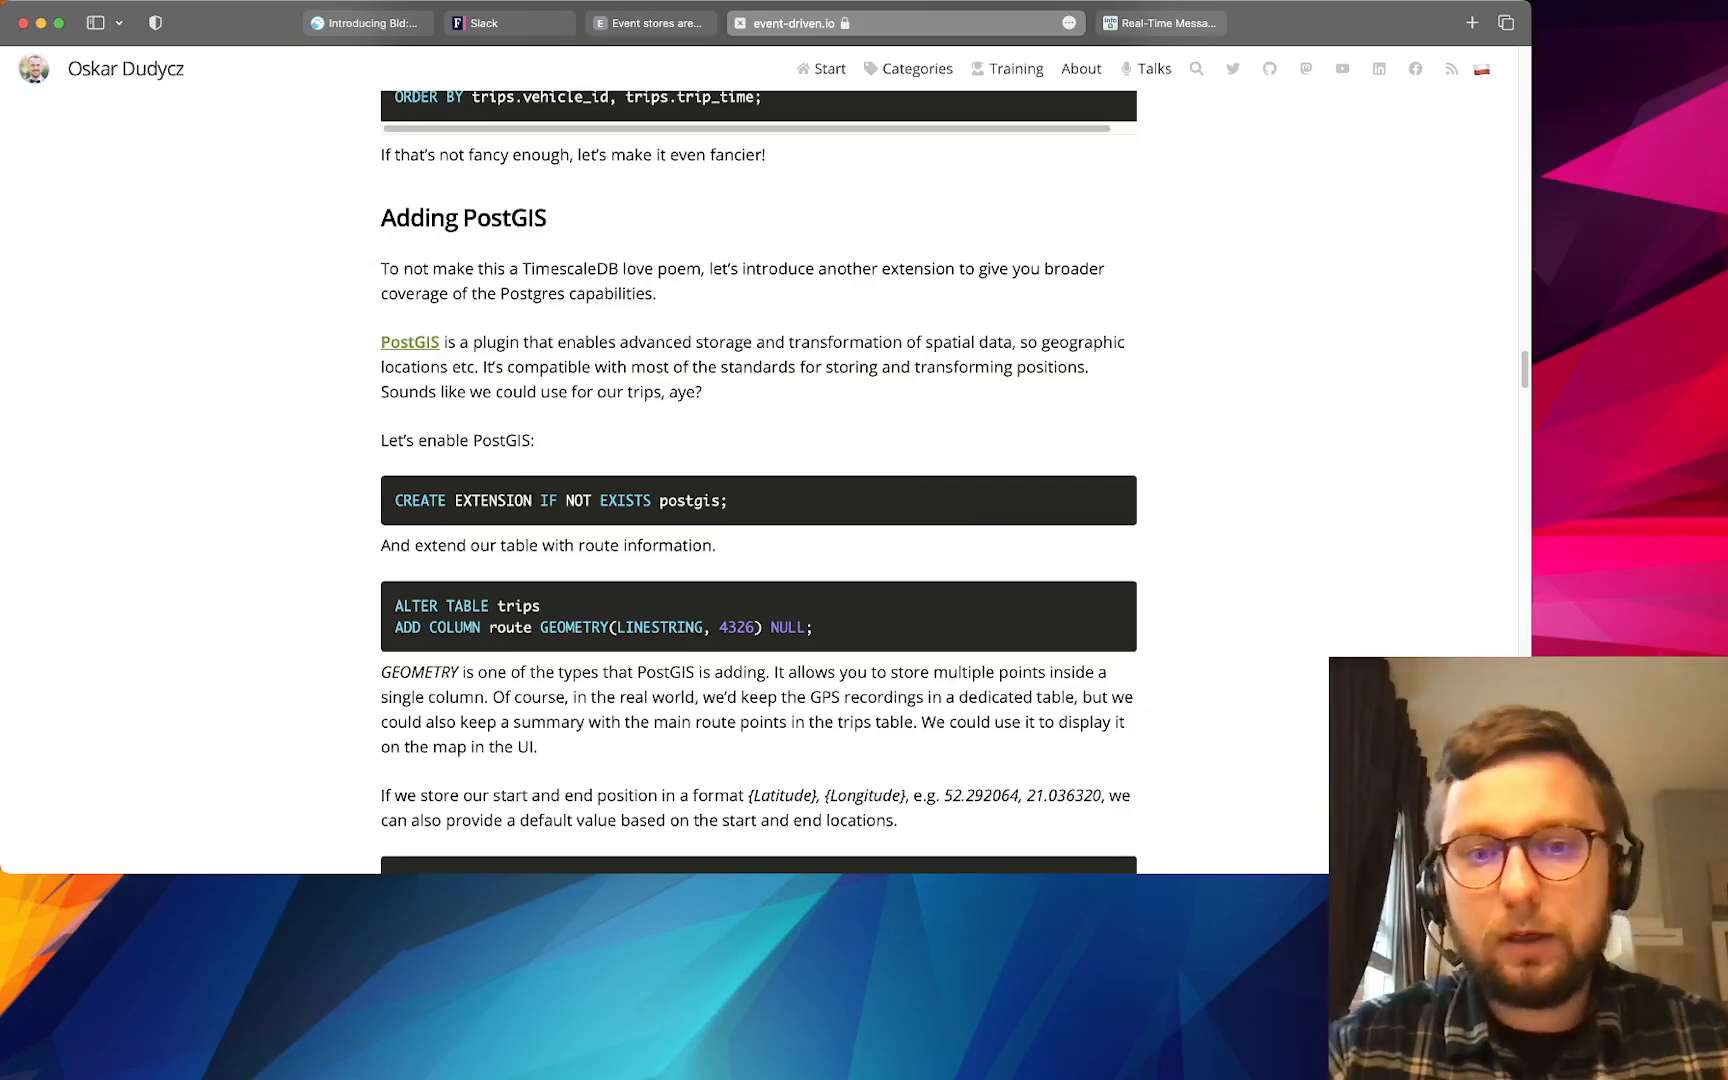
# - Scroll past the route-filling SQL to the Generated columns heading with its derived distance and location columns
pyautogui.scroll(-3)
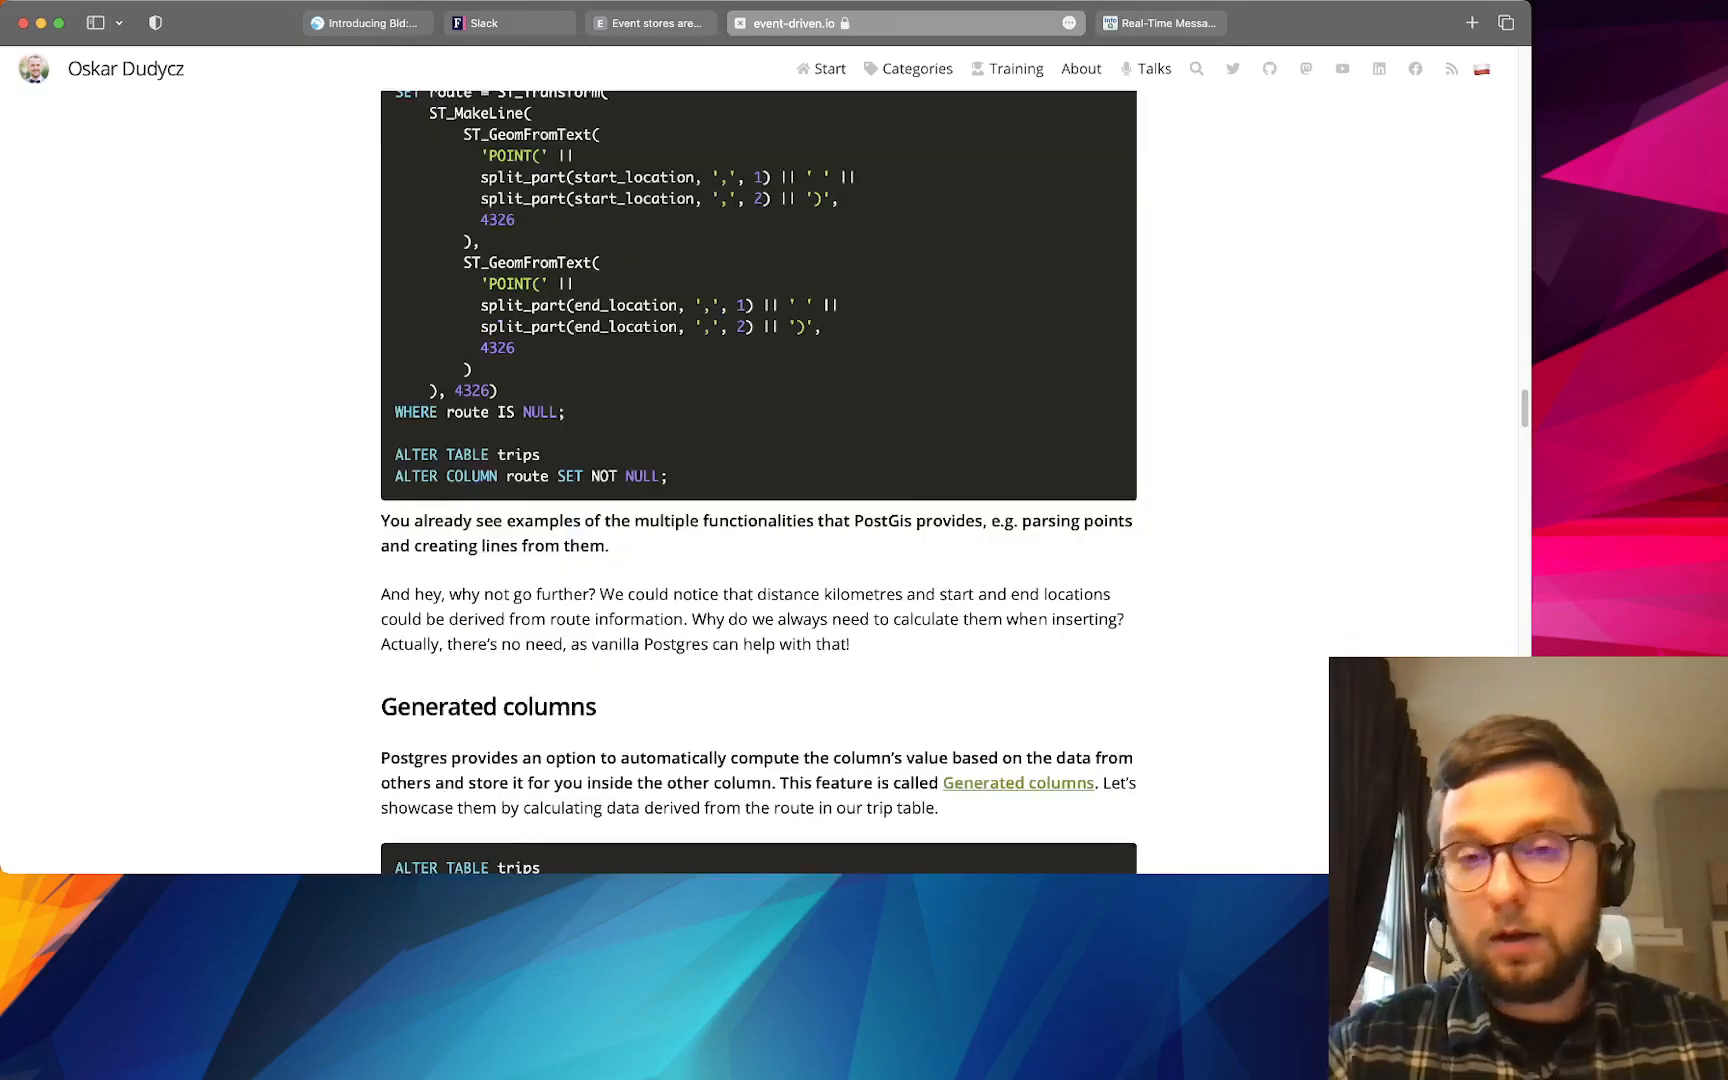
pyautogui.scroll(-3)
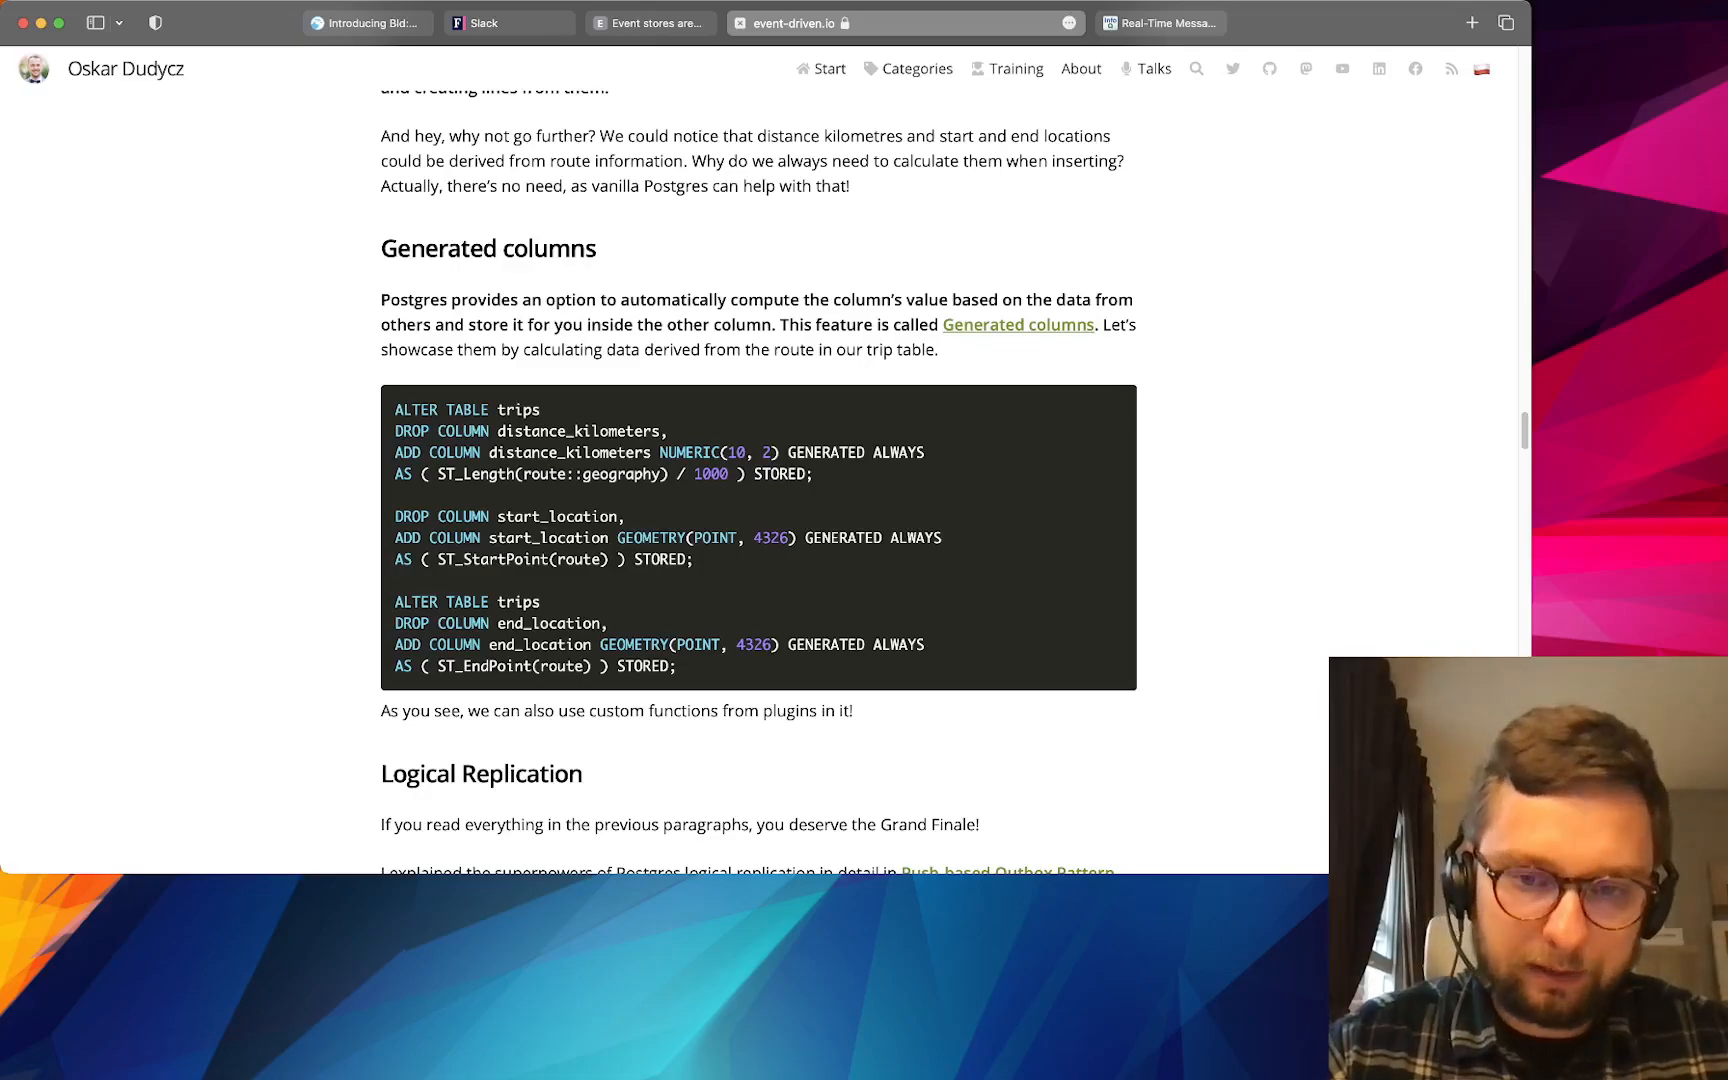
# - Scroll past Generated columns to the Logical Replication section and its Write-Ahead Log blockquote
pyautogui.scroll(-3)
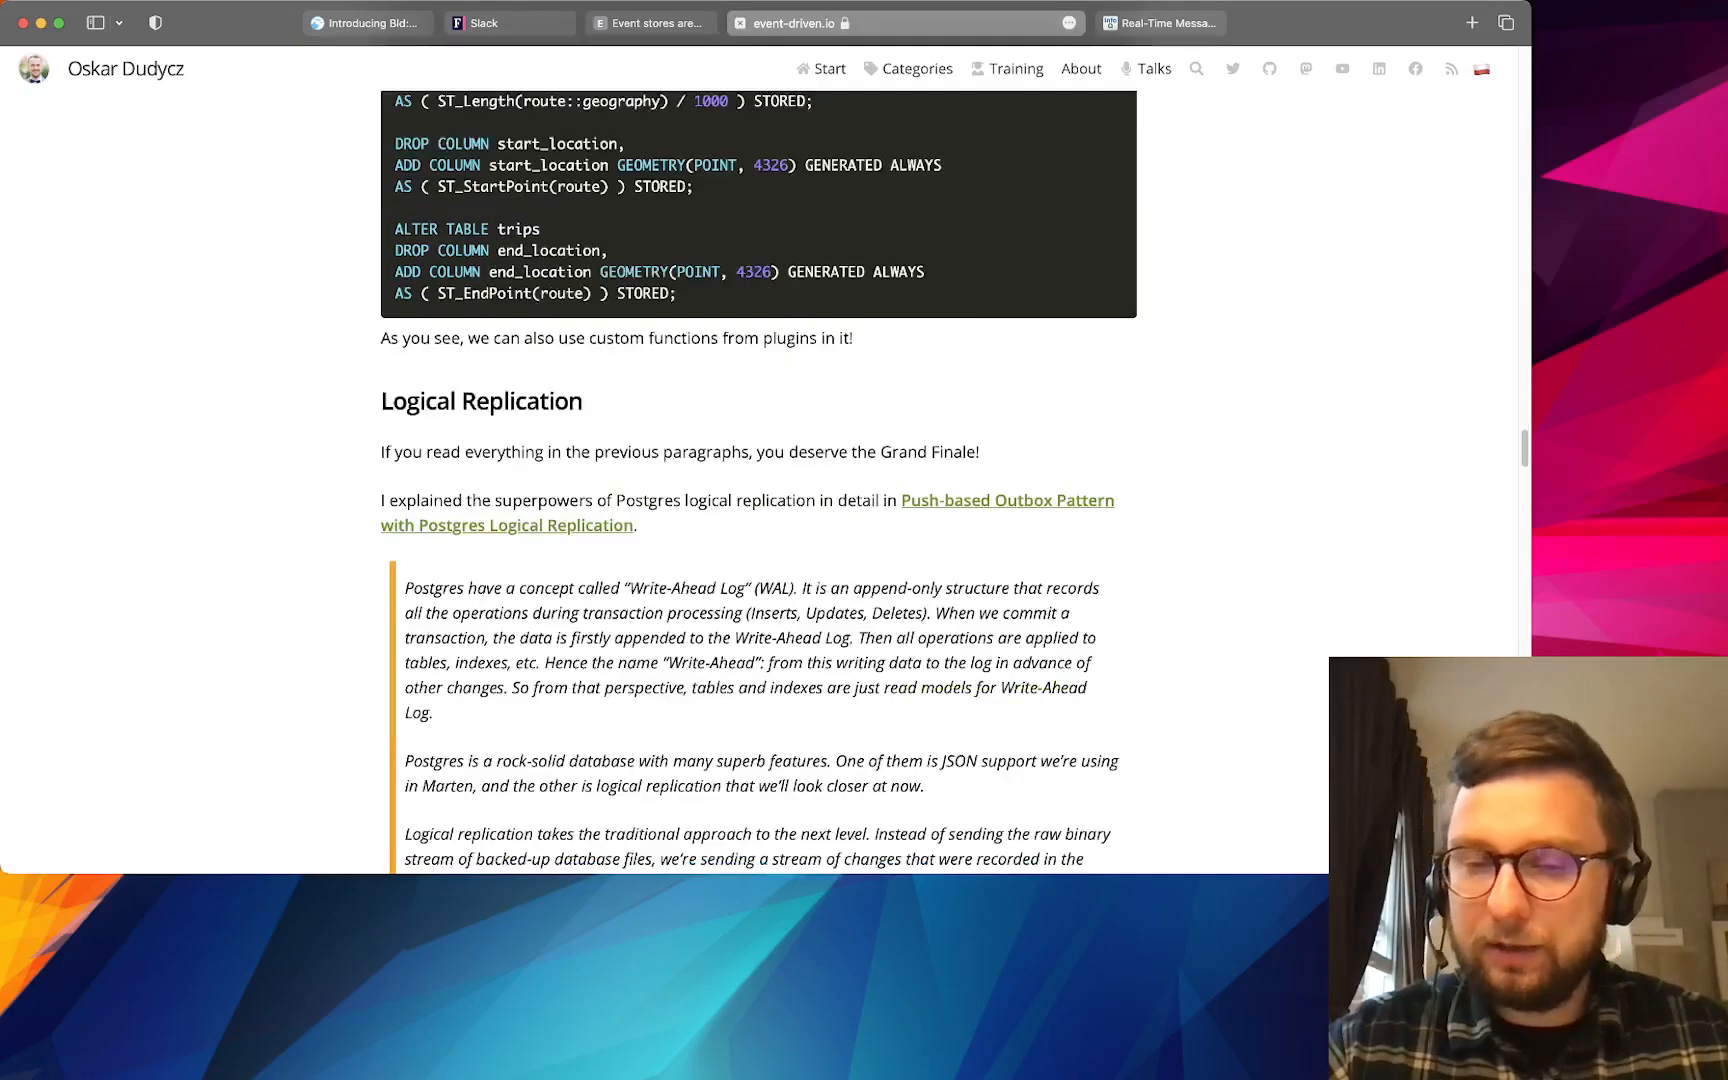
pyautogui.scroll(-3)
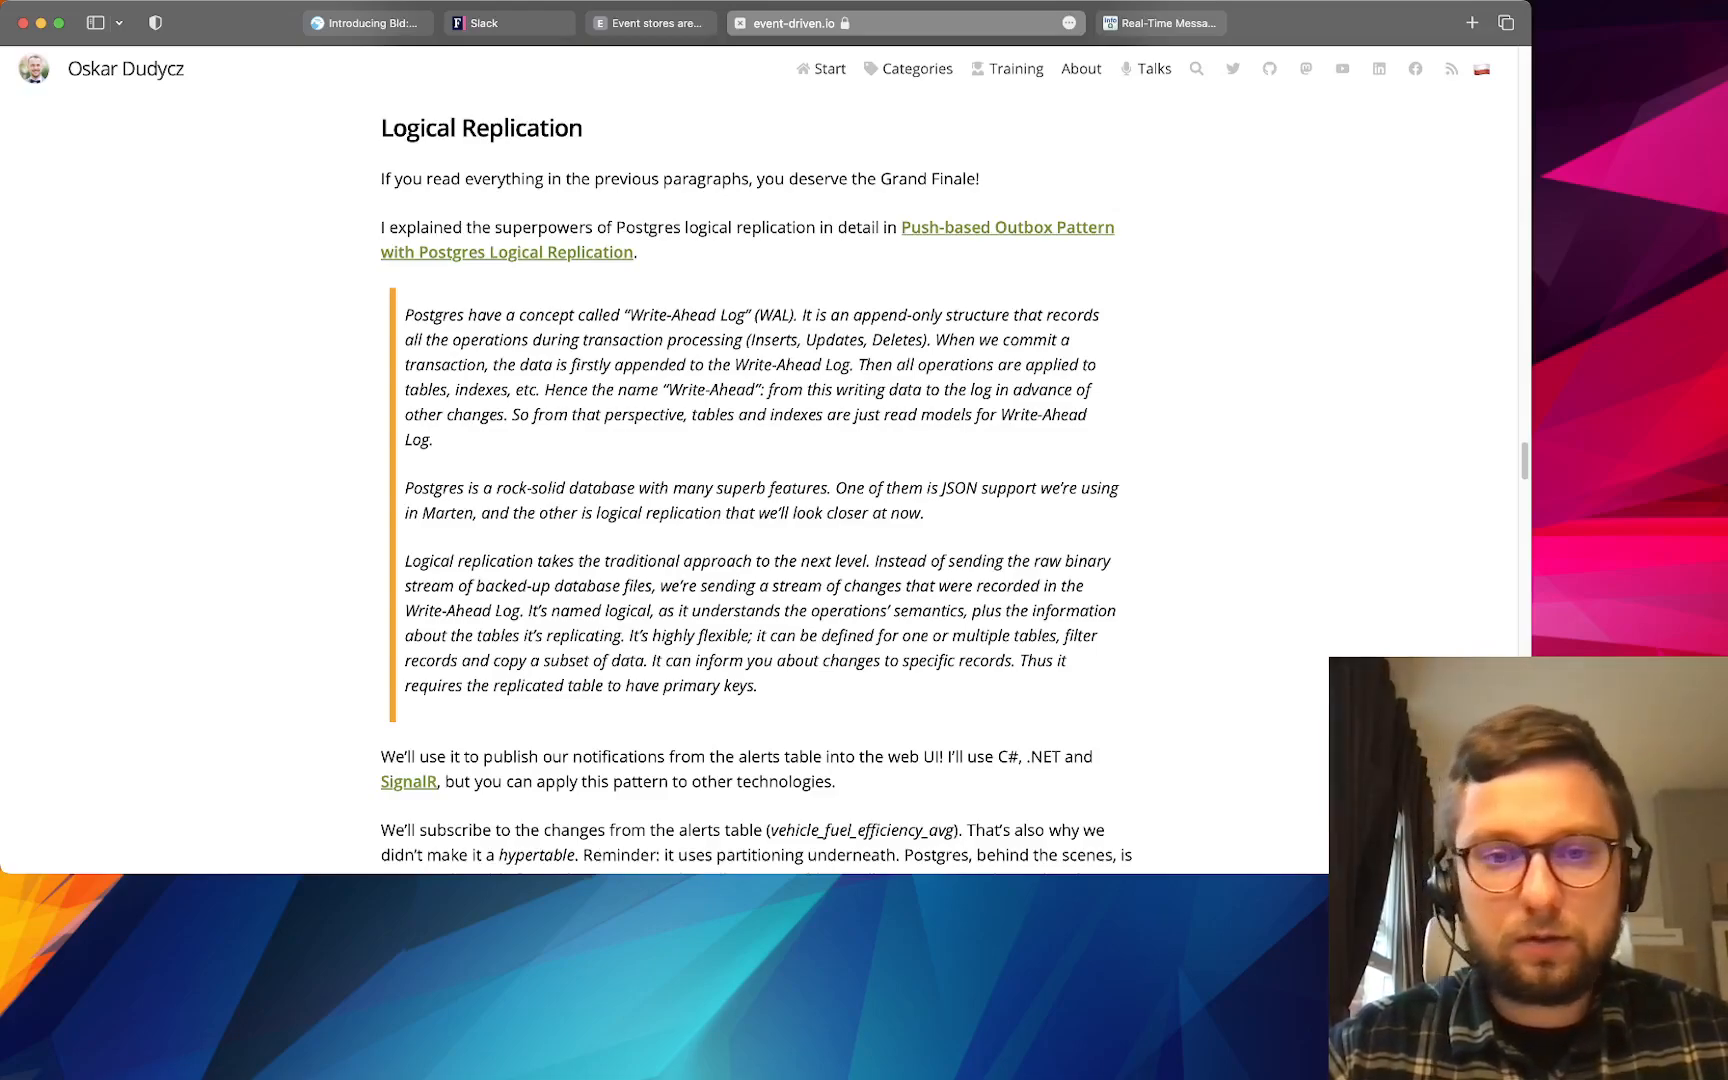
pyautogui.scroll(-3)
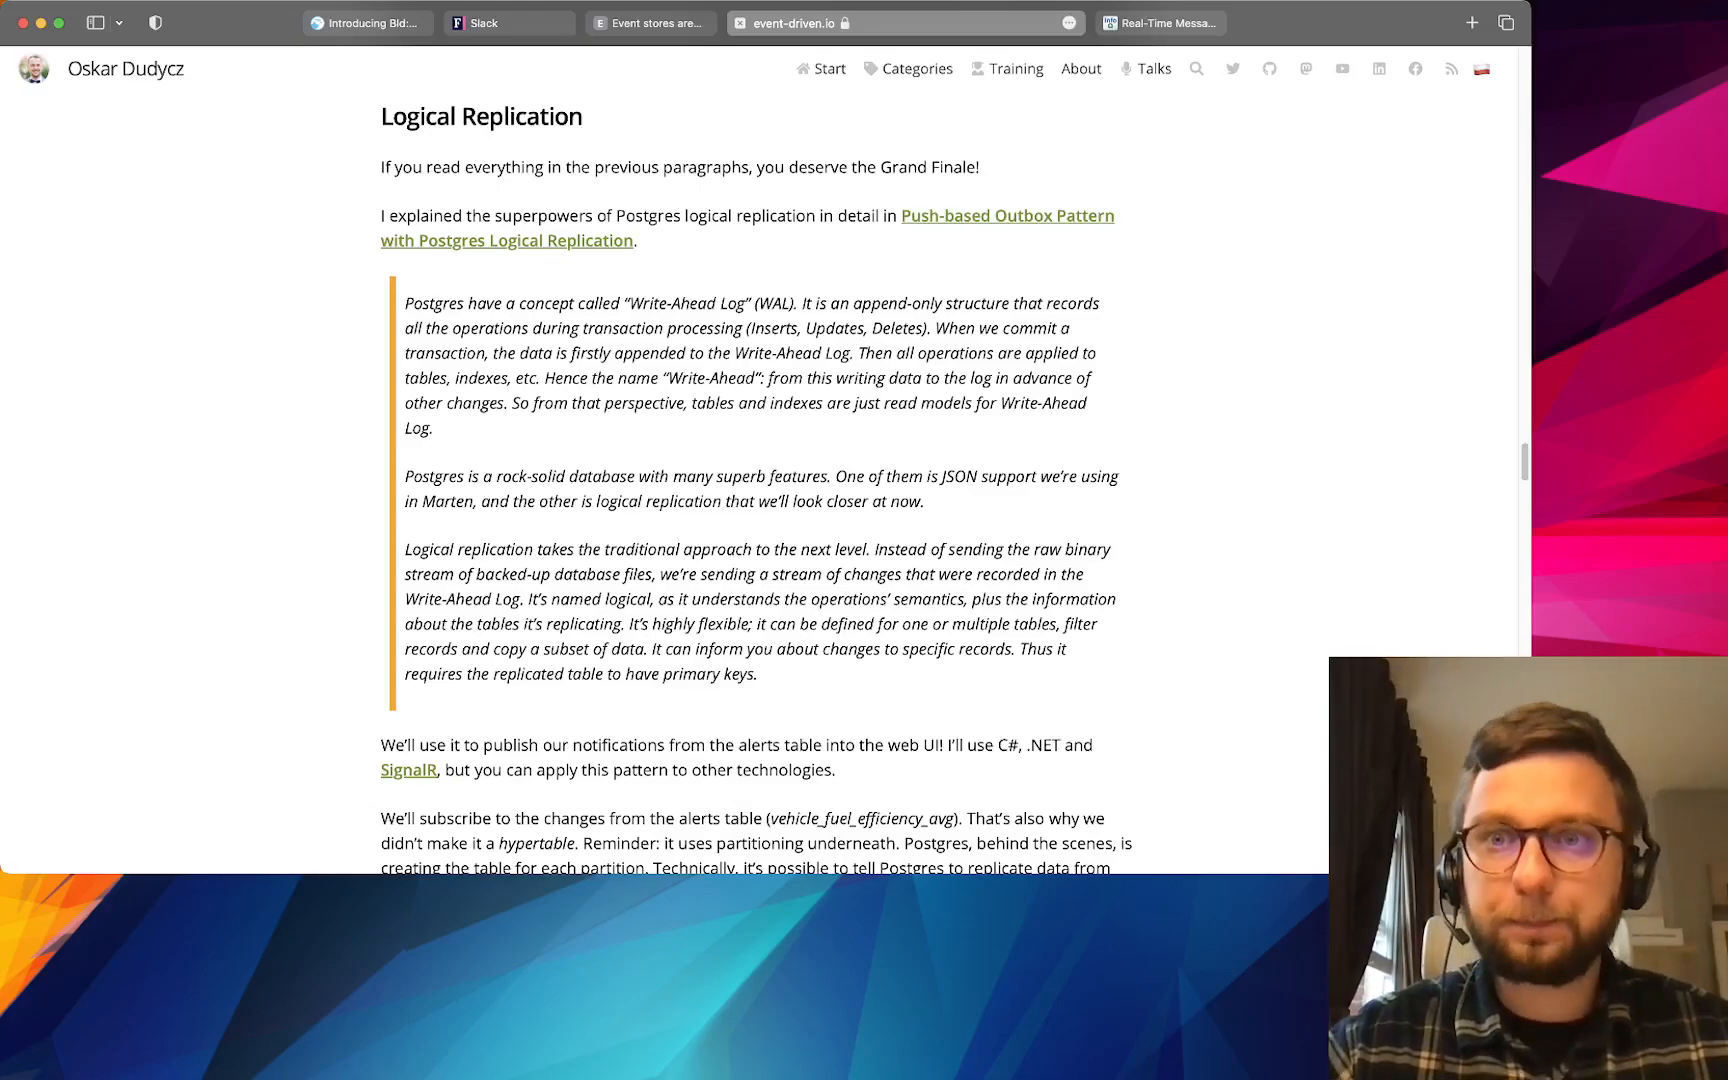
# - Switch to the InfoQ Slack messaging tab and scroll to the Slack Client Websocket set up diagram
pyautogui.click(1162, 22)
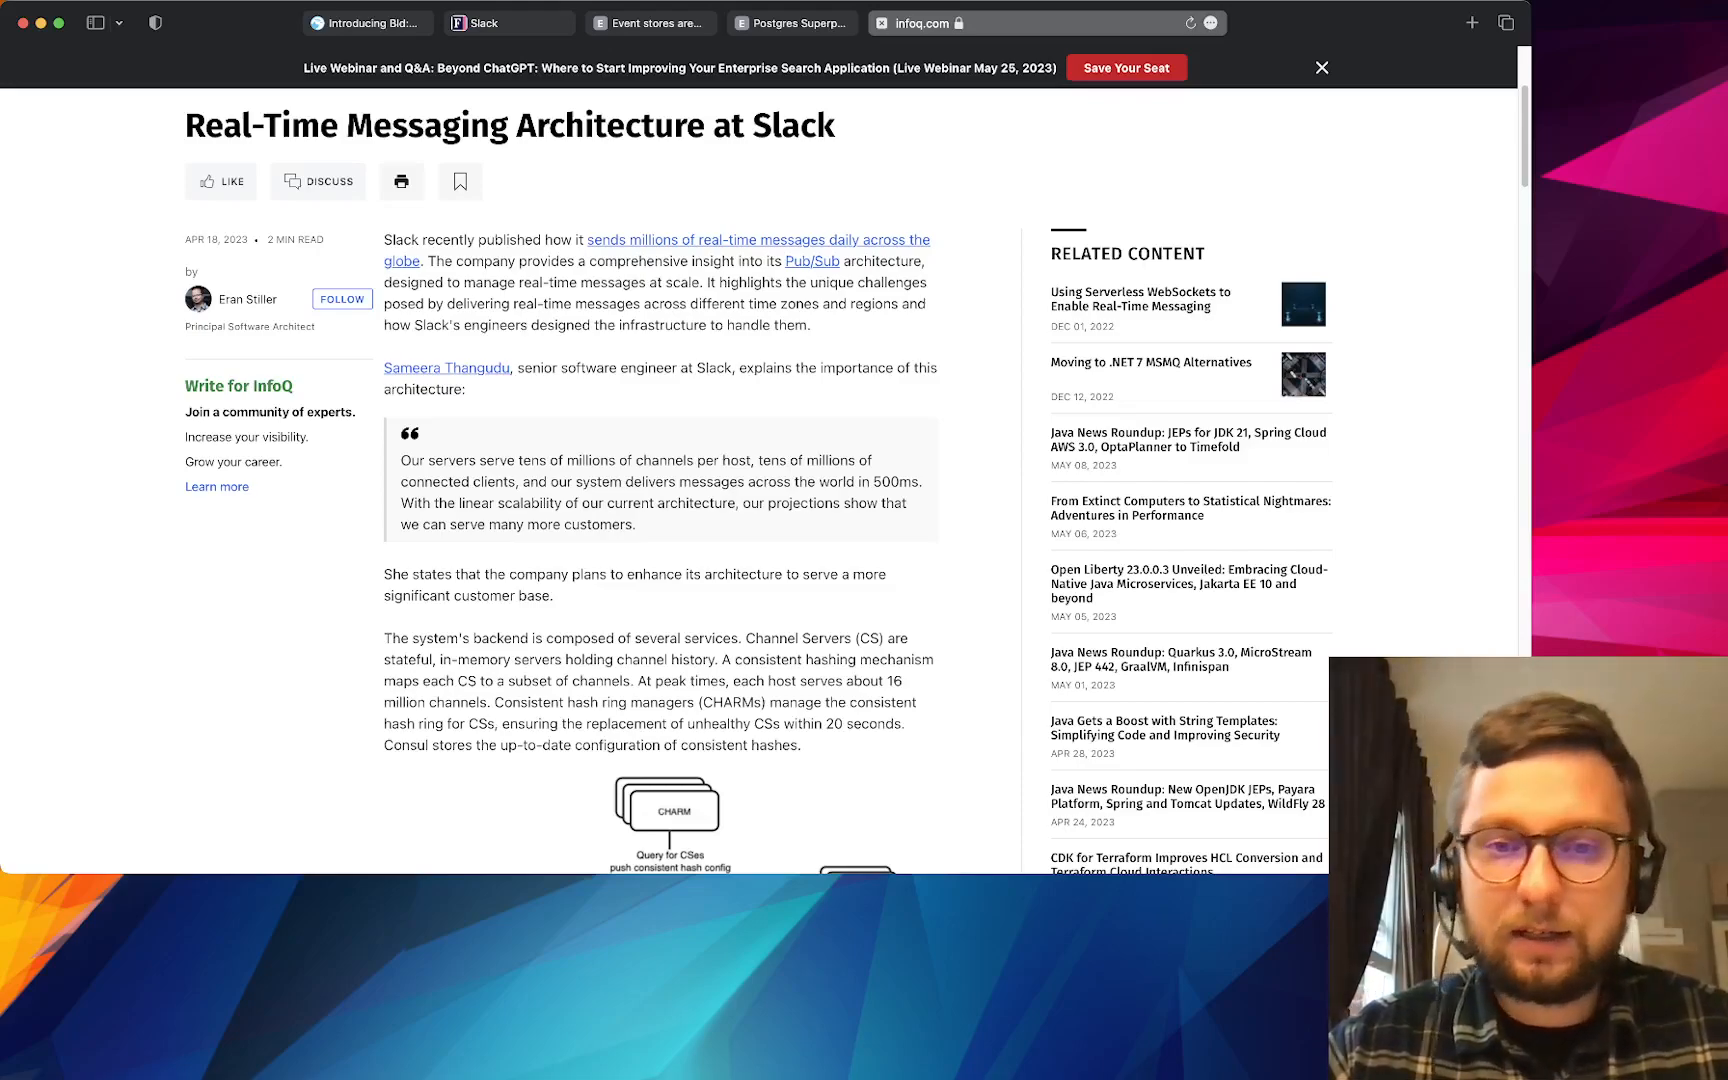
pyautogui.scroll(-3)
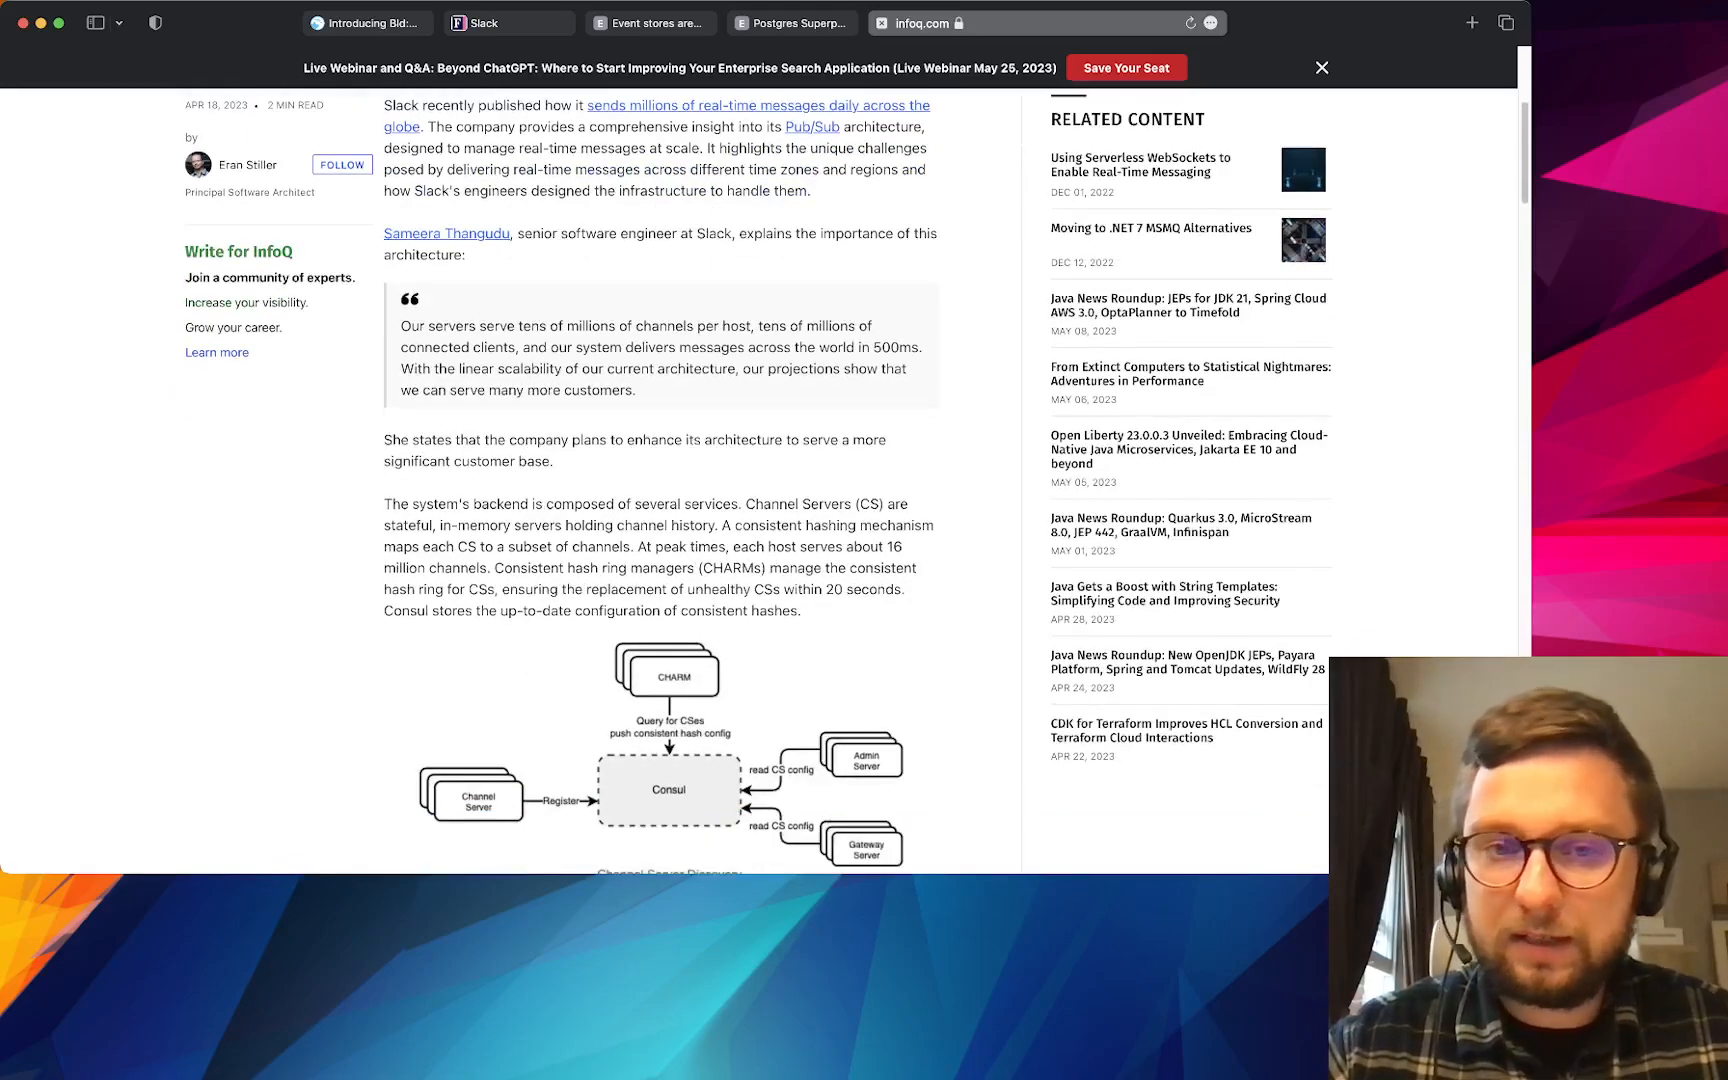
pyautogui.scroll(-3)
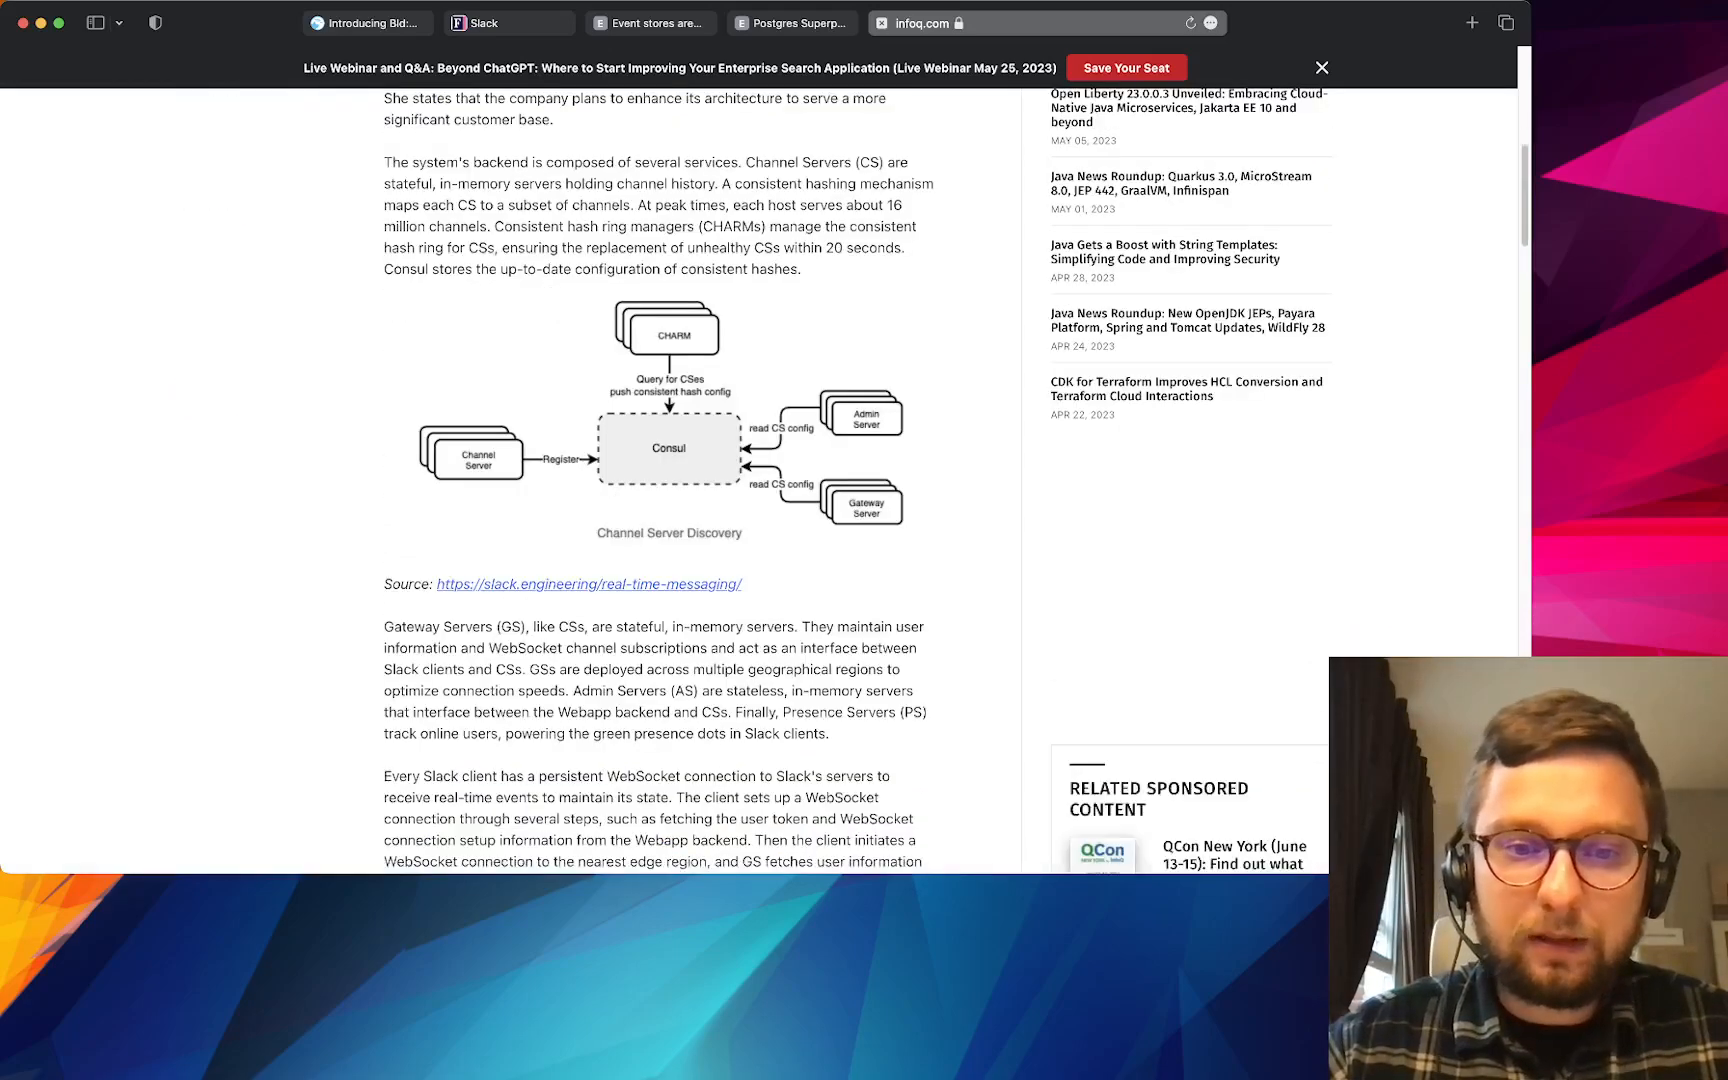
pyautogui.scroll(-3)
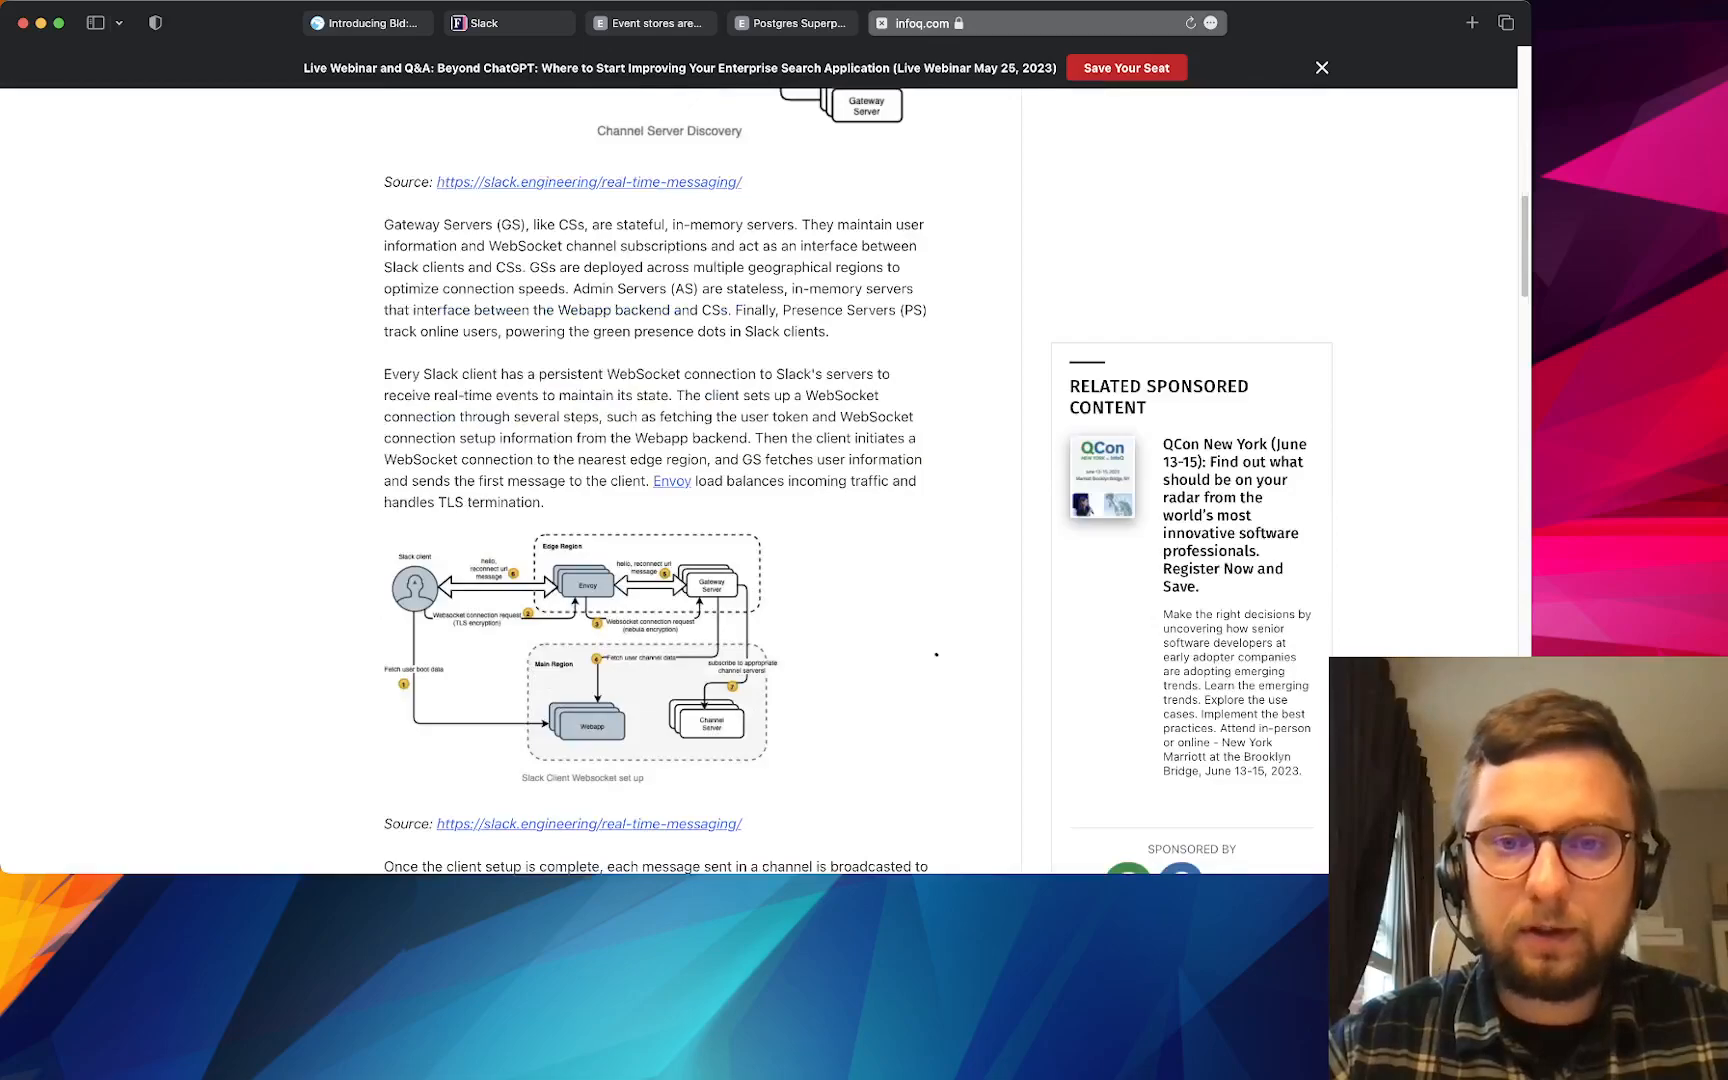
pyautogui.scroll(-3)
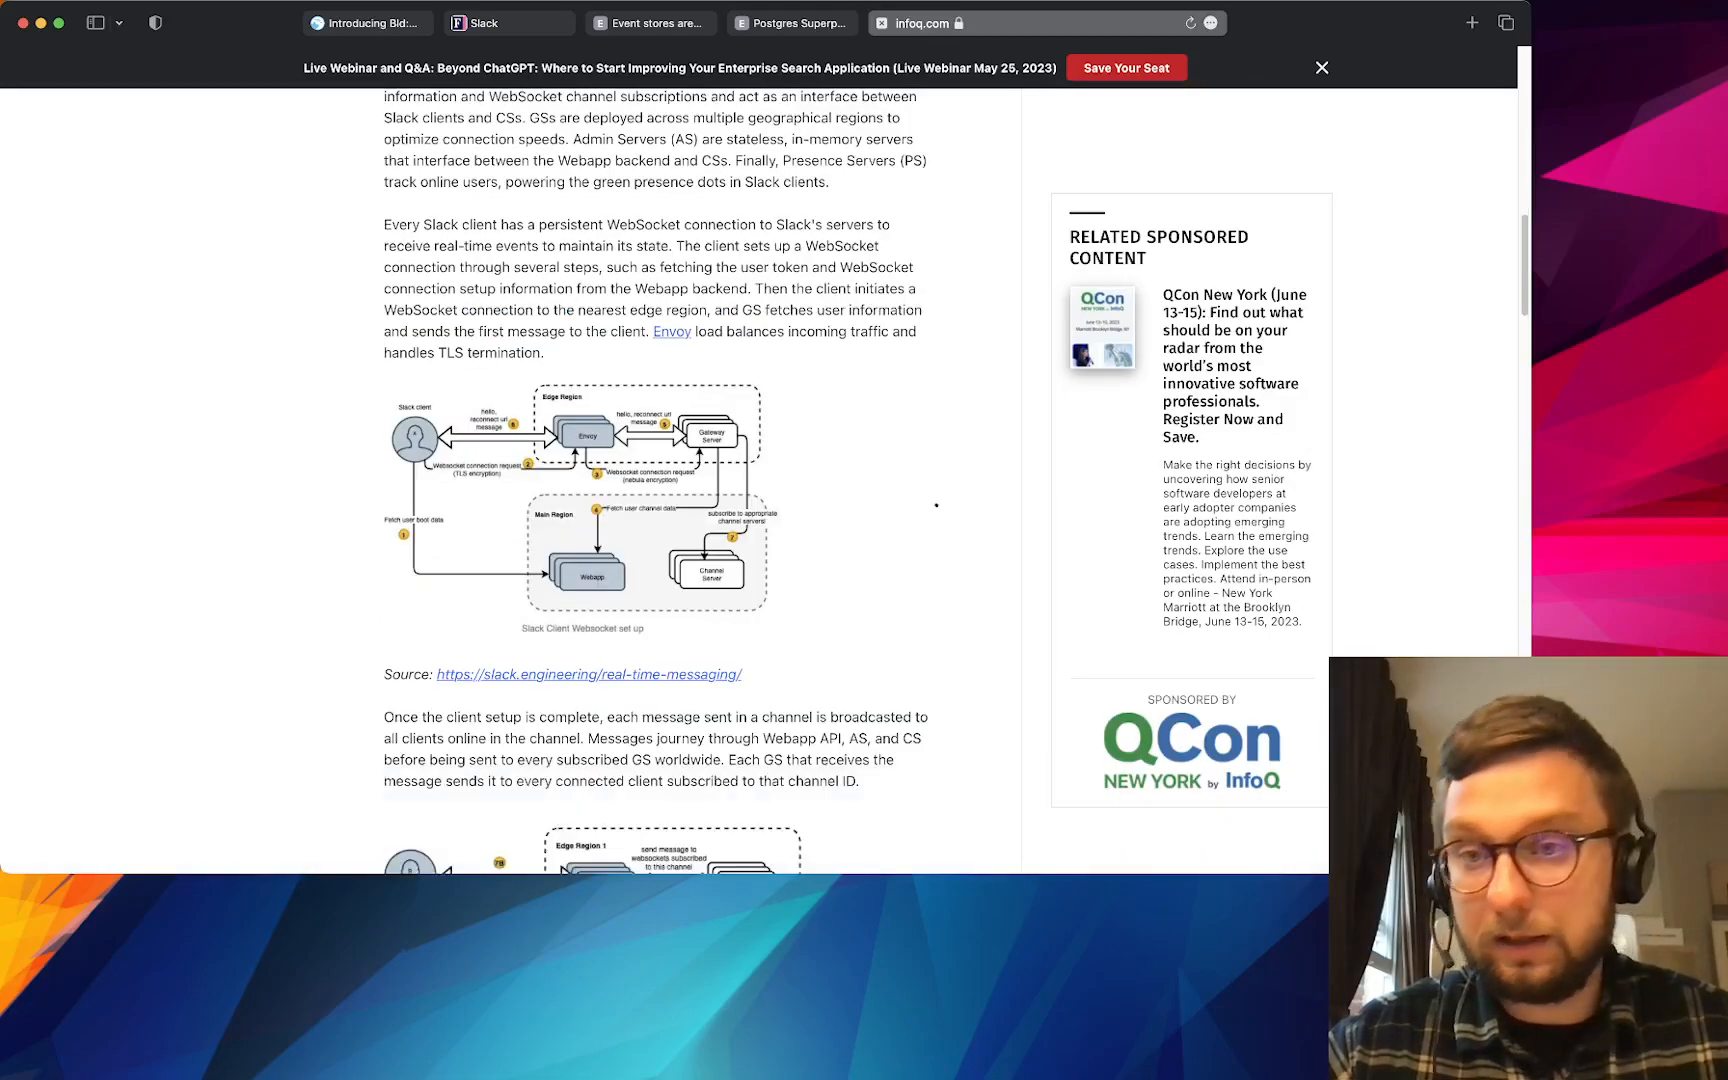